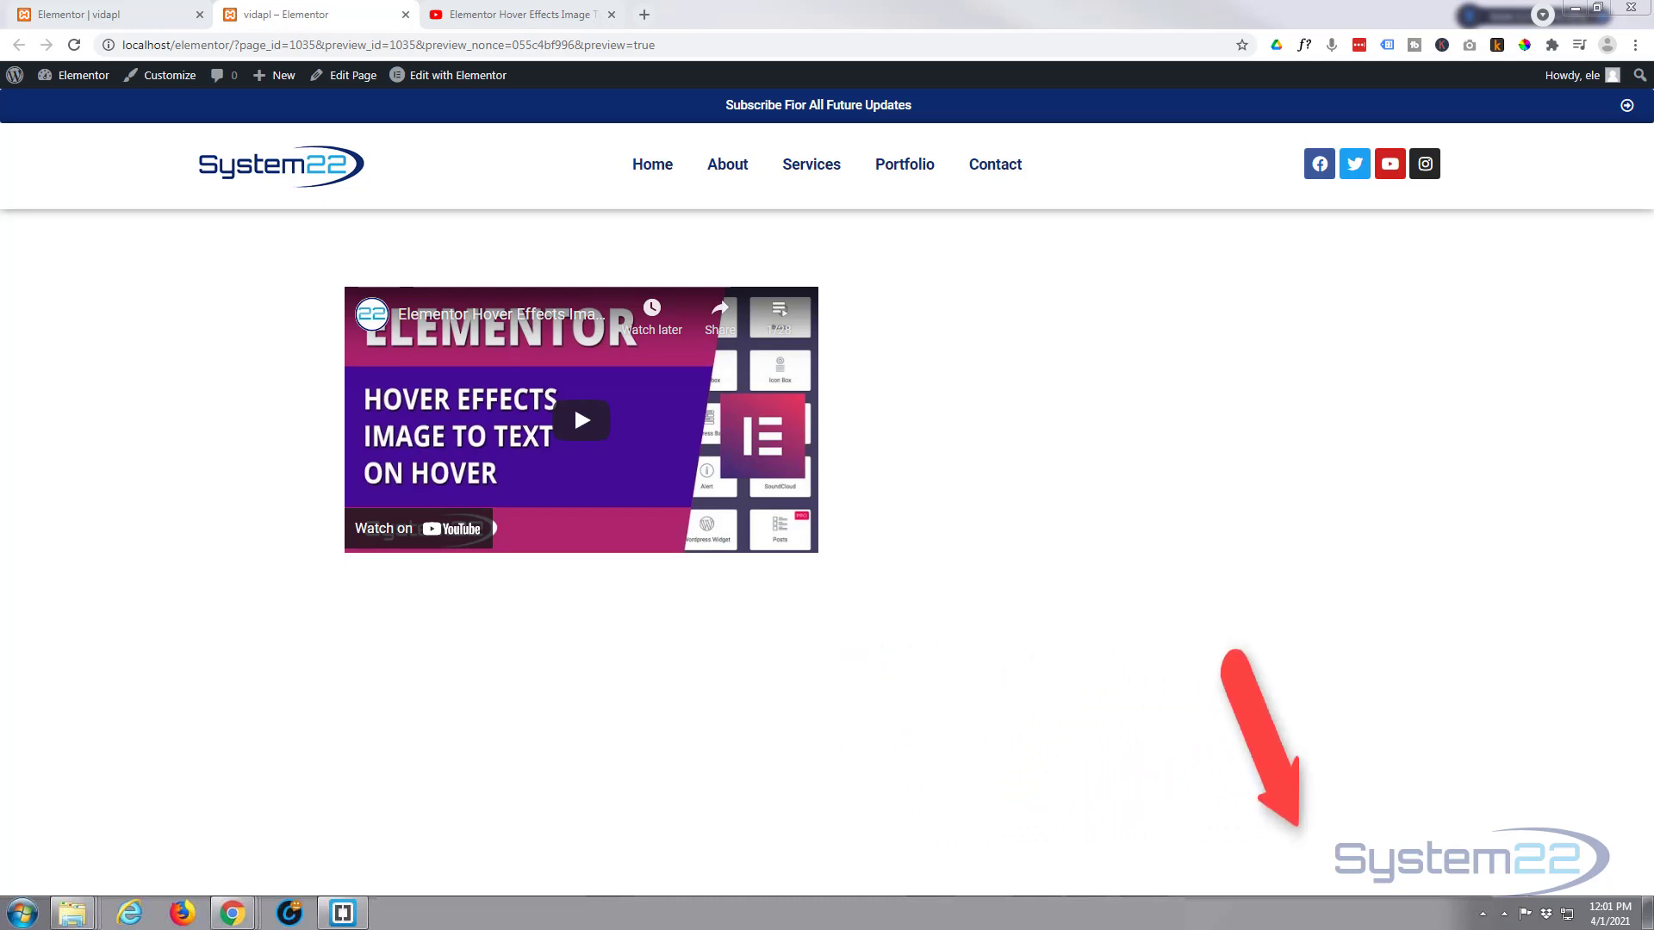
# - Play the embedded playlist in preview and seek near the end so it advances to video two
pyautogui.click(950, 386)
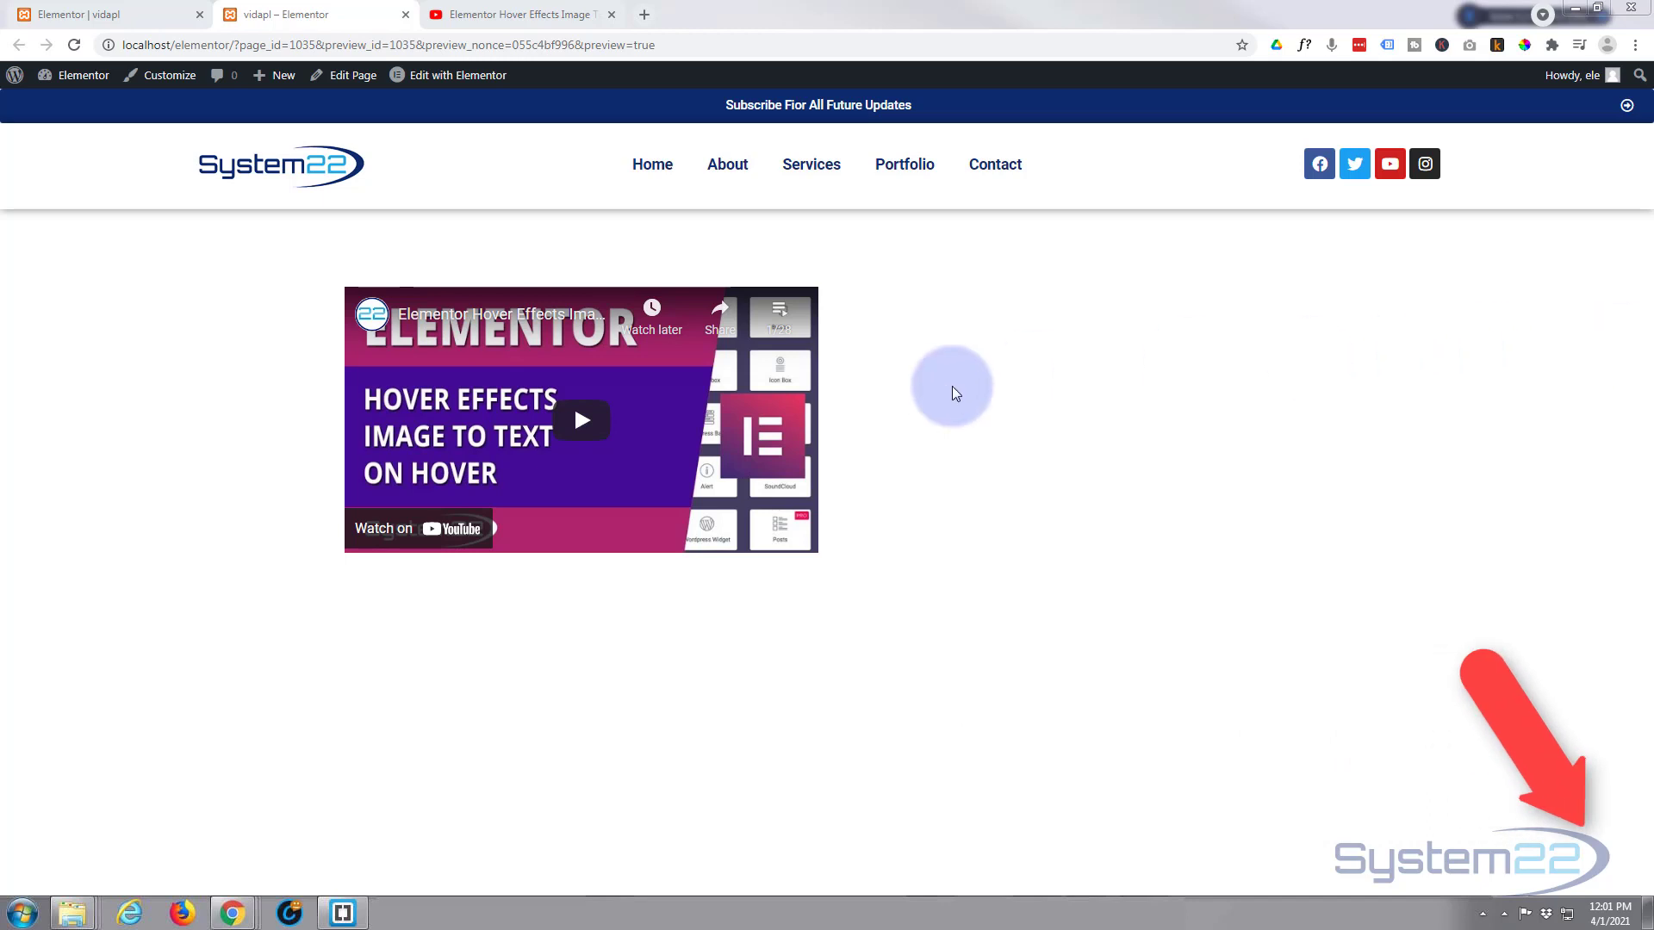
pyautogui.moveTo(377, 394)
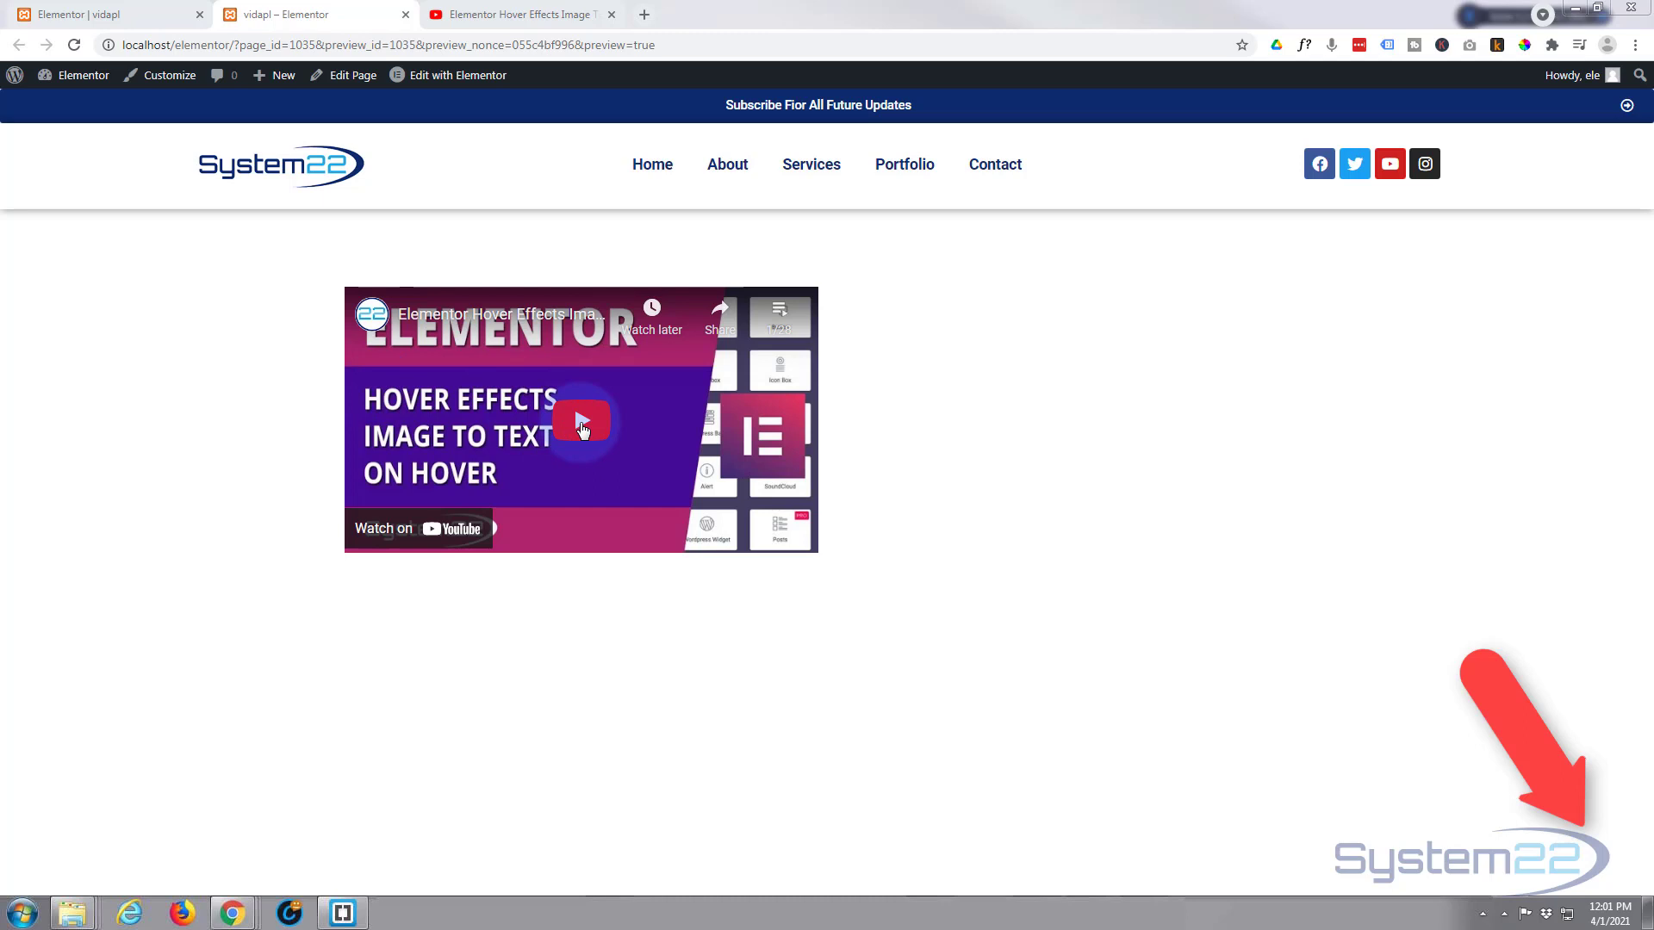
pyautogui.click(581, 419)
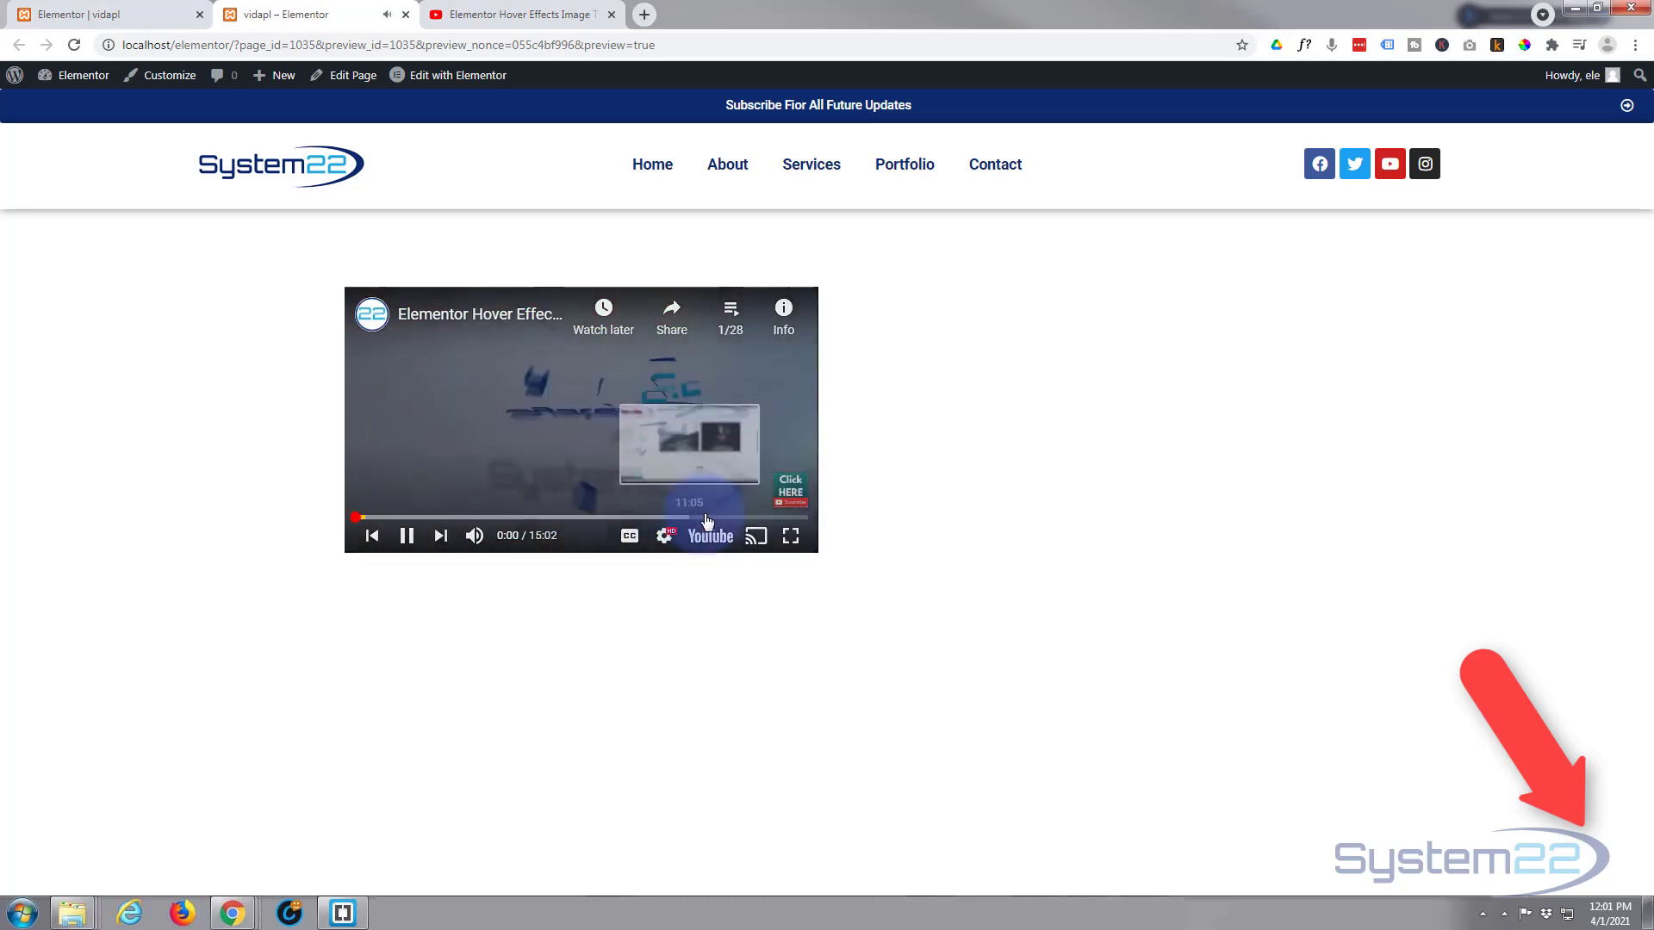
pyautogui.click(799, 518)
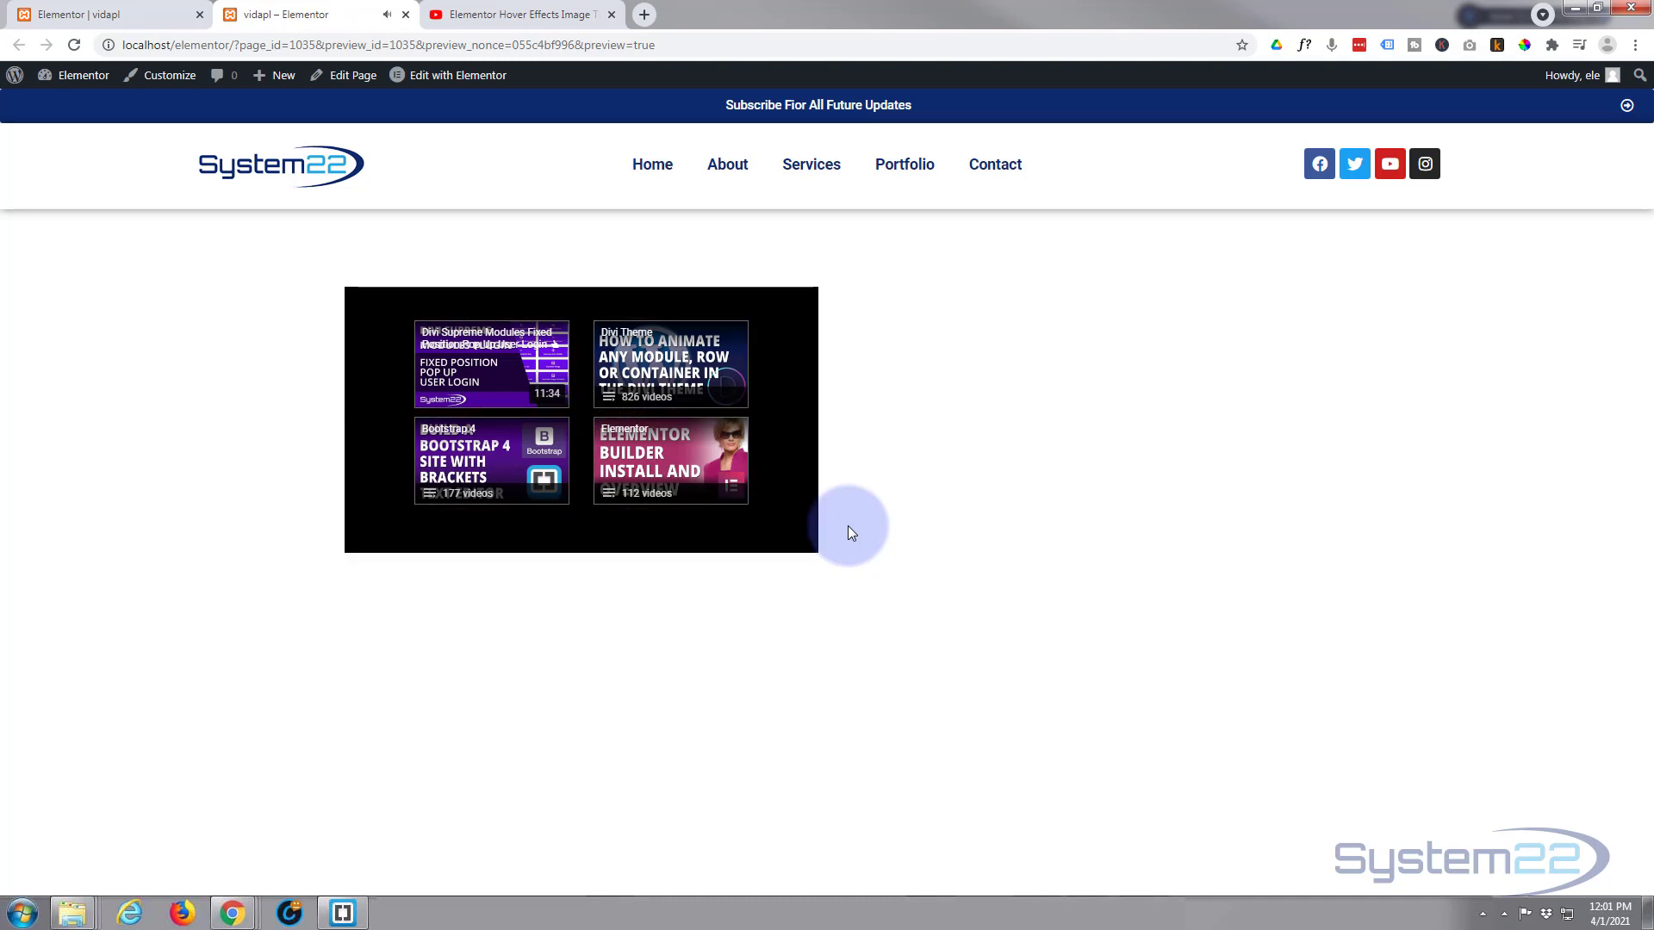
pyautogui.click(579, 417)
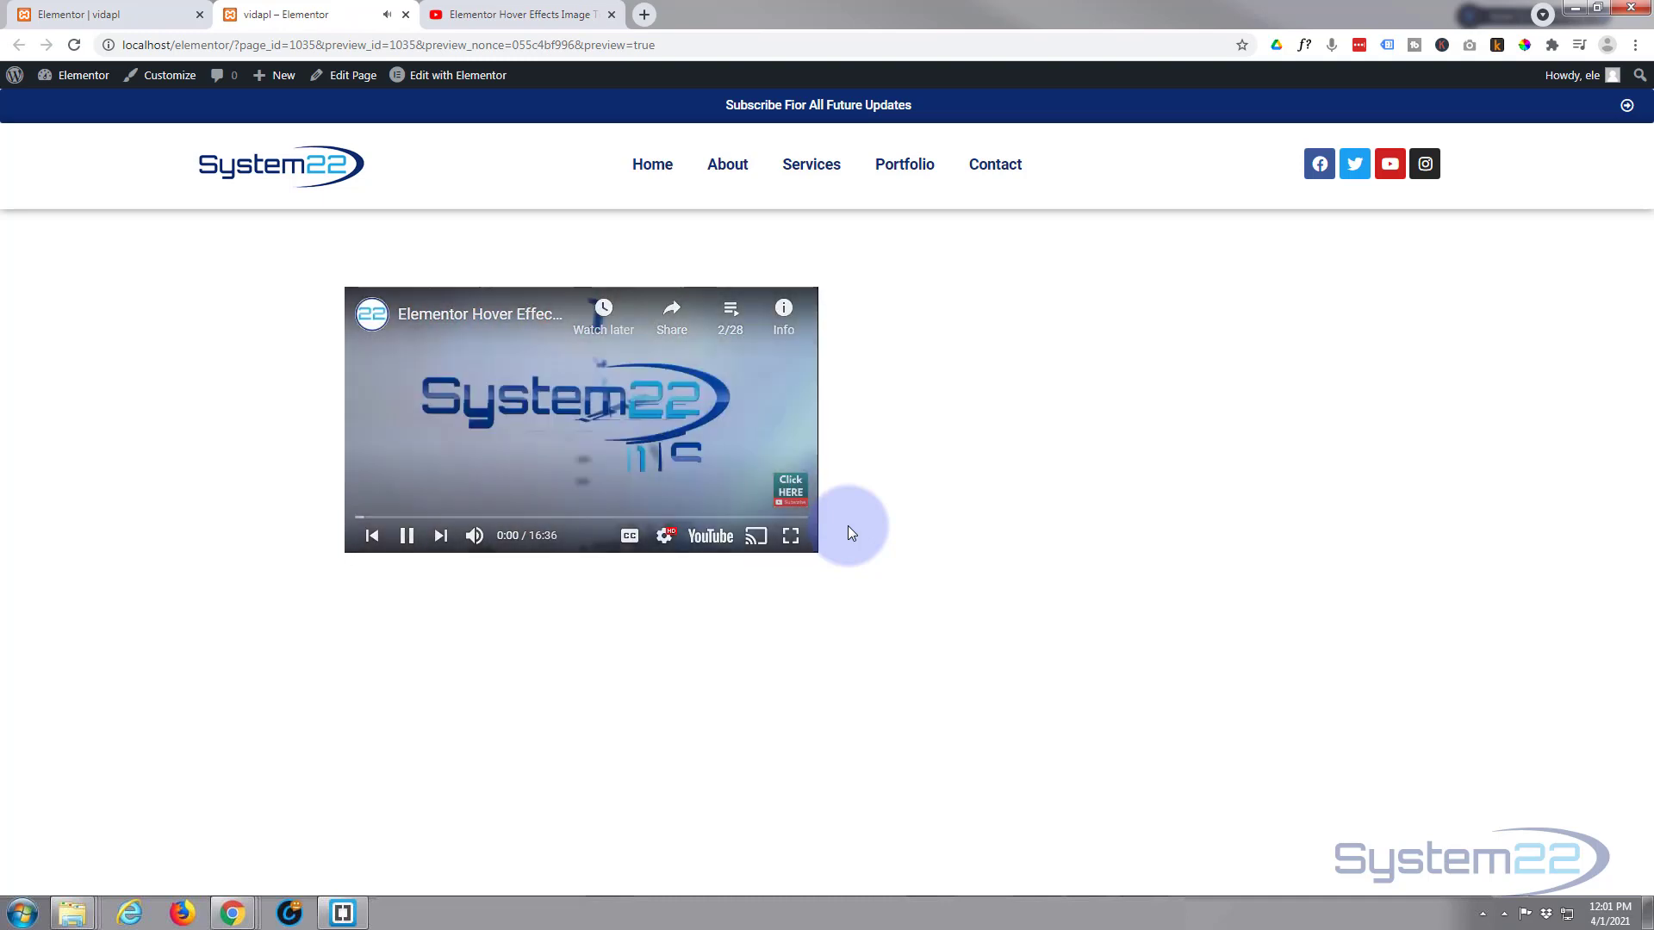
pyautogui.moveTo(586, 483)
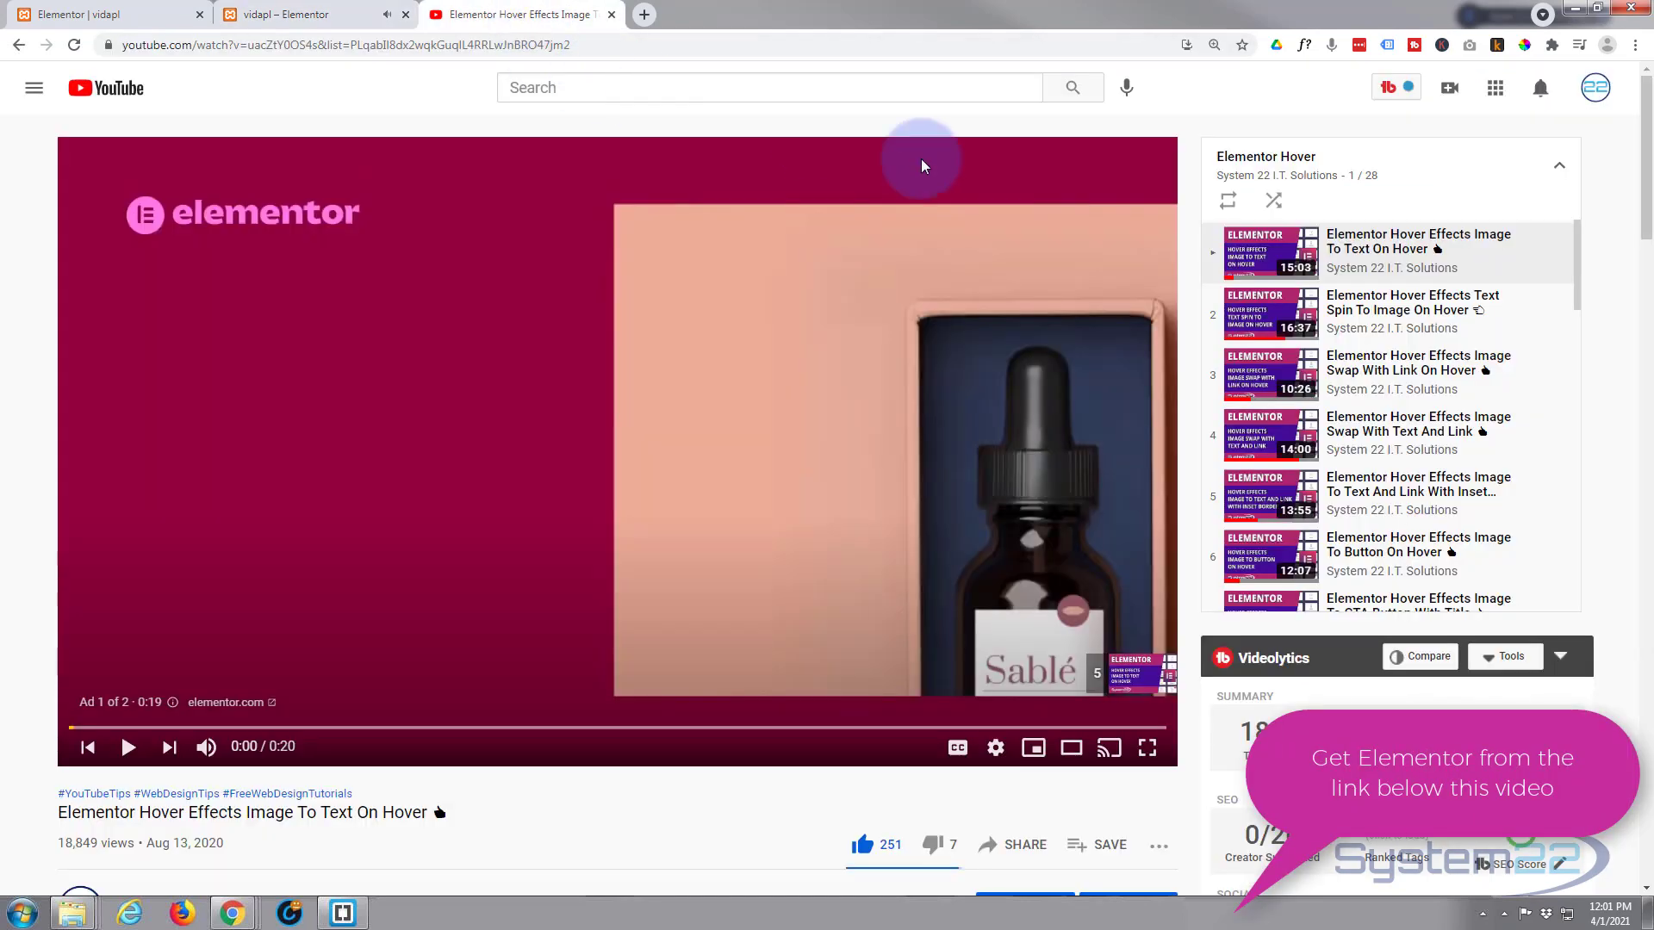
pyautogui.moveTo(417, 231)
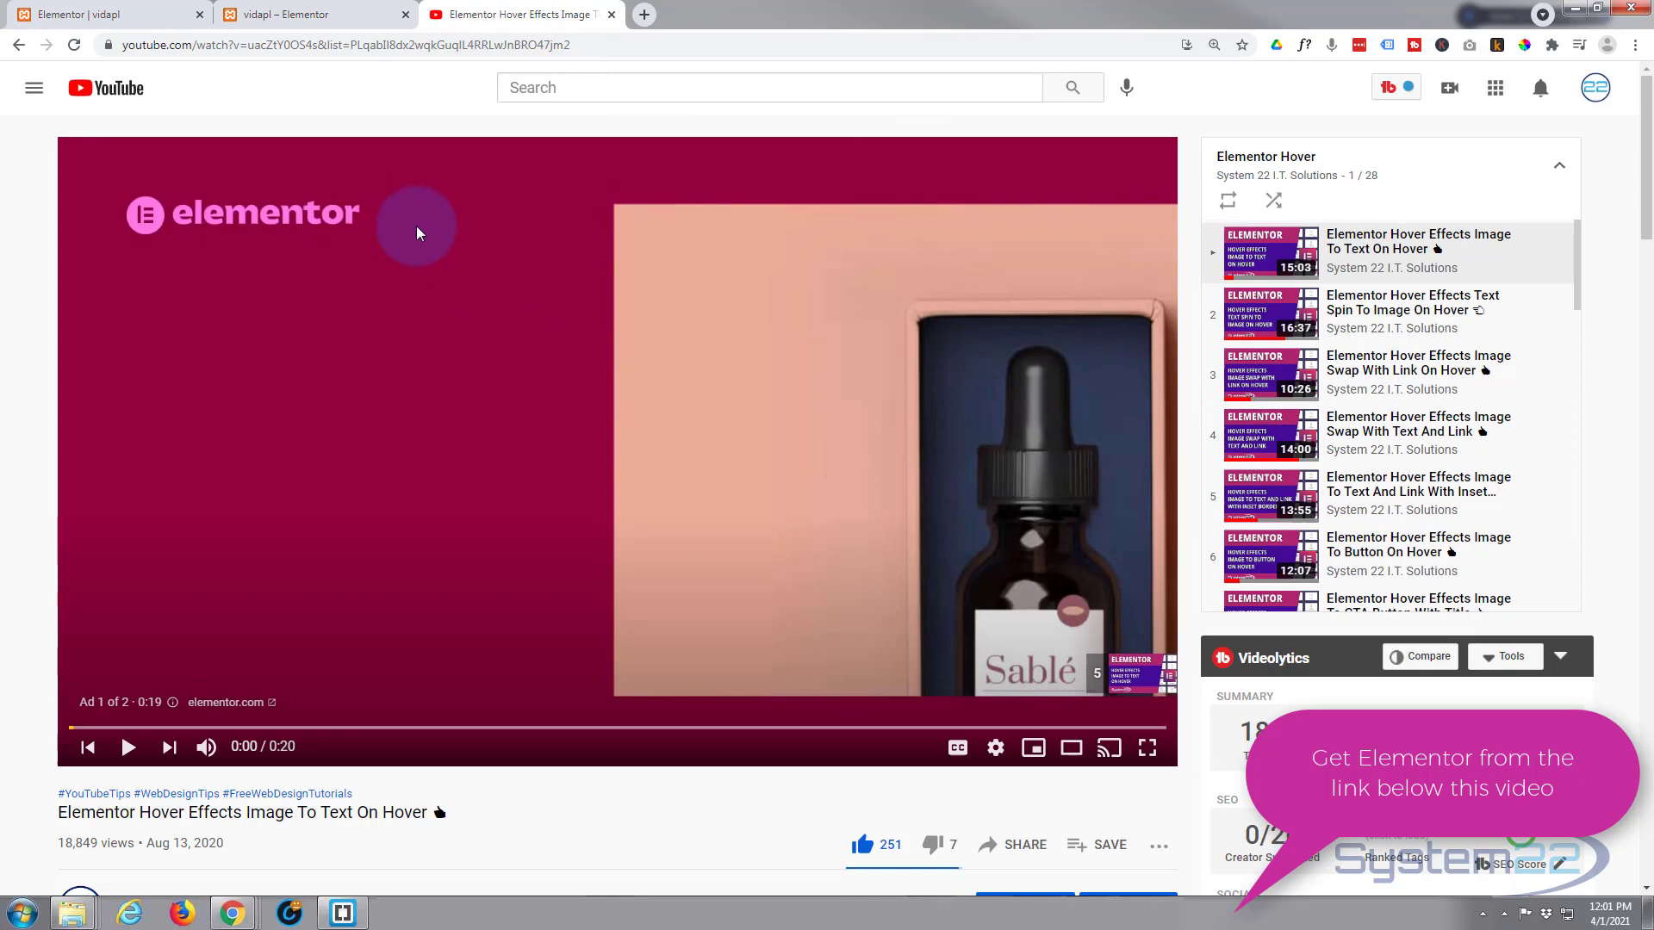
pyautogui.moveTo(418, 155)
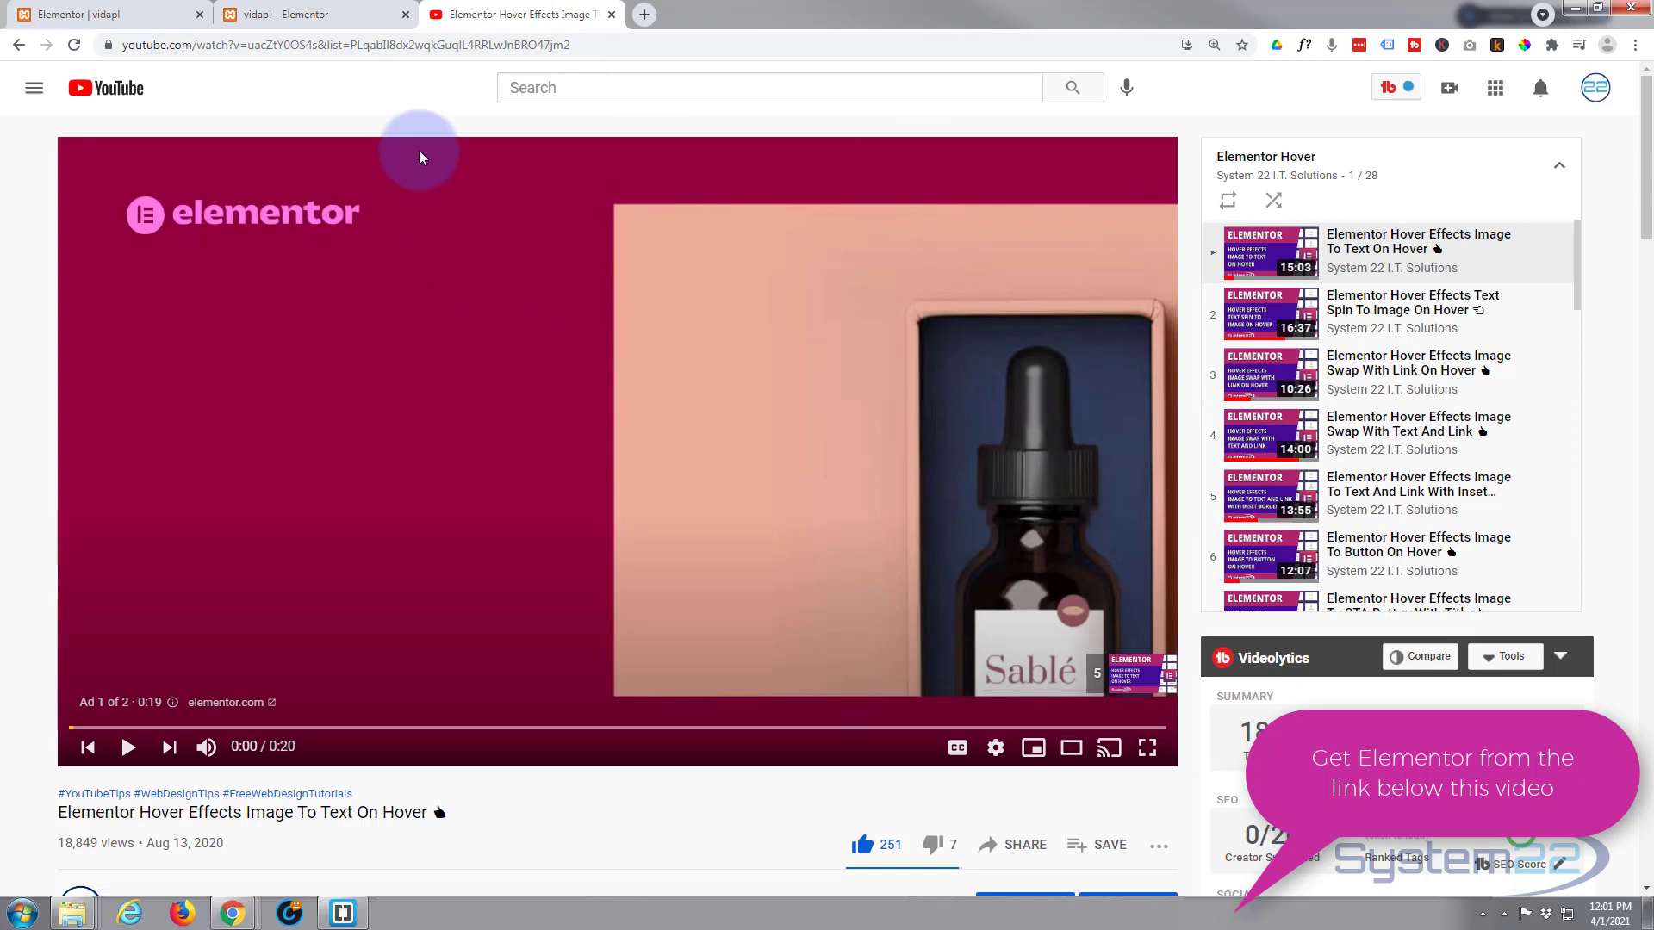
# - Return to the Elementor editor tab with the HTML widget's playlist embed code
pyautogui.click(79, 14)
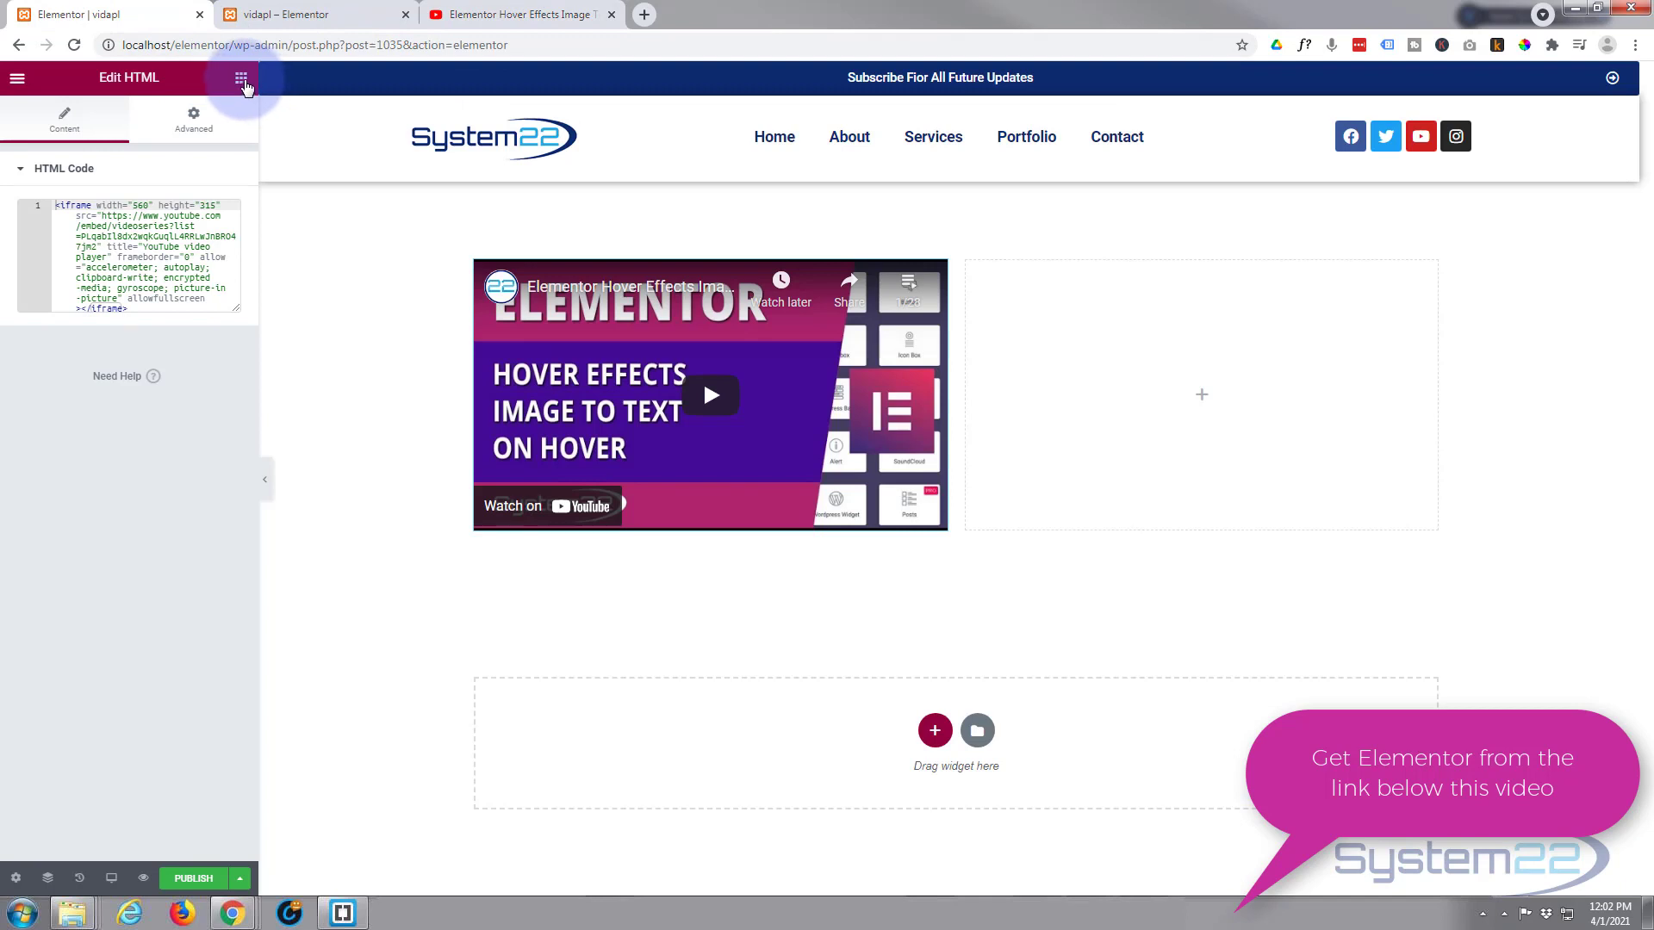
# - Open the Elements widget panel, scroll down through all widgets, then back up
pyautogui.click(240, 76)
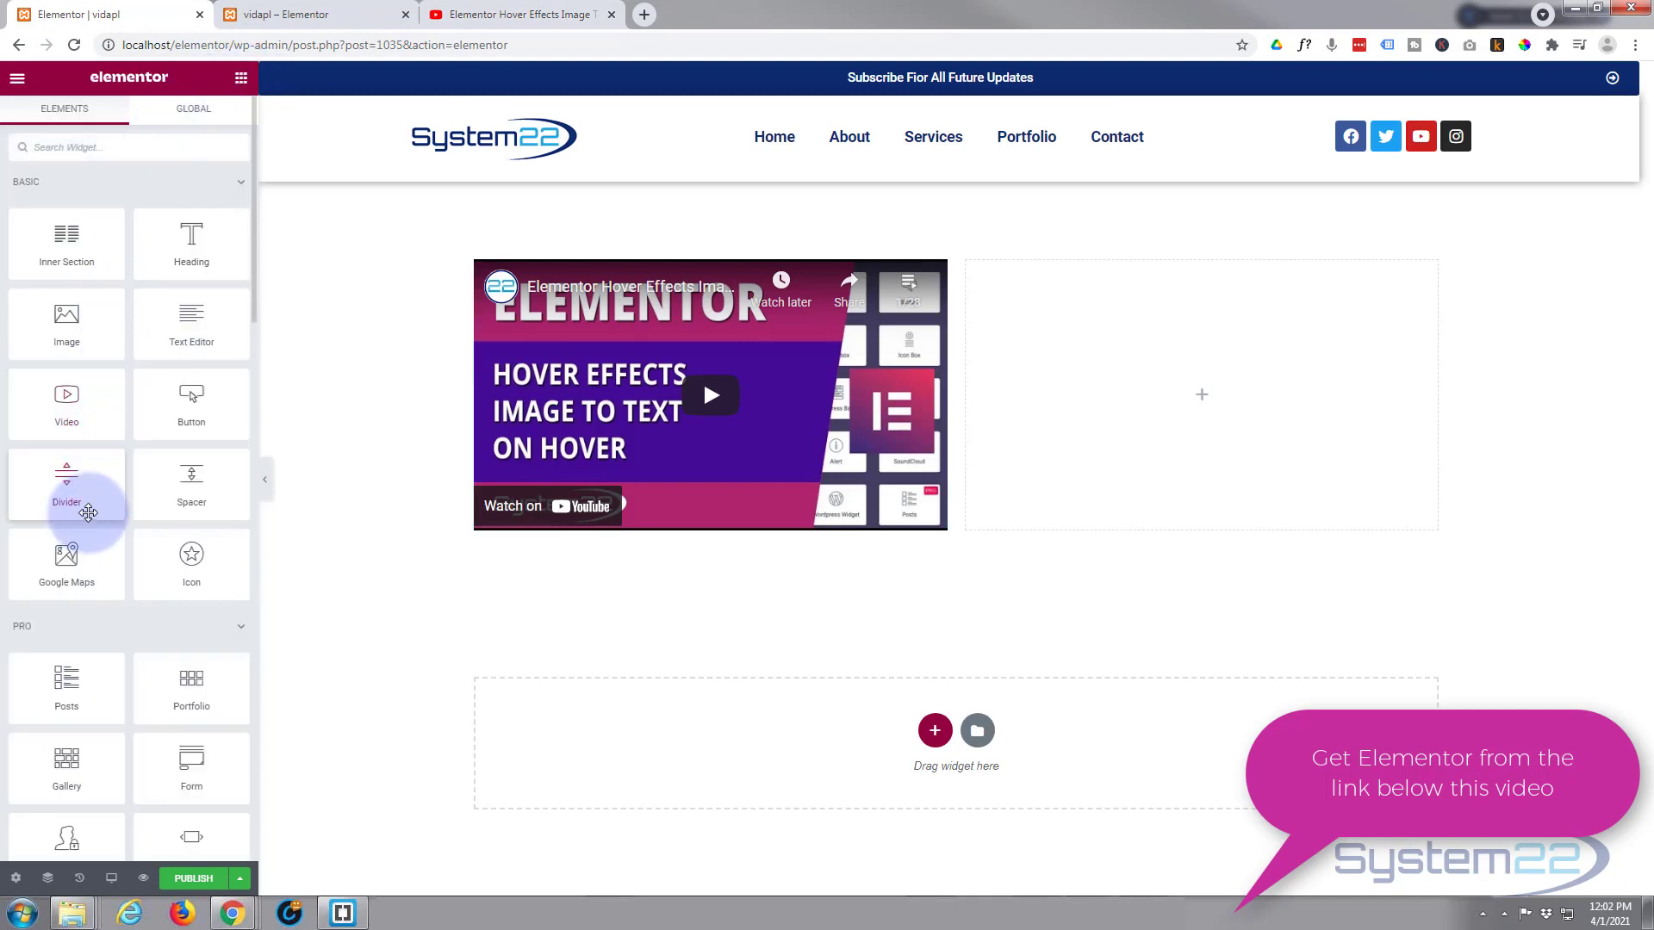
pyautogui.scroll(-3)
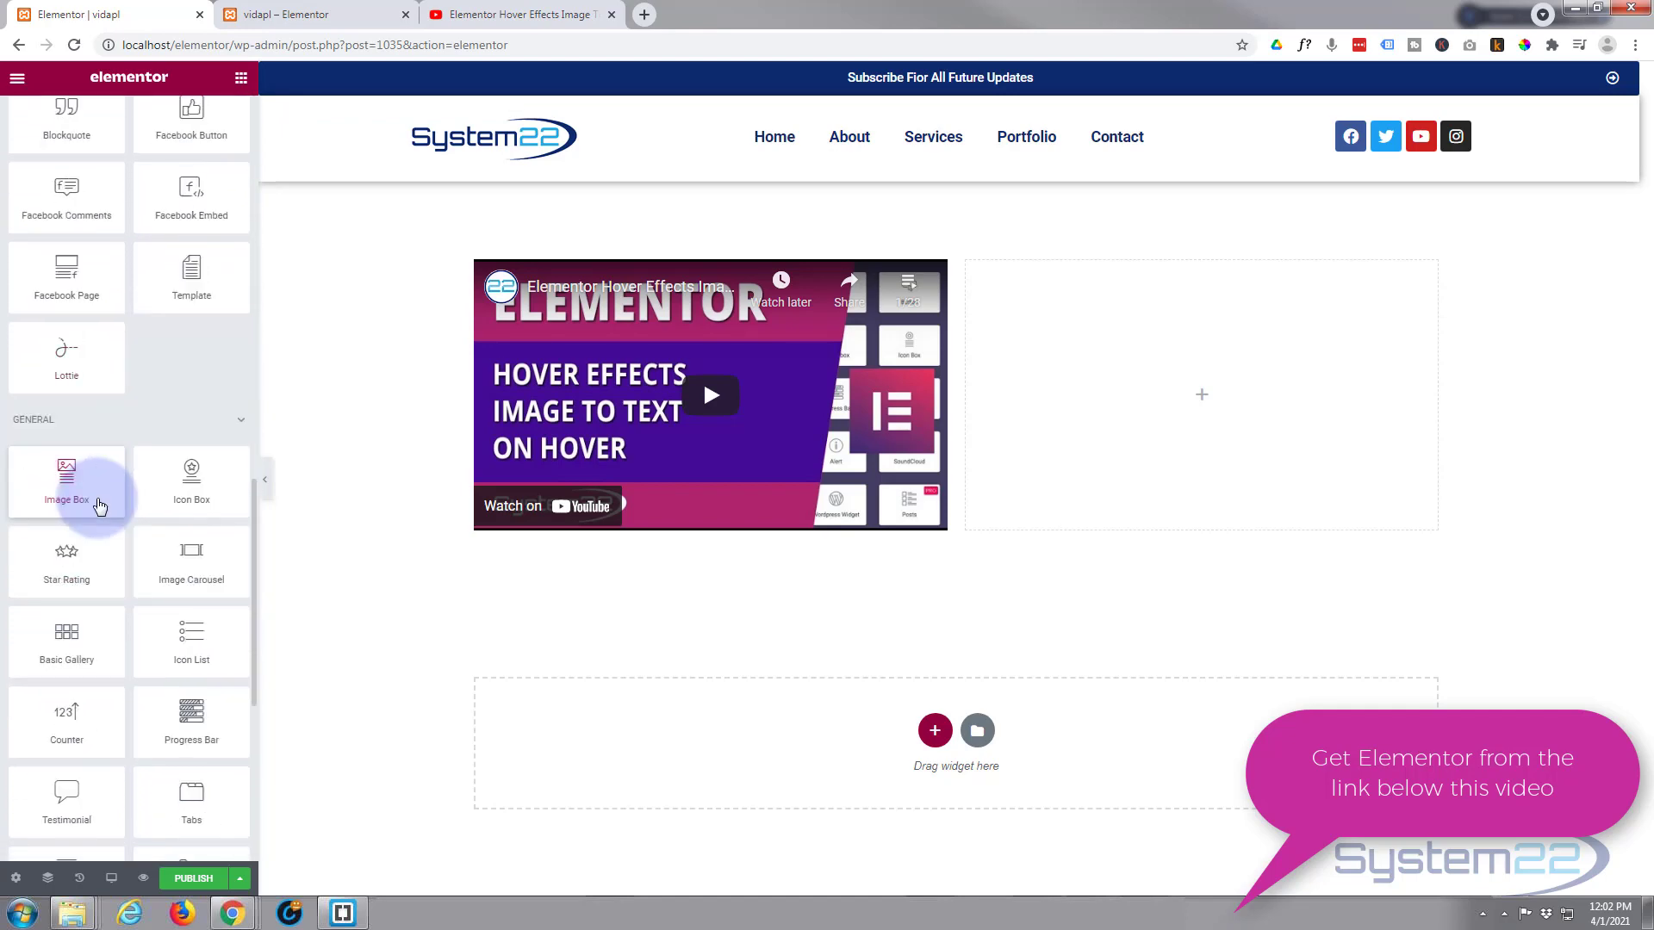
pyautogui.scroll(-3)
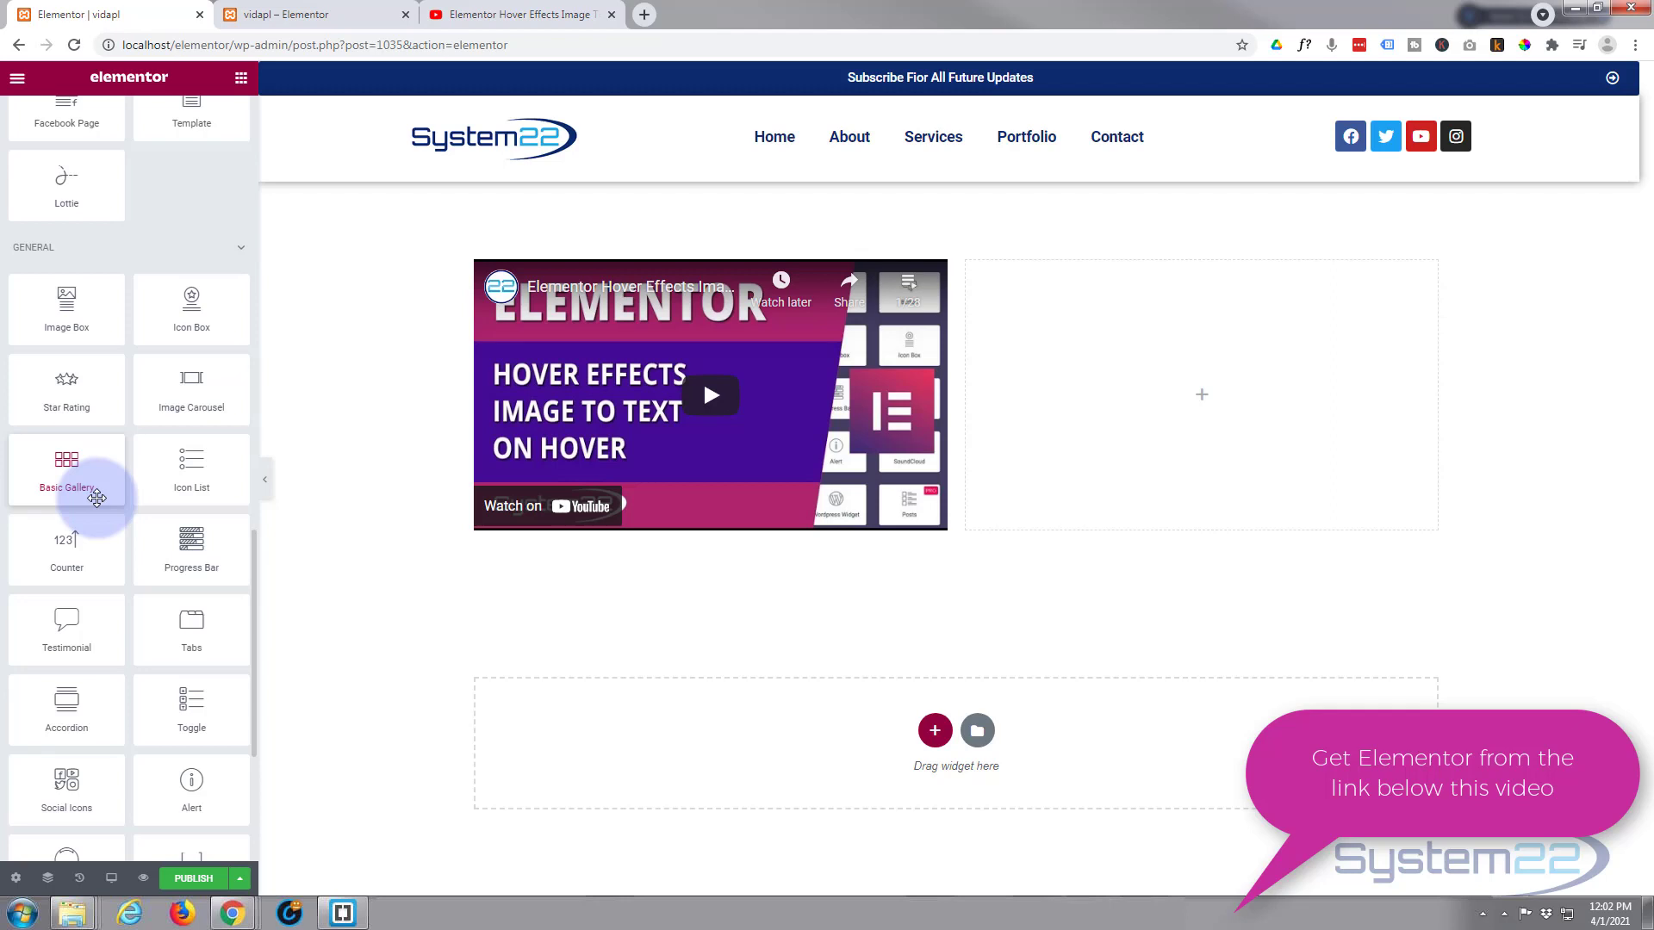
pyautogui.scroll(-3)
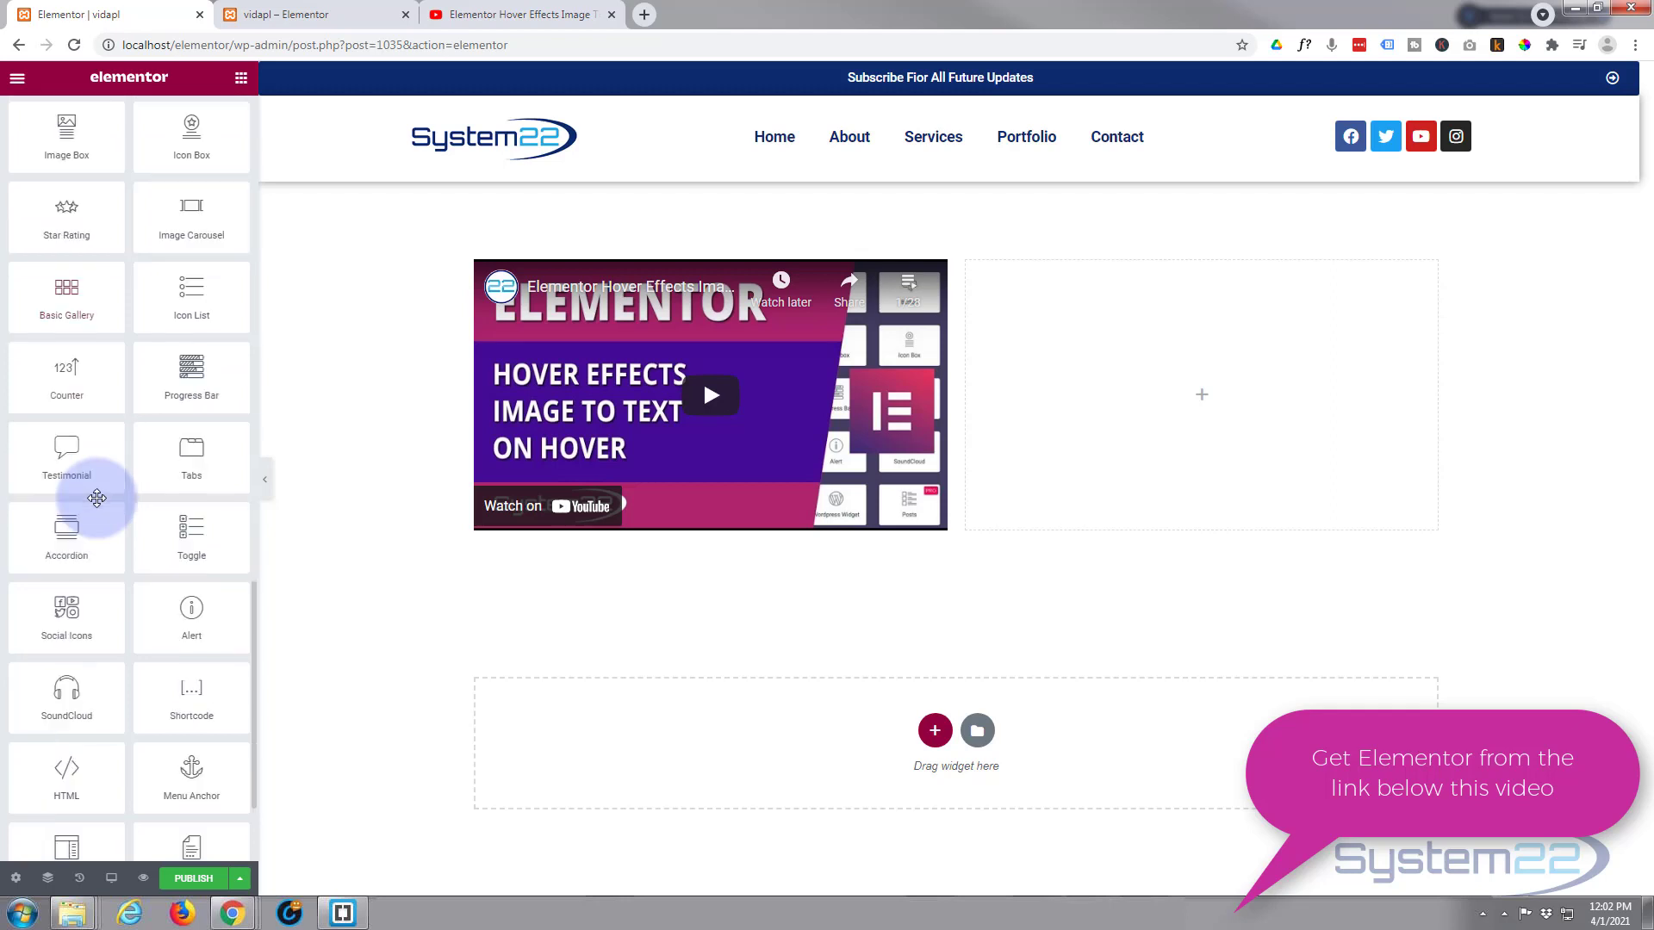
pyautogui.scroll(-3)
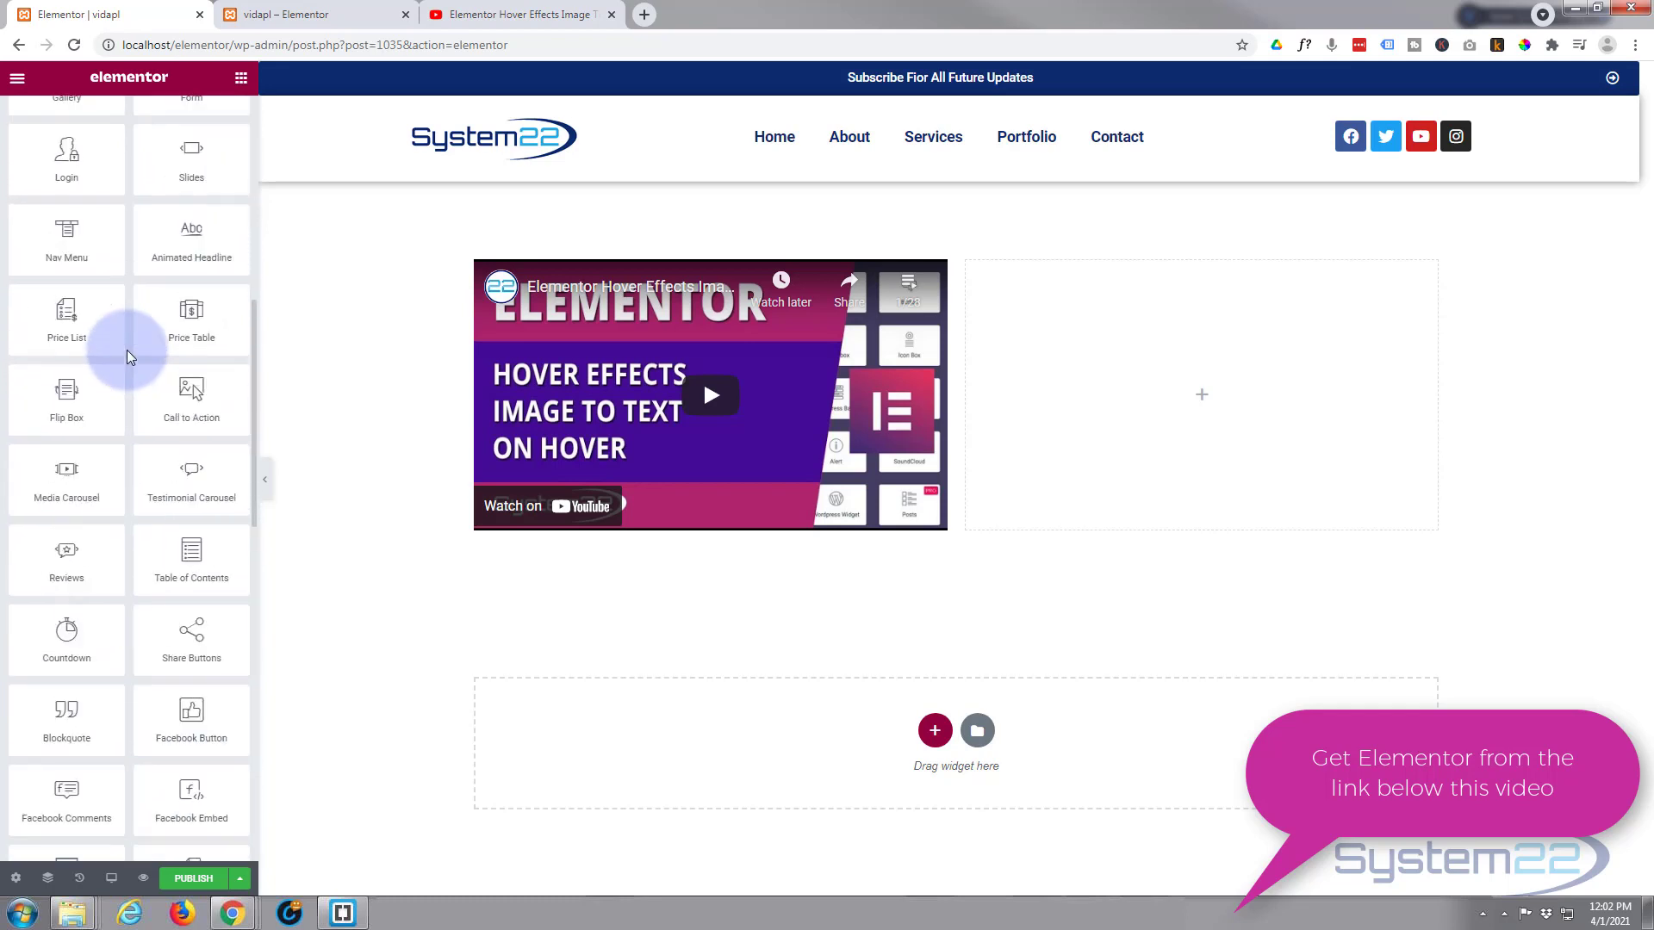
pyautogui.scroll(3)
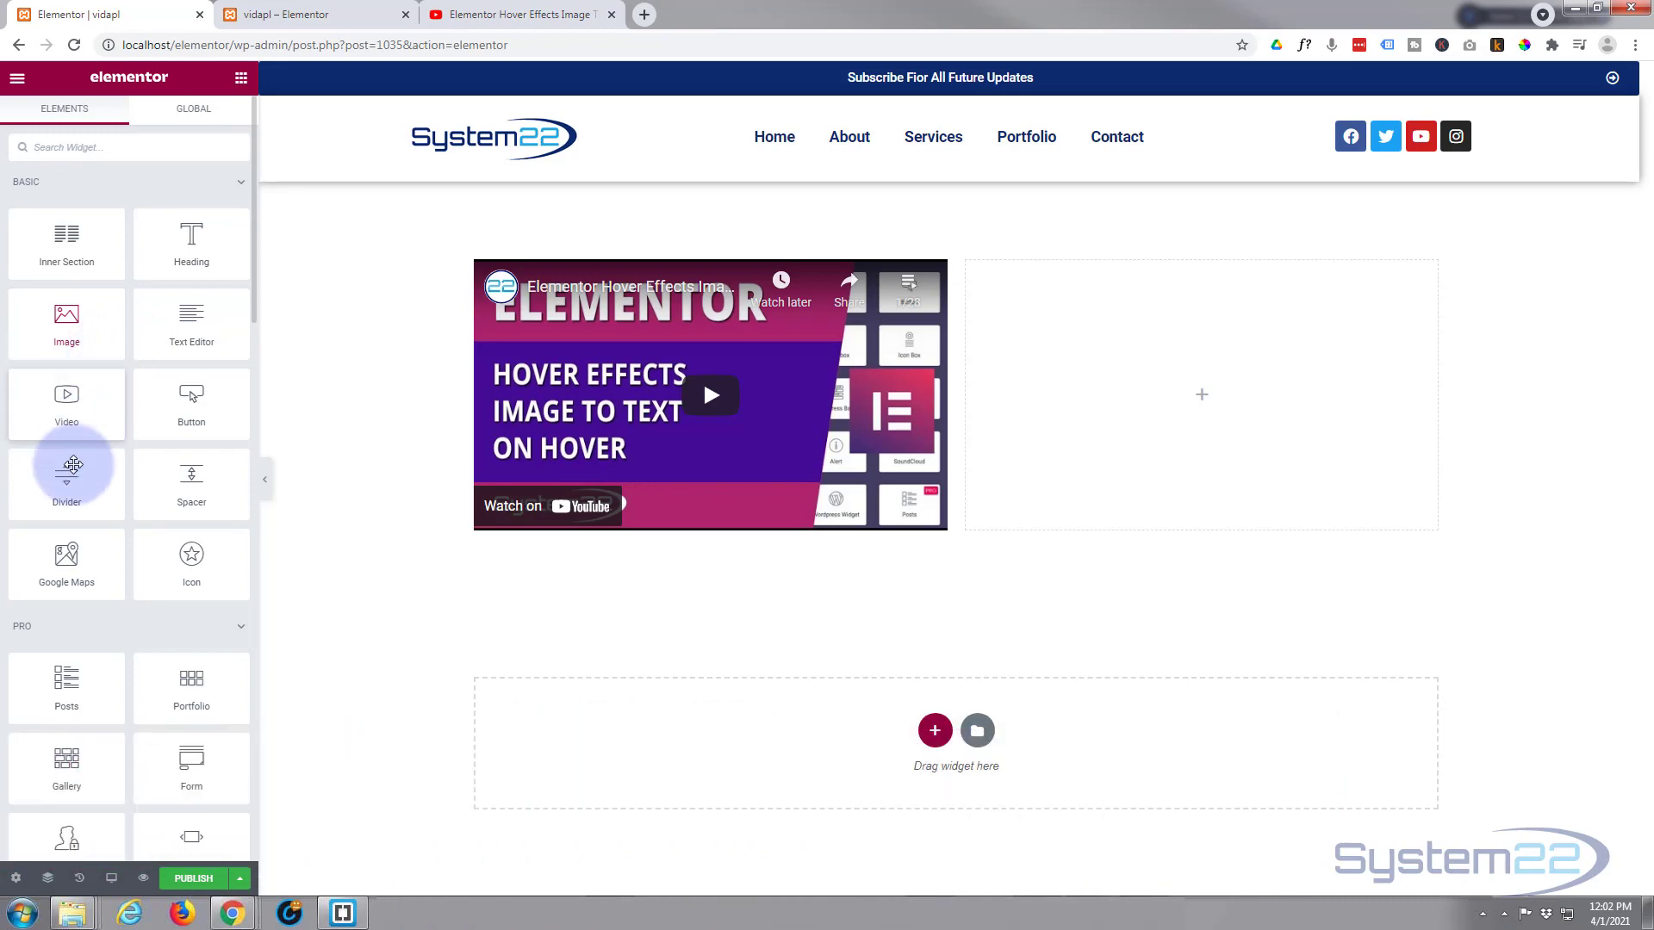
# - Switch to the YouTube playlist tab, check the playlist ID in Notepad, then minimize Notepad
pyautogui.click(517, 14)
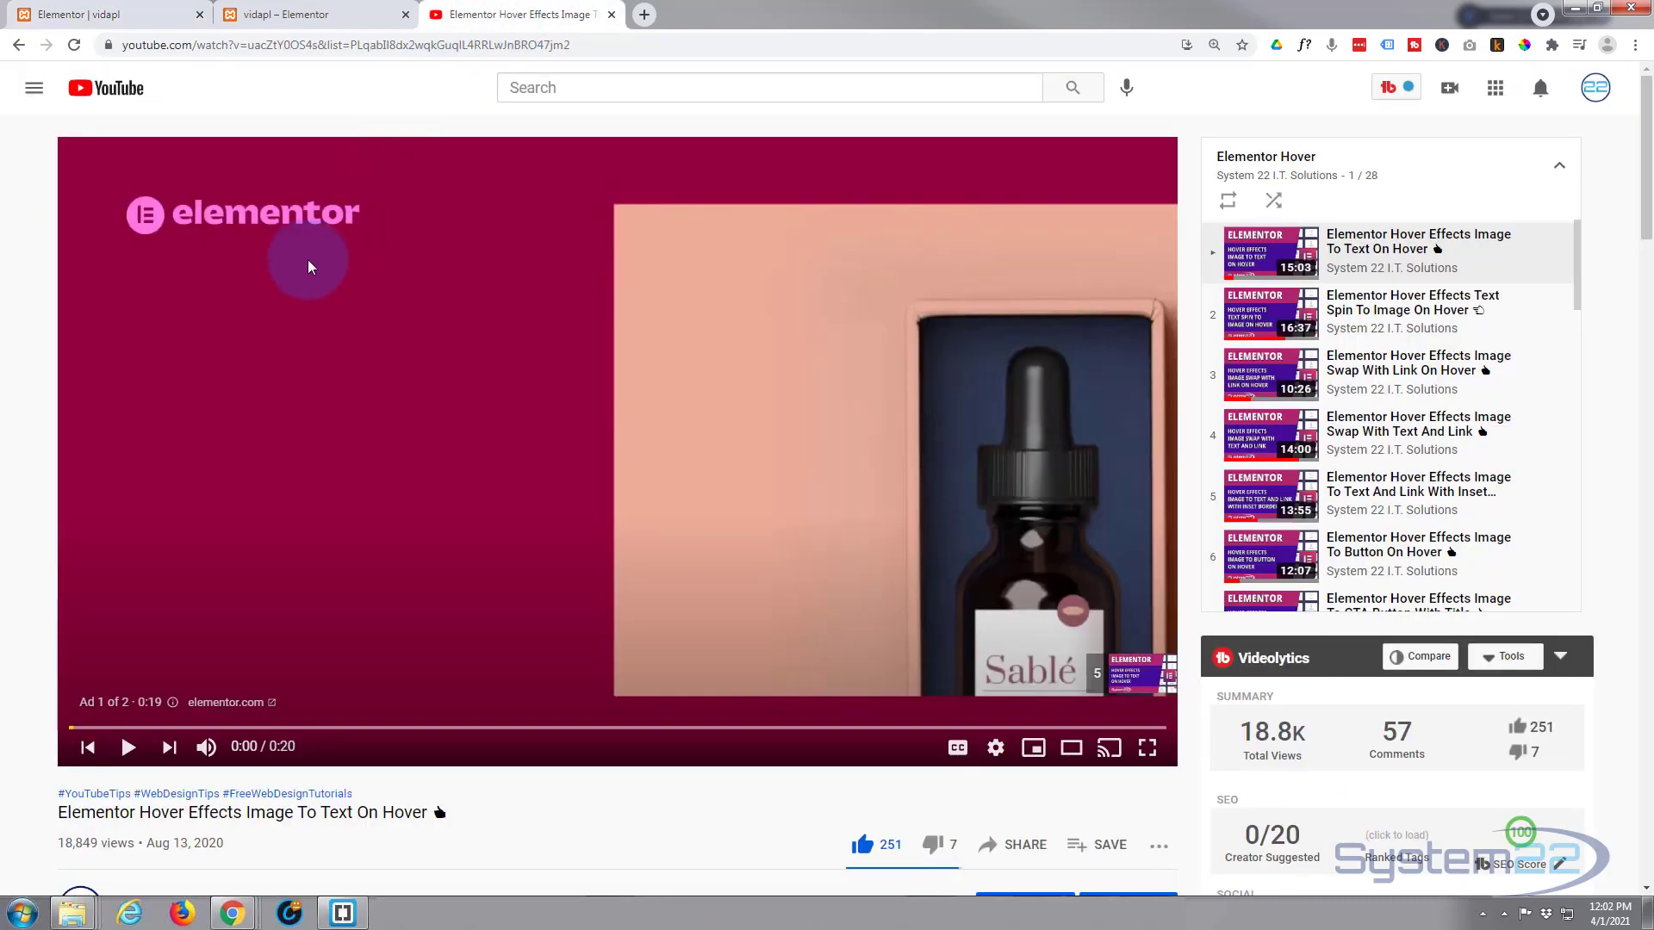
pyautogui.moveTo(863, 233)
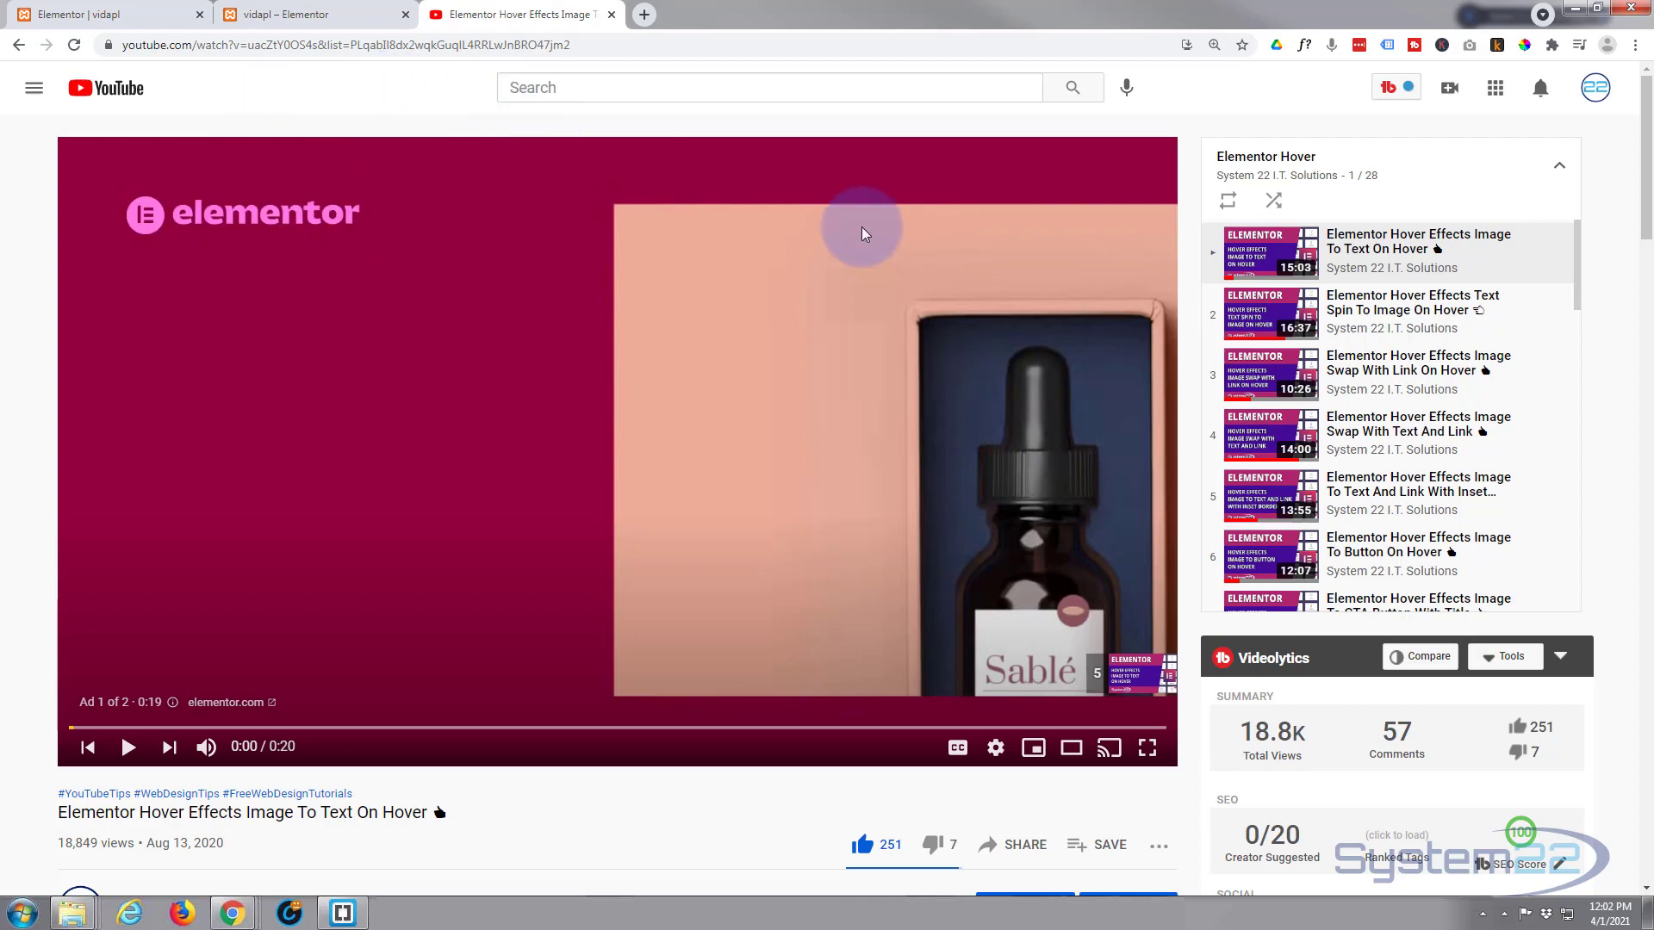
pyautogui.moveTo(606, 60)
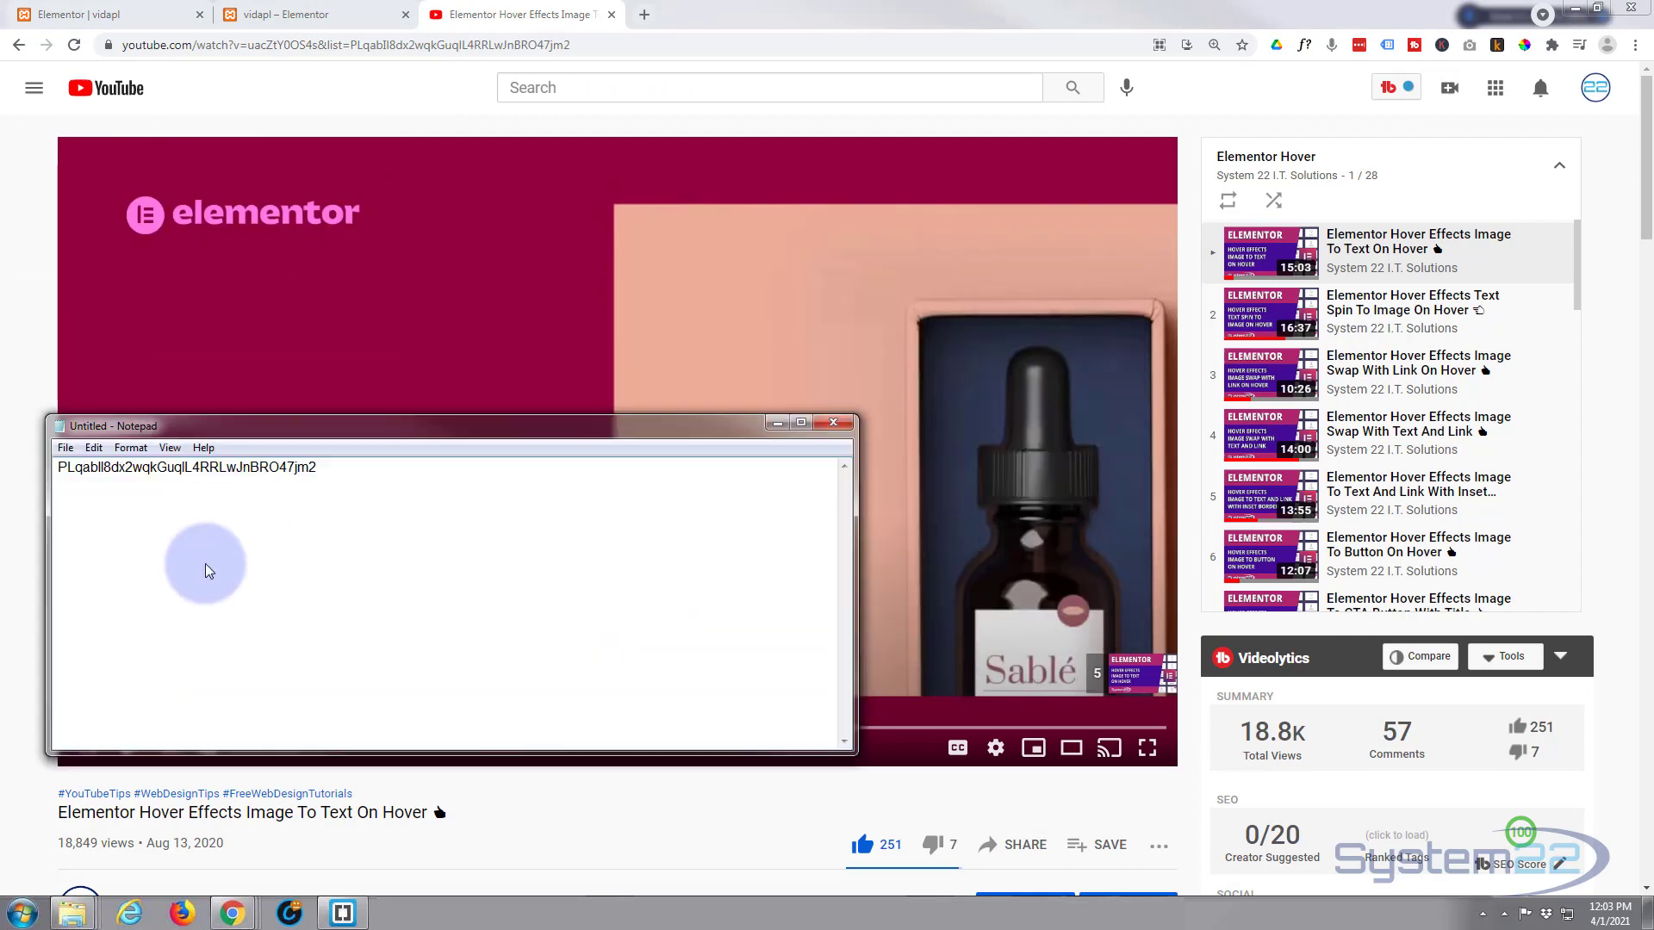
pyautogui.click(833, 423)
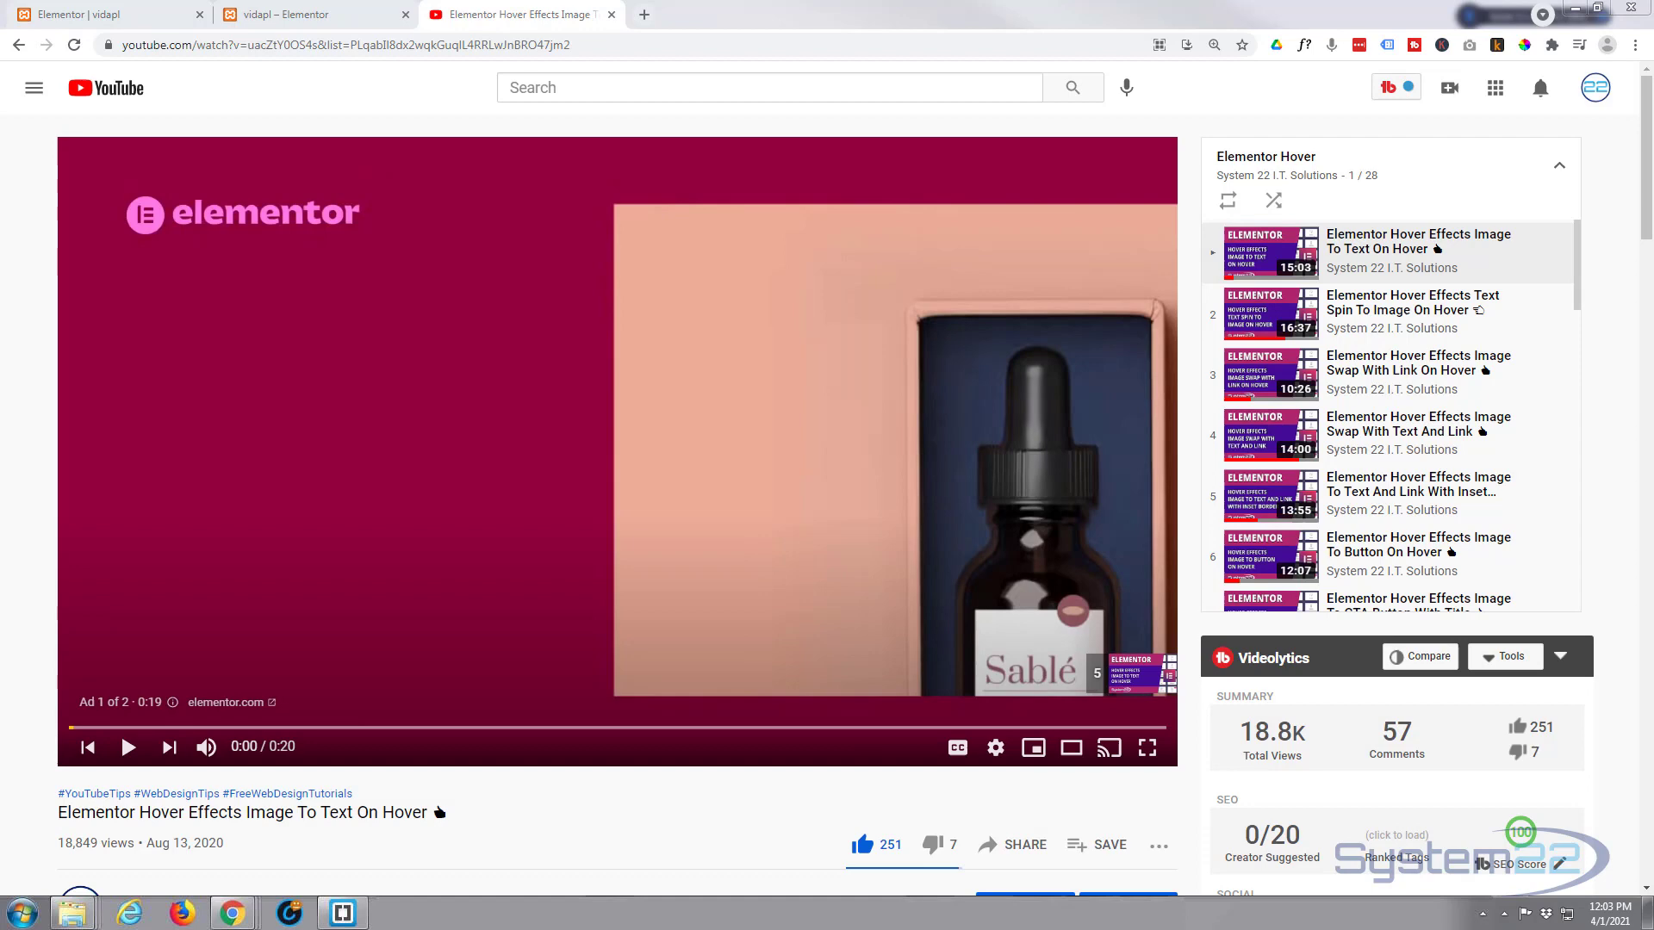
pyautogui.click(653, 496)
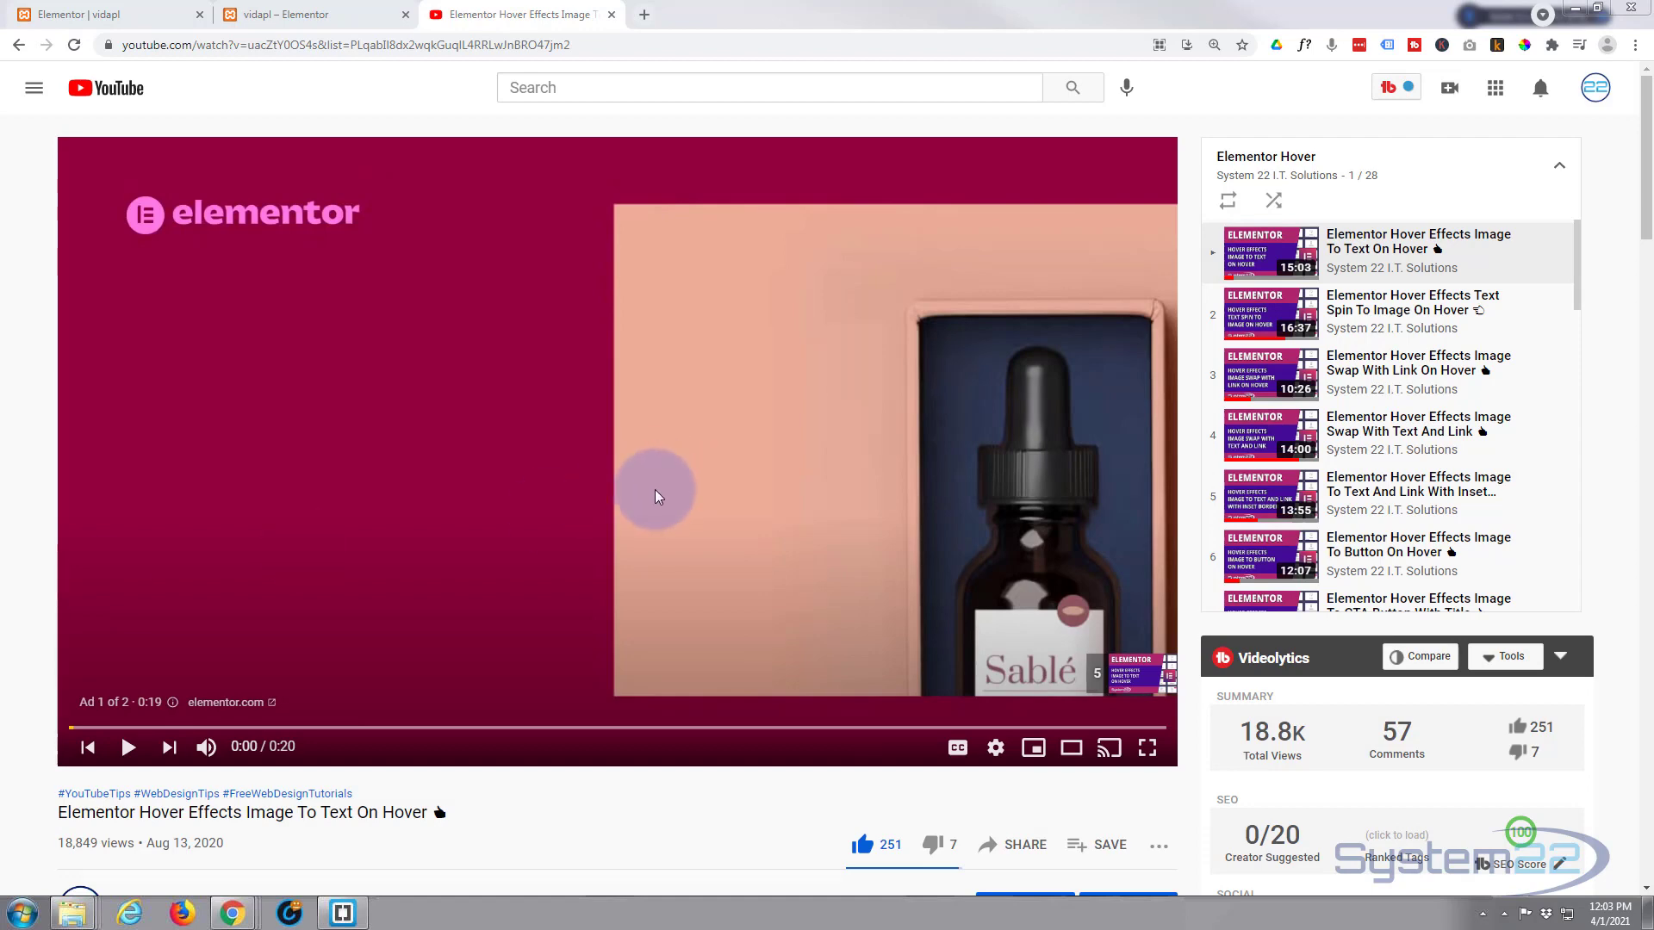
pyautogui.moveTo(1025, 845)
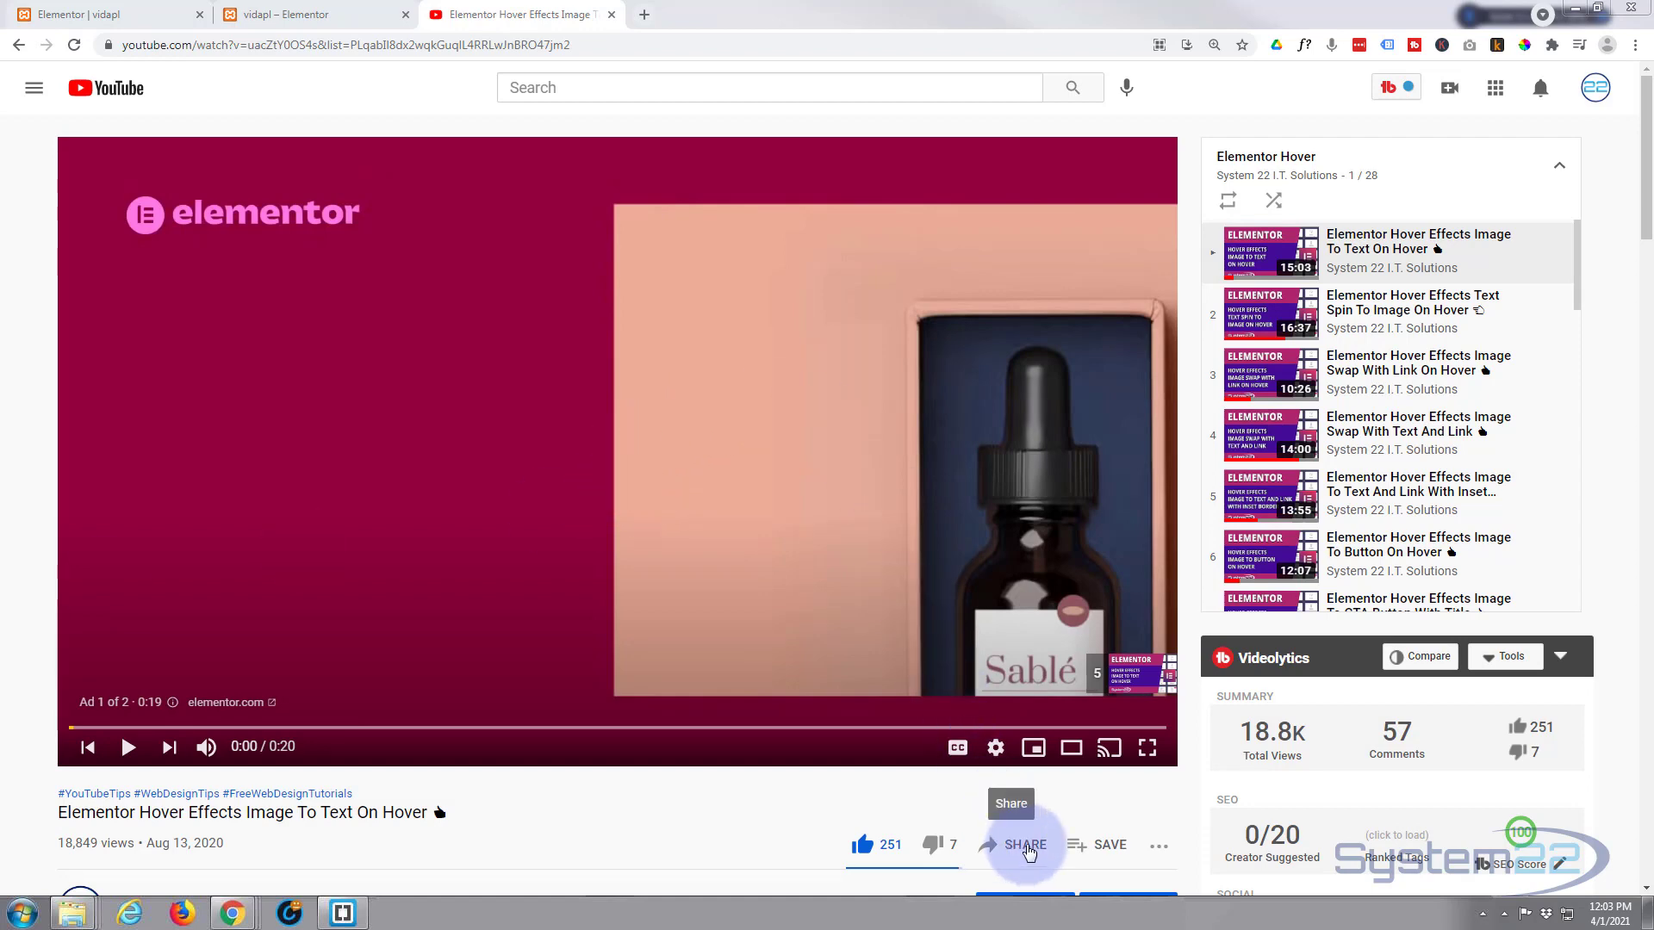
# - Copy the current video's iframe code from YouTube's Share > Embed options
pyautogui.click(1015, 845)
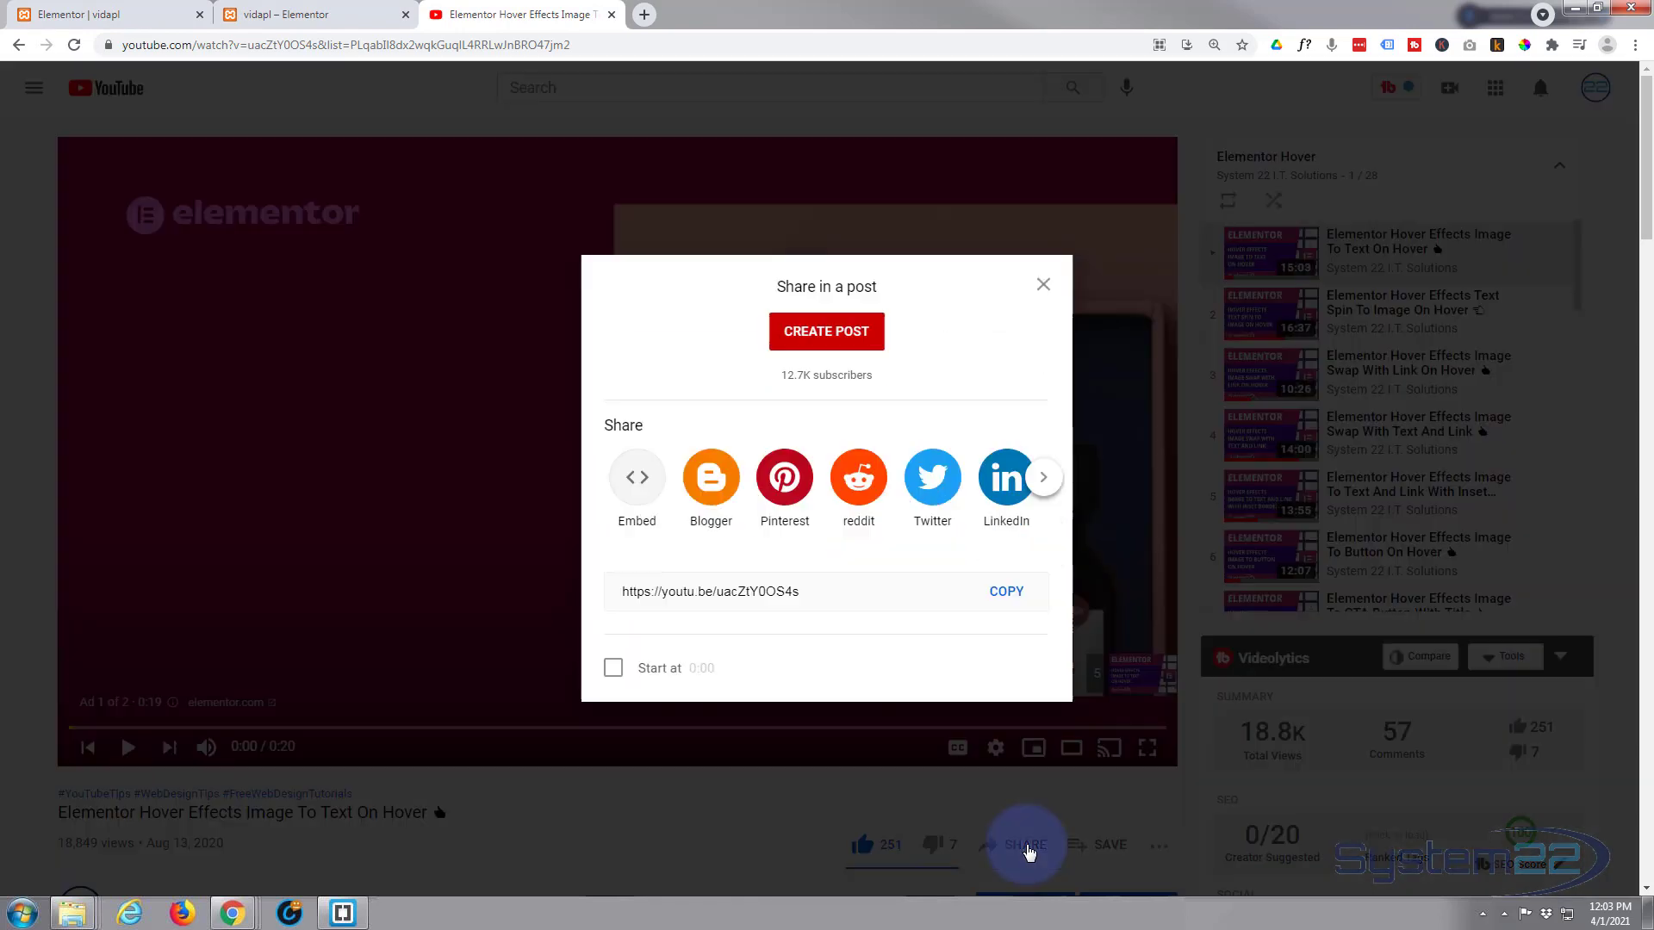
pyautogui.moveTo(635, 476)
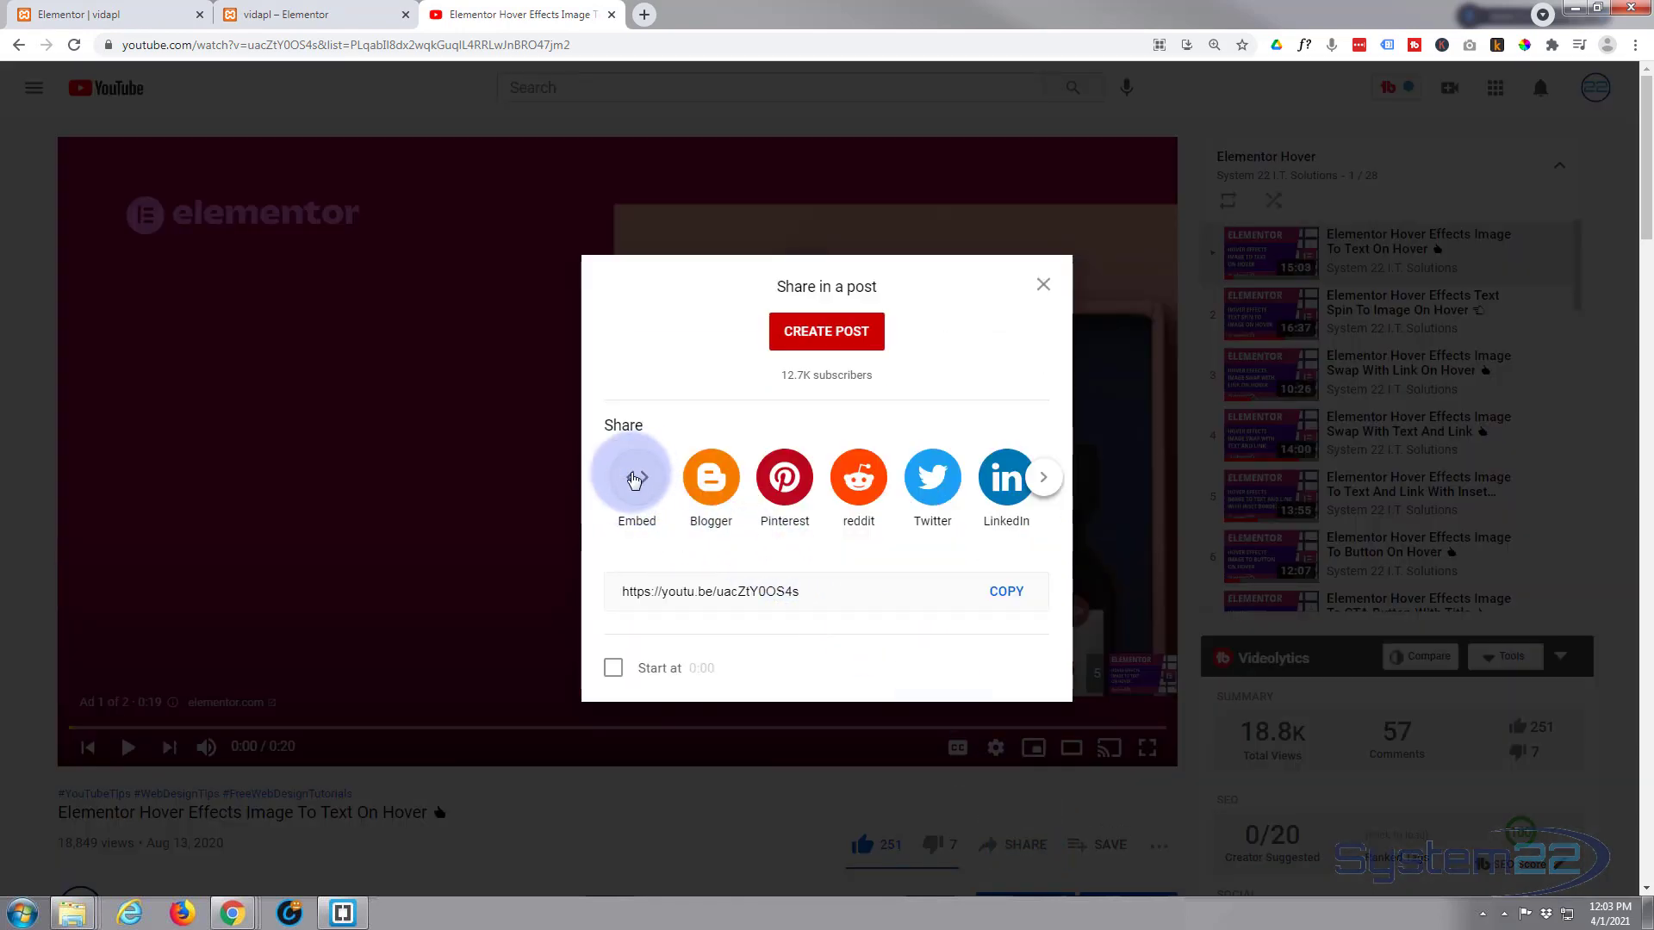
pyautogui.click(636, 477)
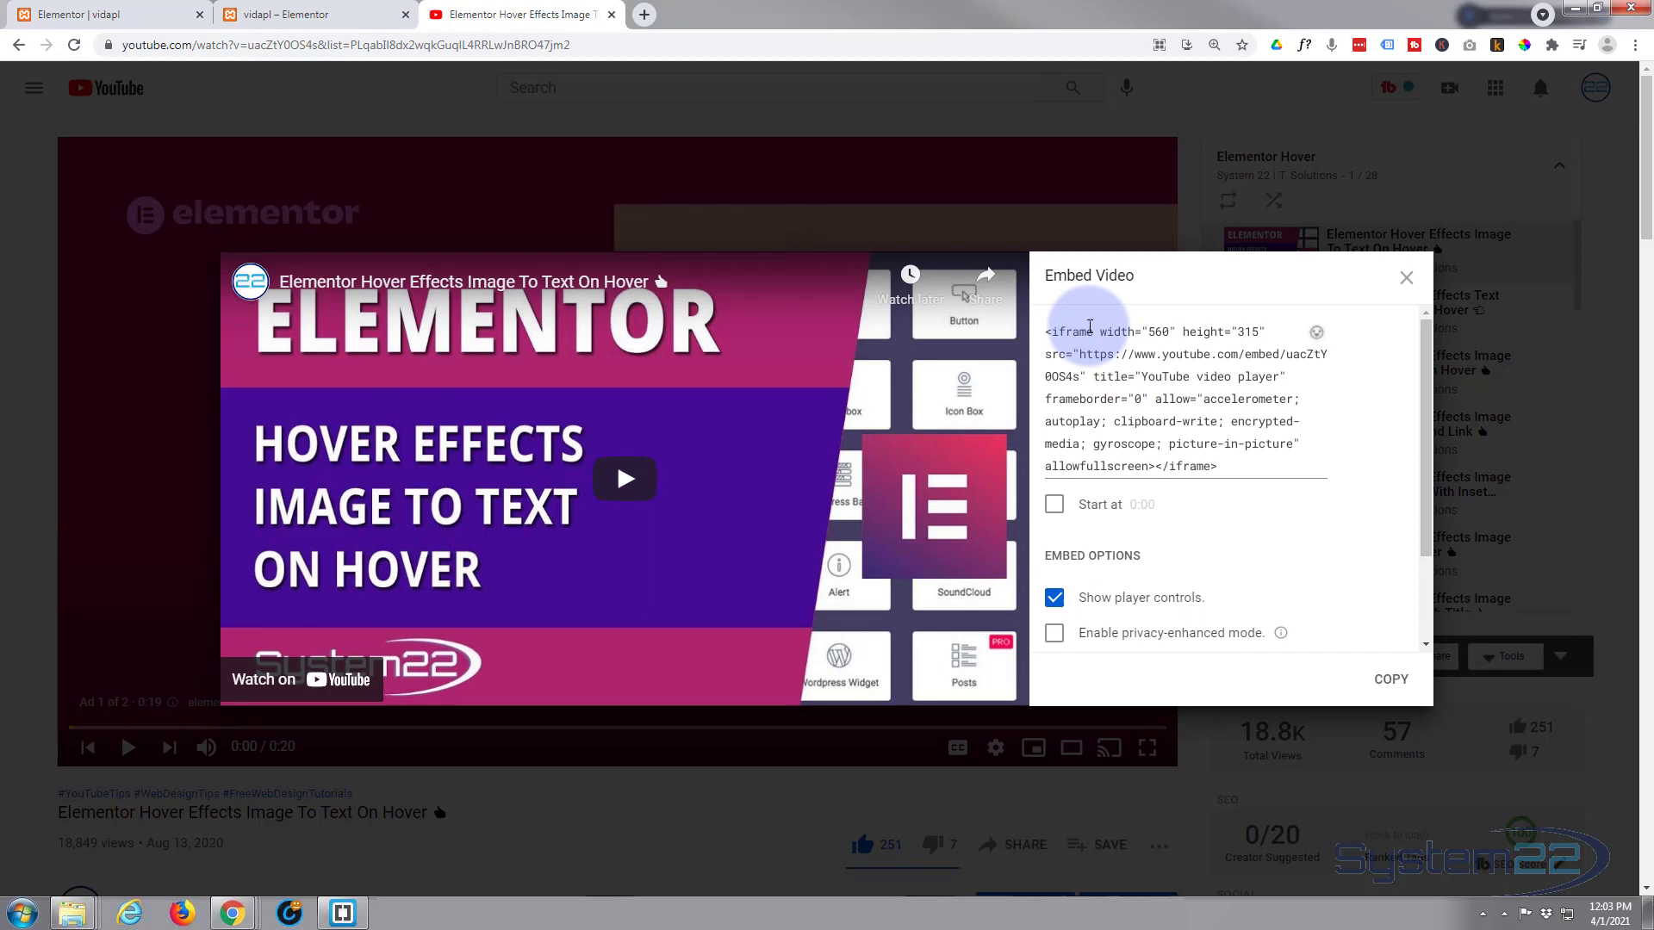
pyautogui.click(1390, 680)
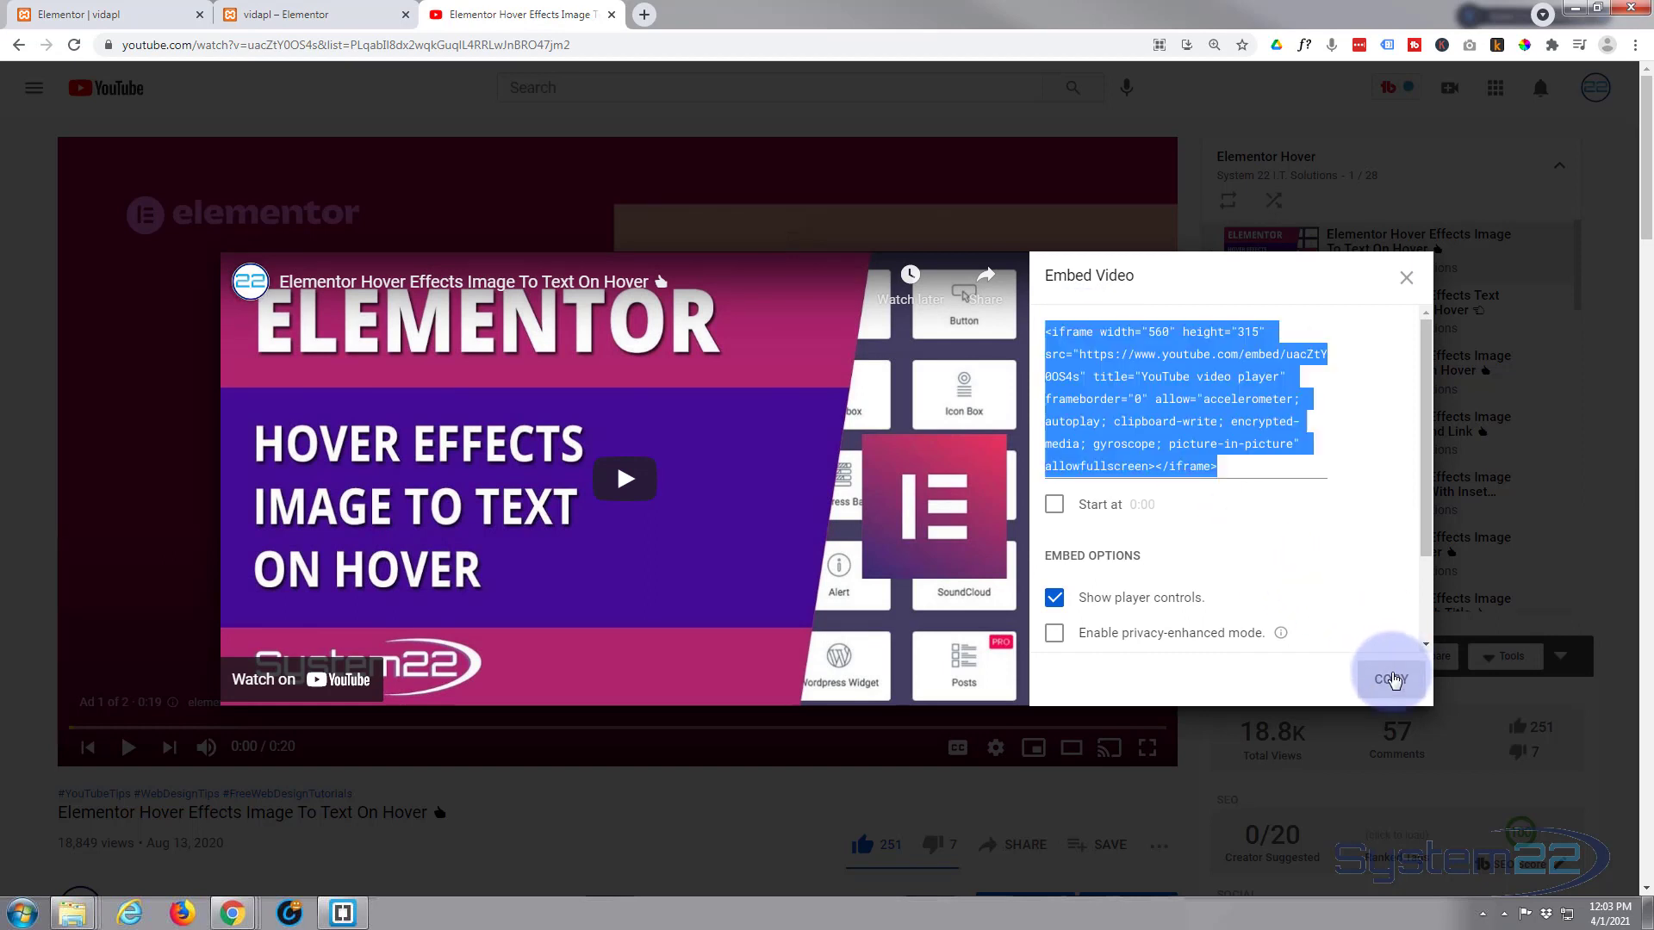
pyautogui.click(1390, 680)
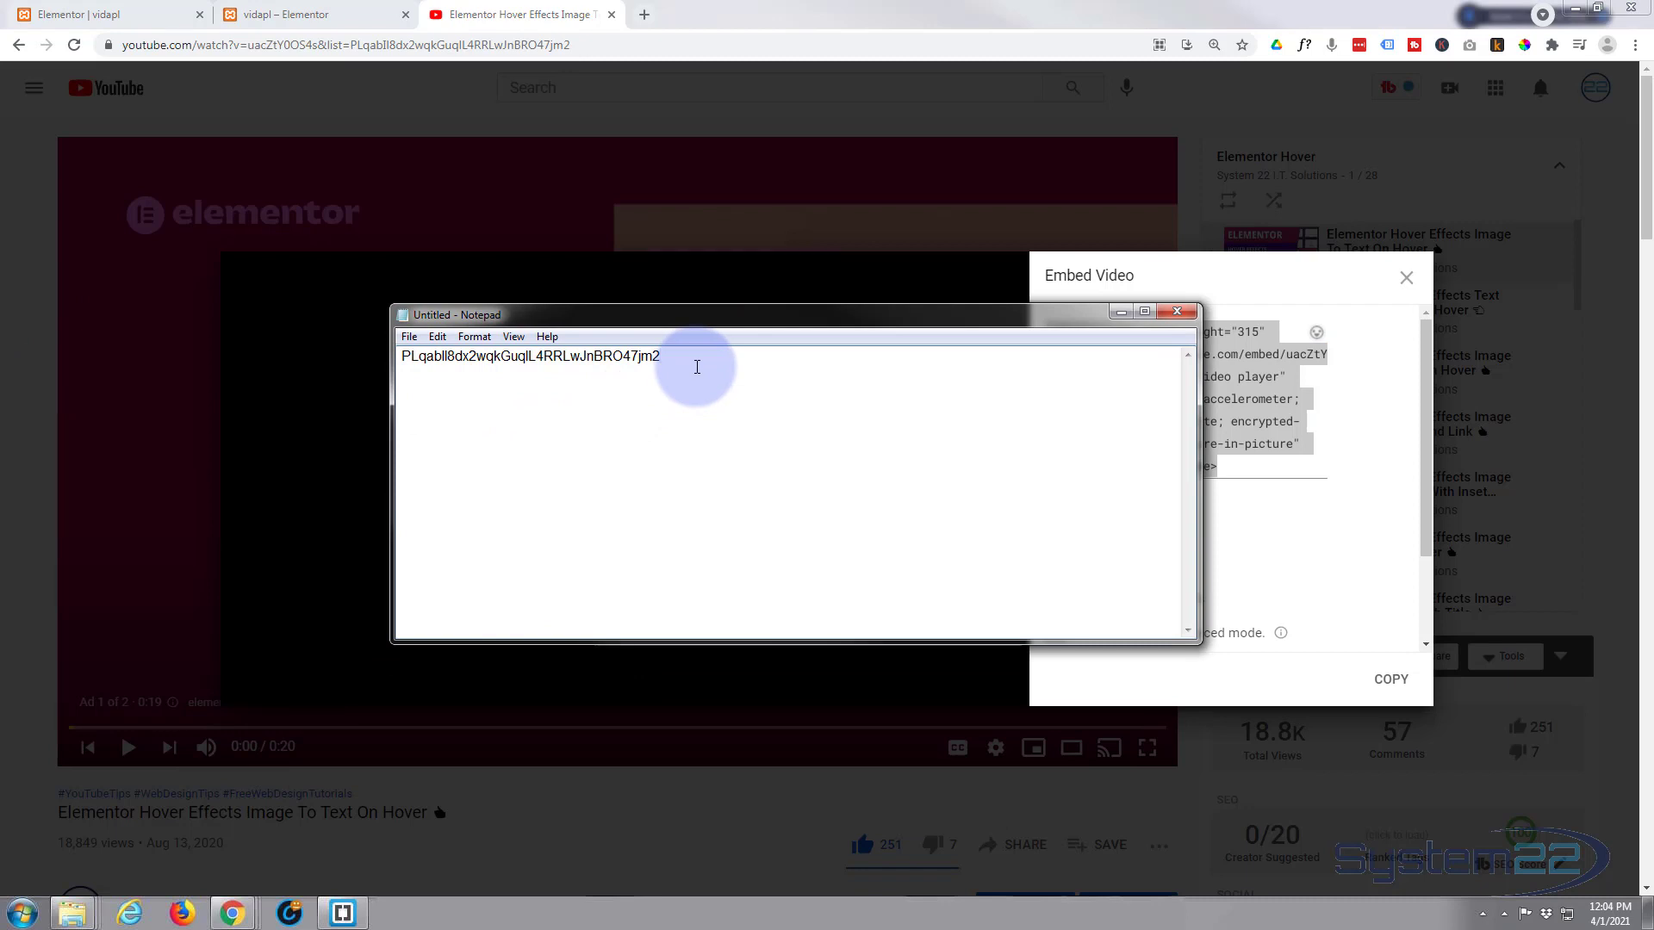
pyautogui.moveTo(705, 409)
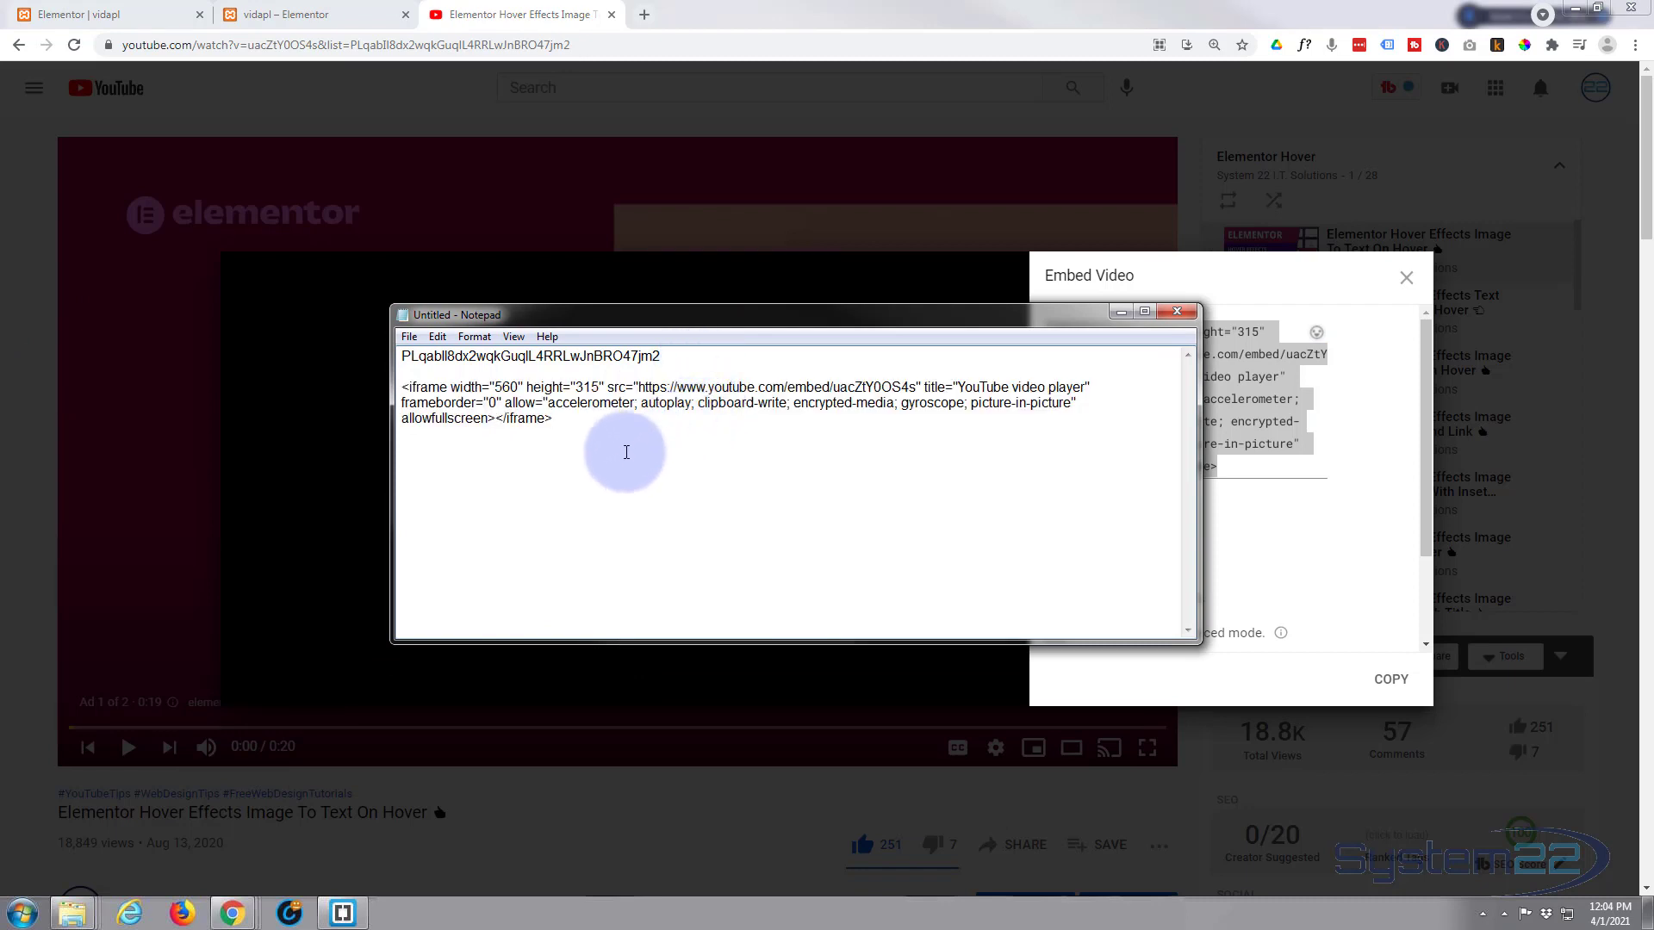
pyautogui.moveTo(839, 359)
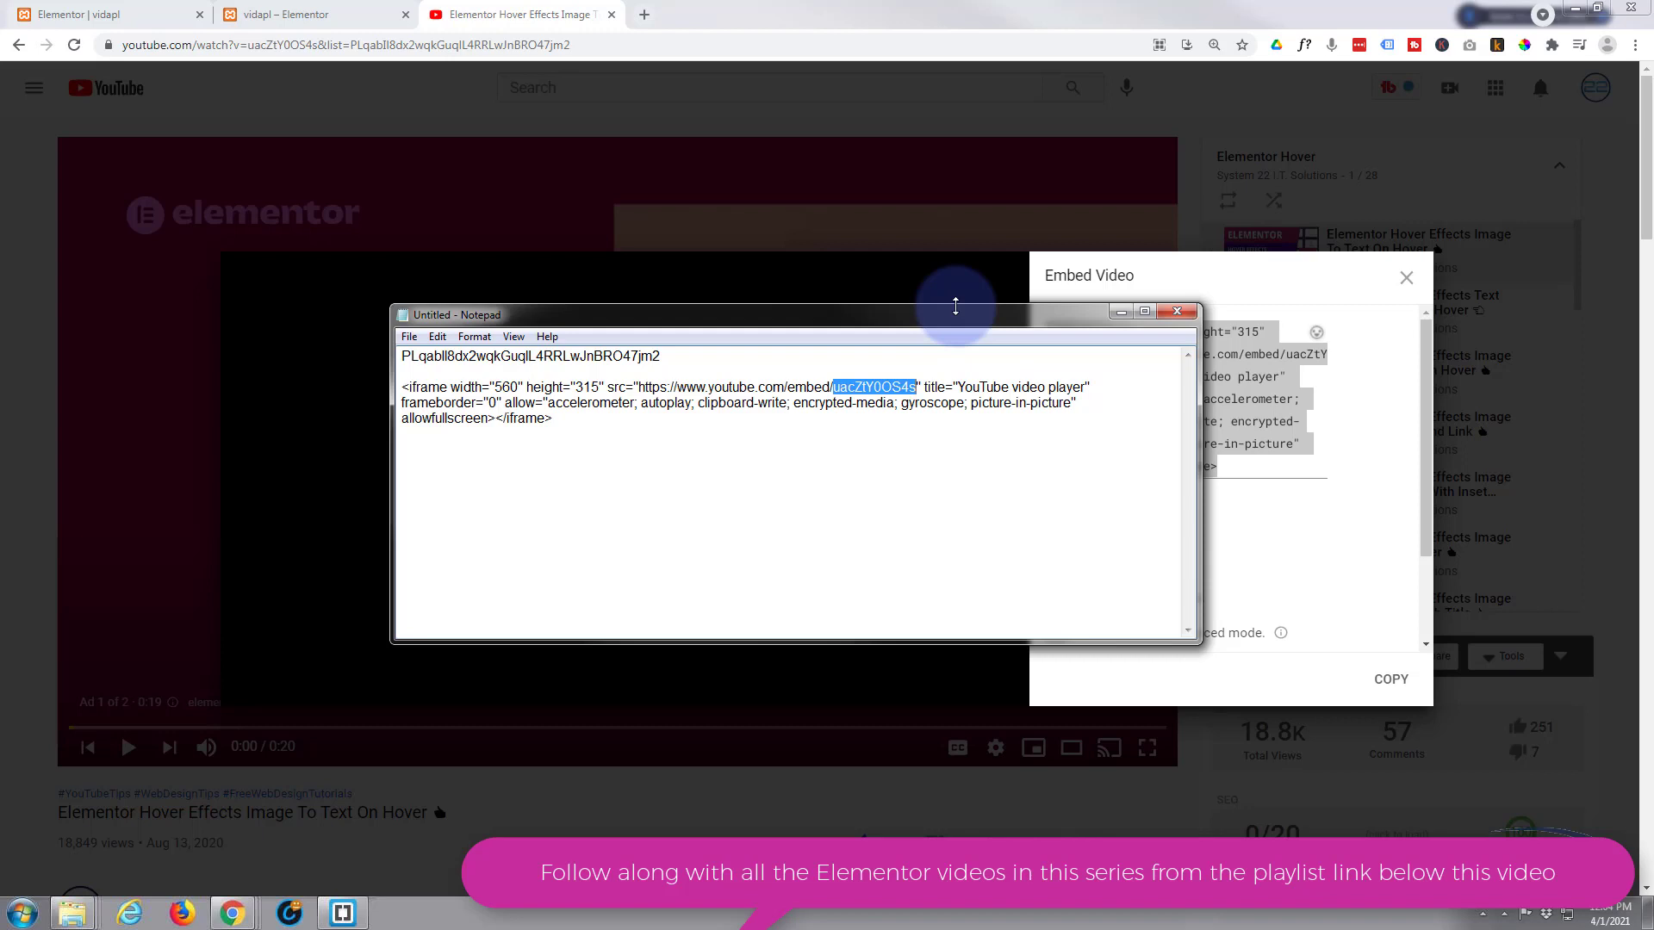
# - Replace the video ID after embed/ with 'videoseries?list=' in the Notepad embed code
pyautogui.press('Delete')
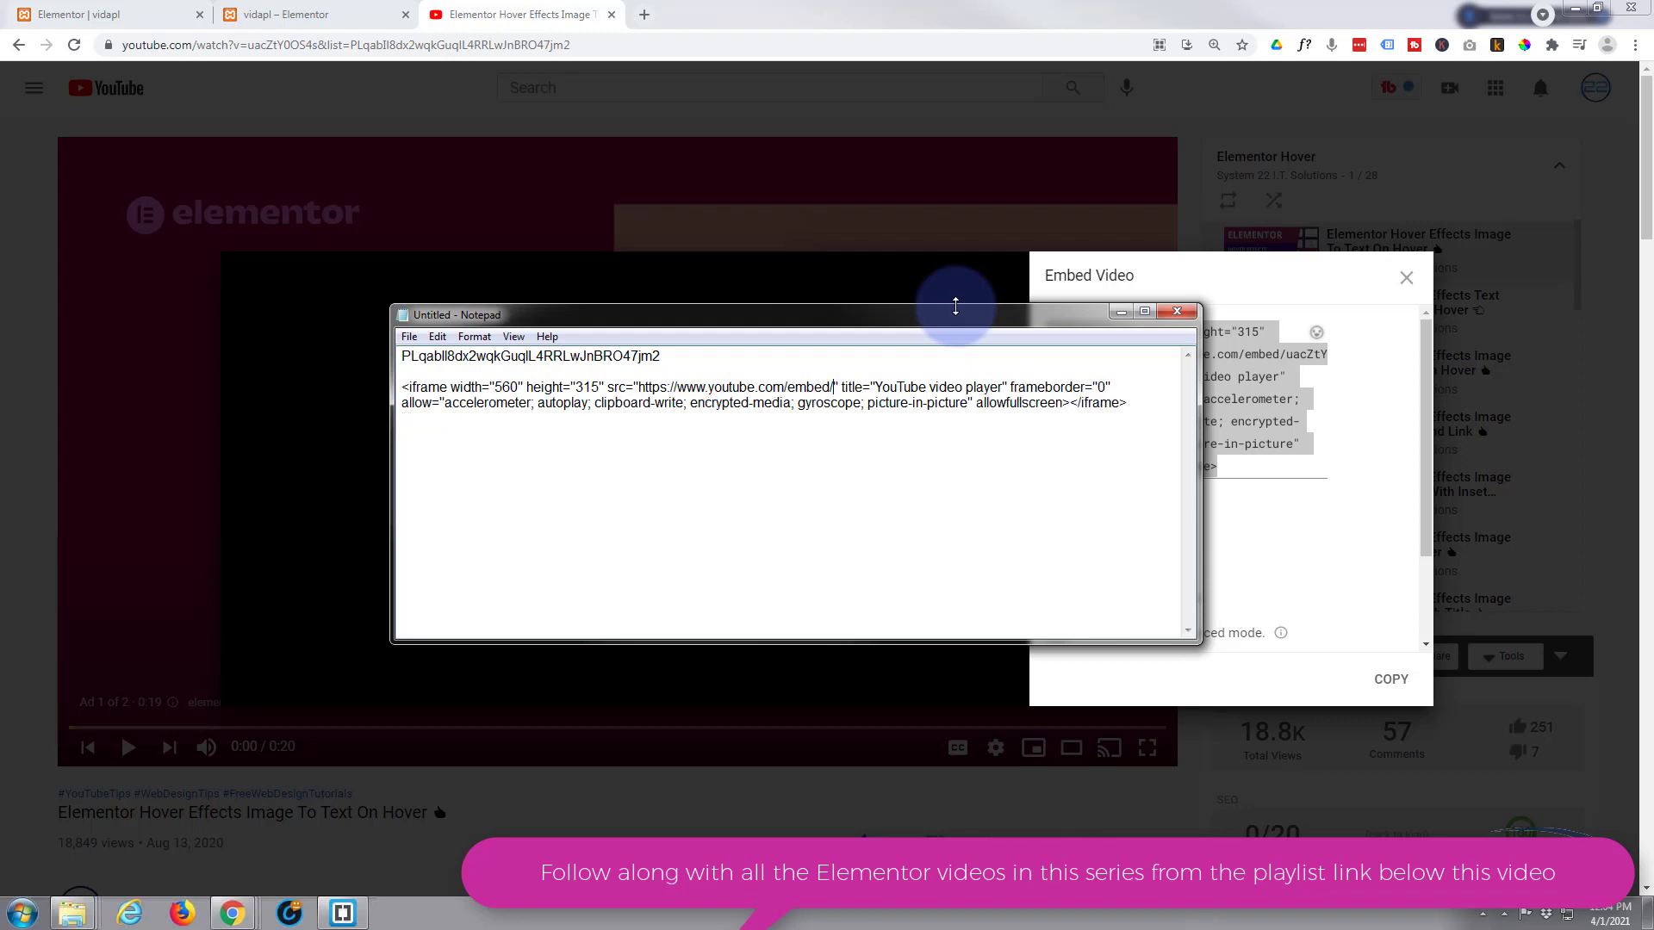
pyautogui.write('video')
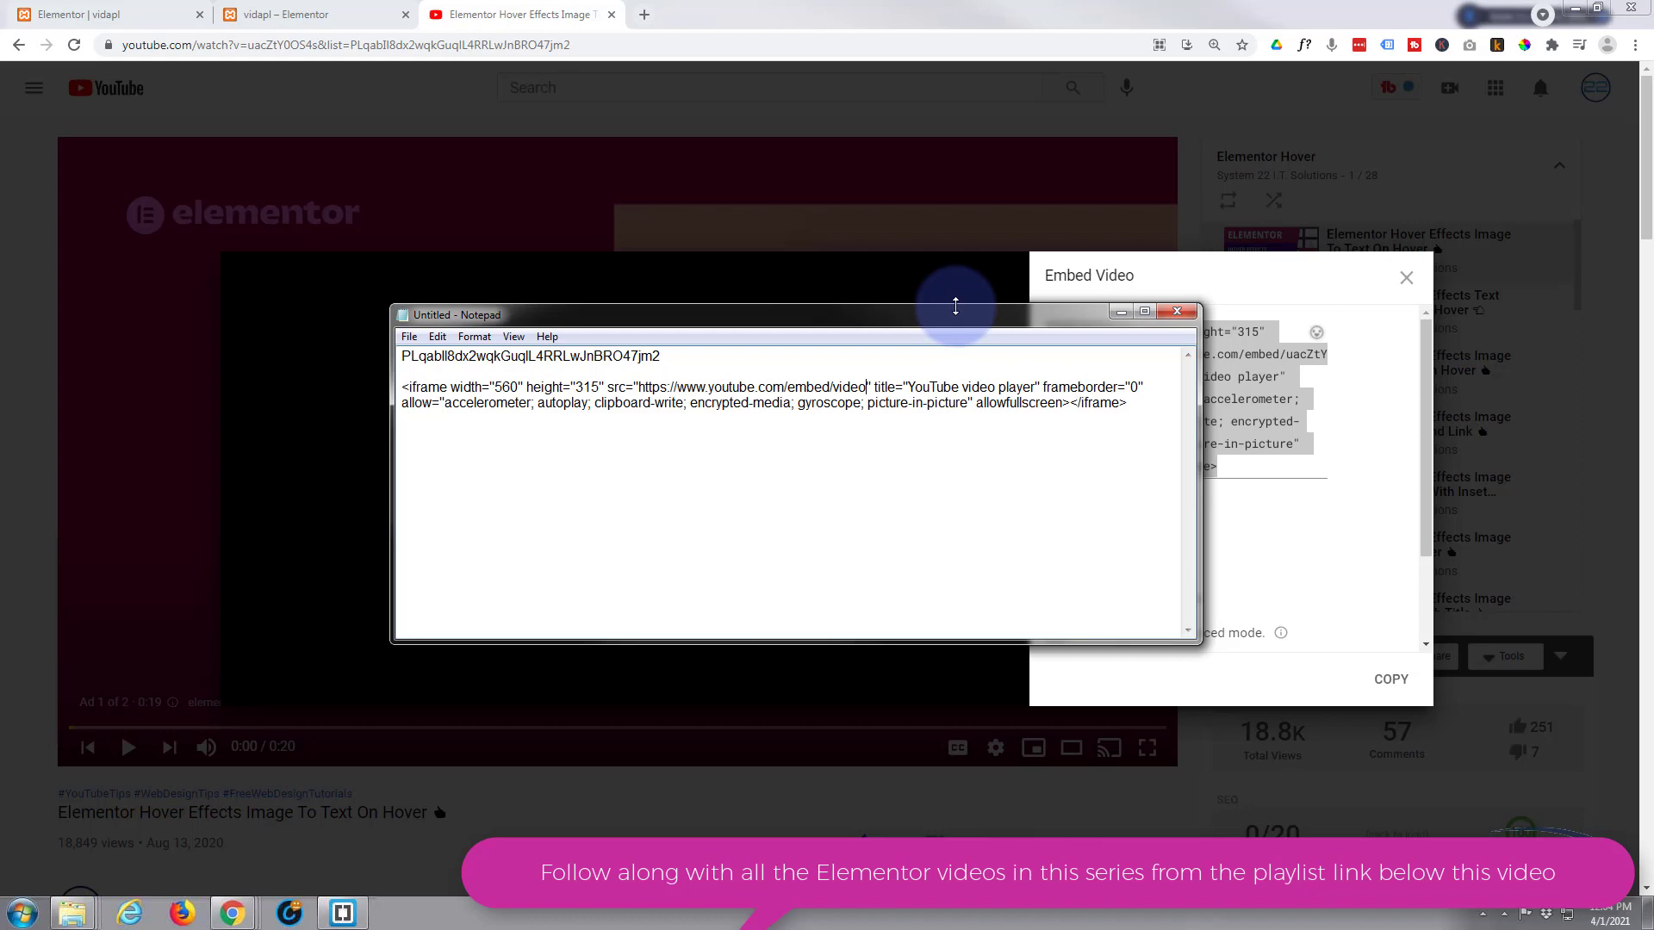
pyautogui.write('series')
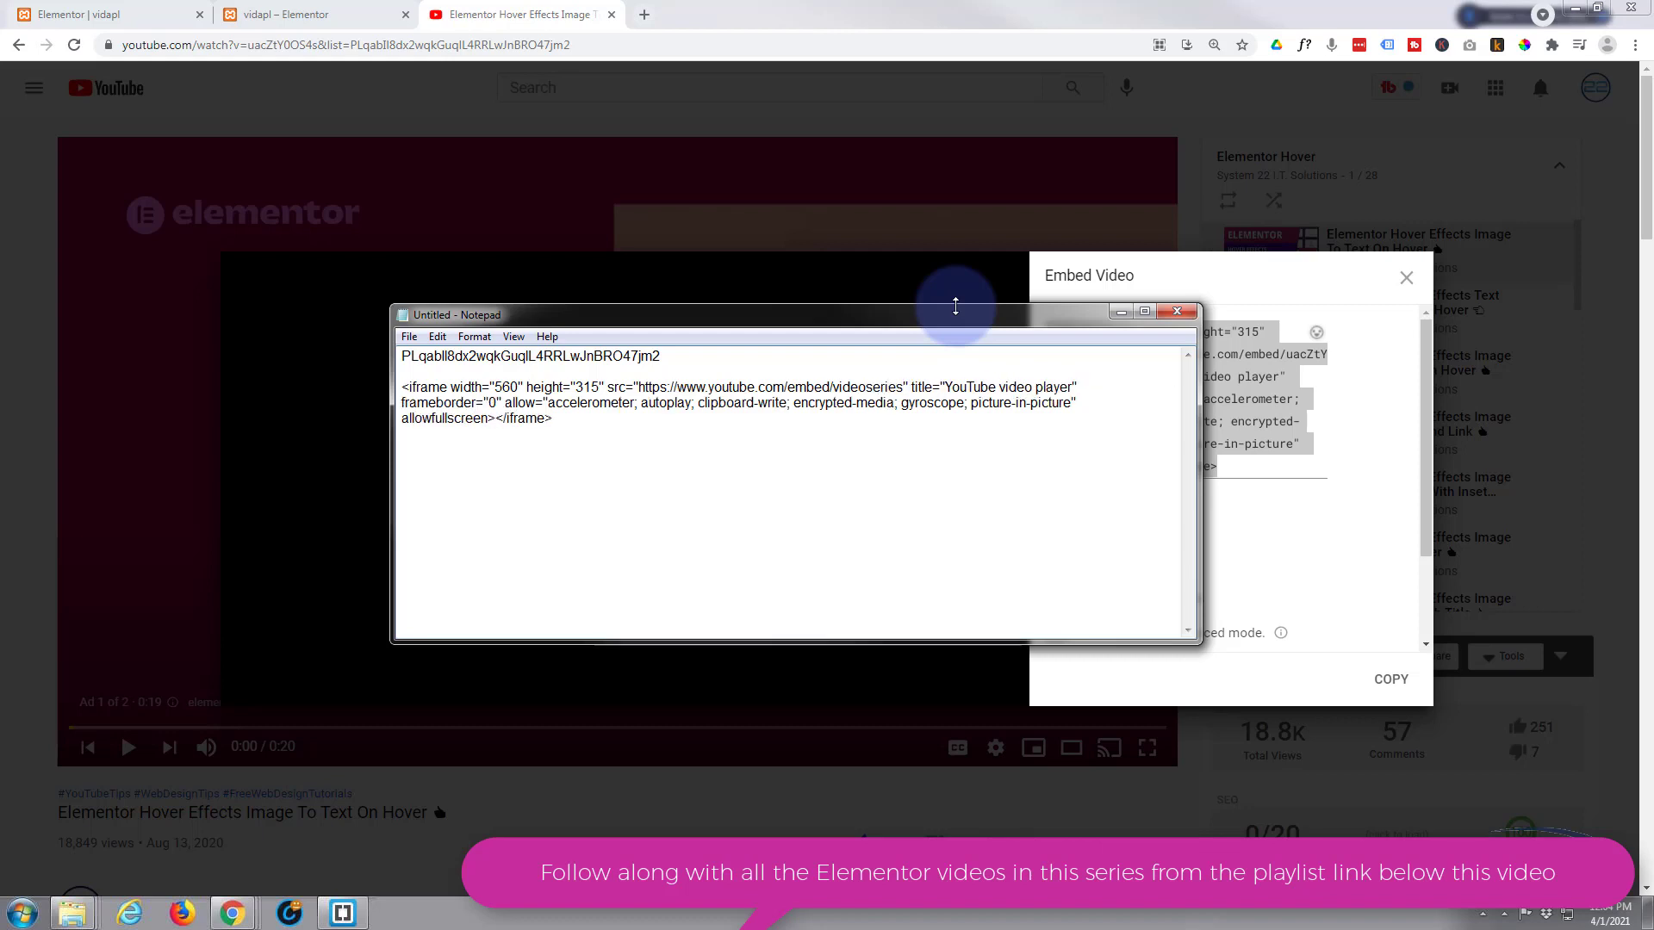
pyautogui.write('?')
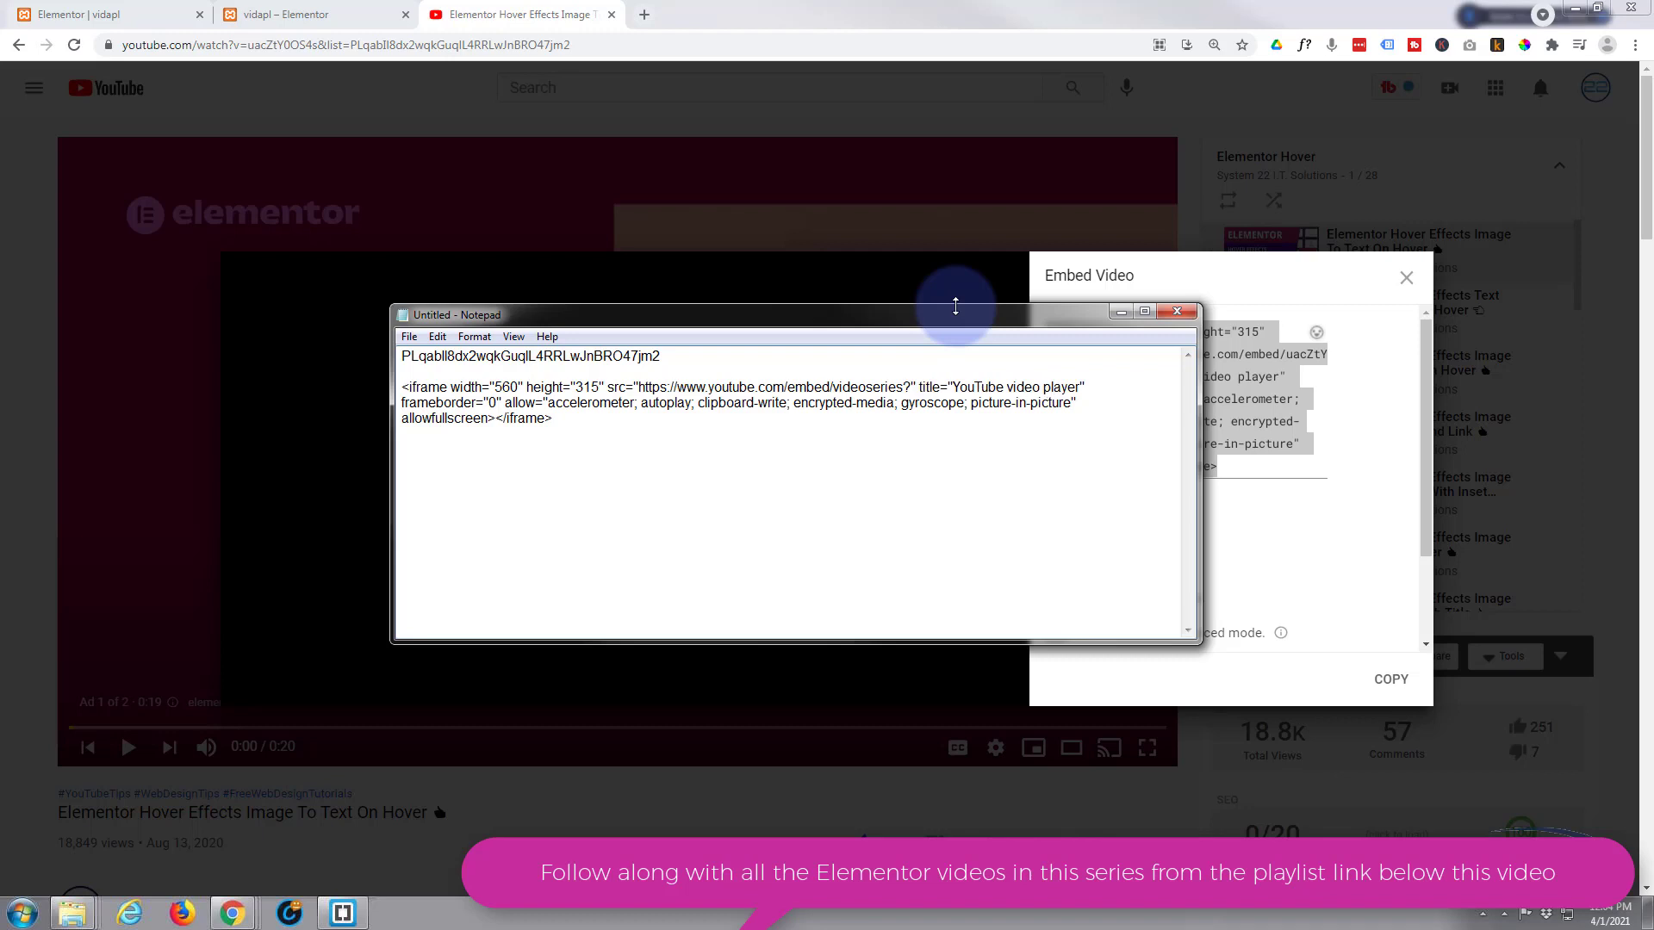
pyautogui.write('list=')
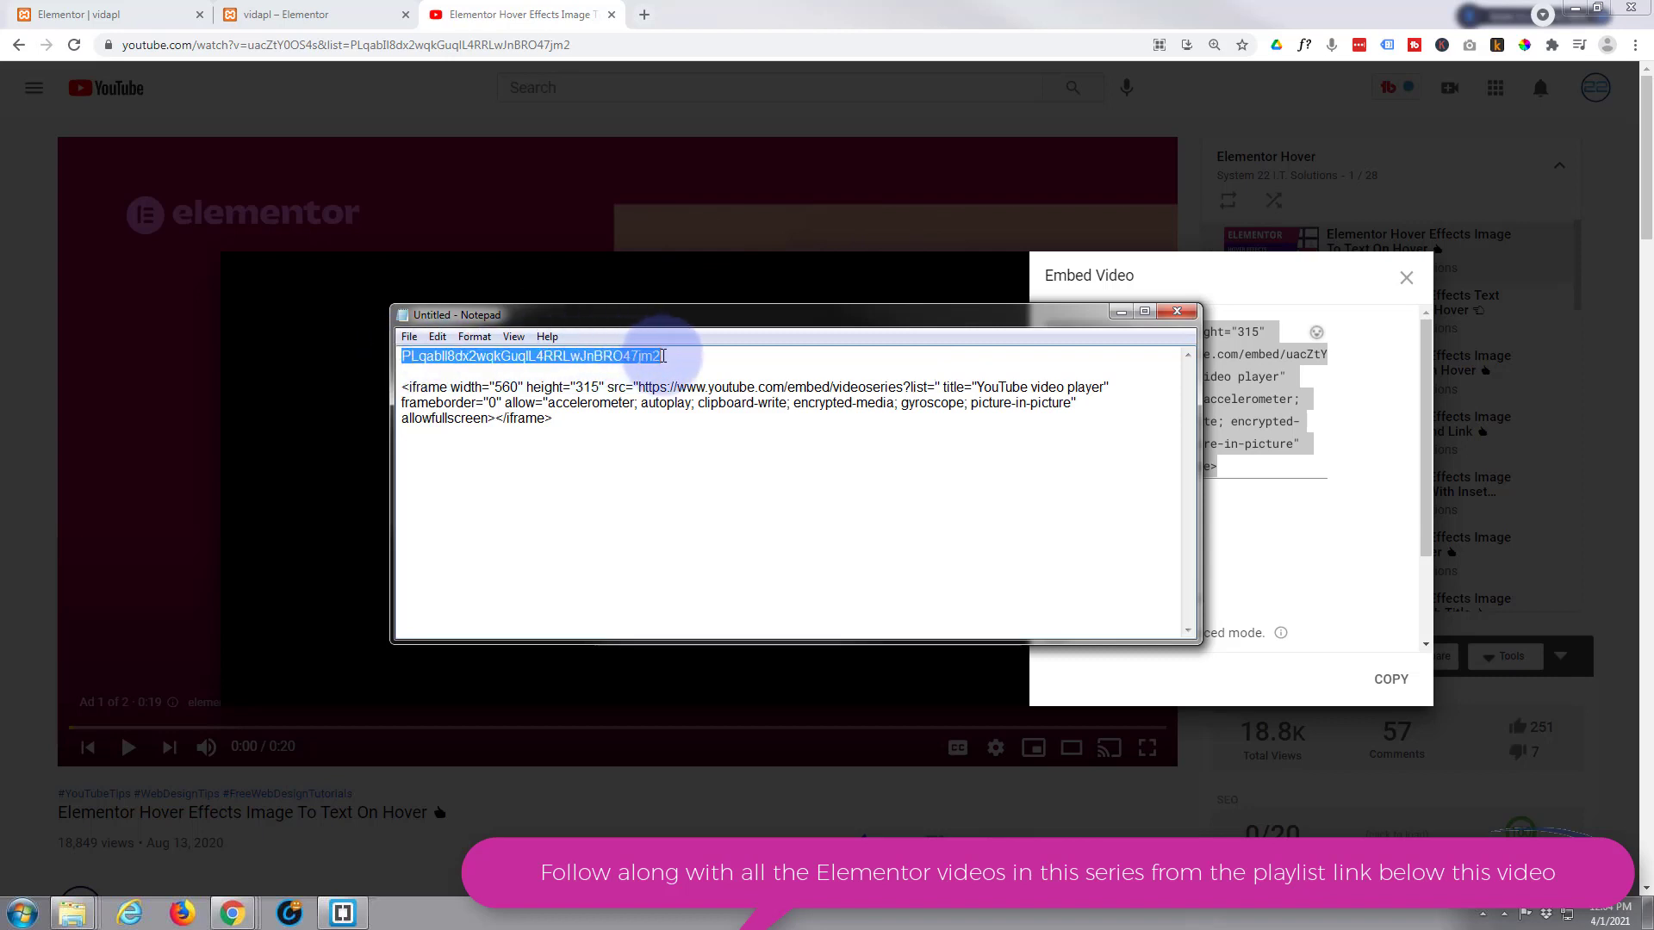
pyautogui.moveTo(875, 393)
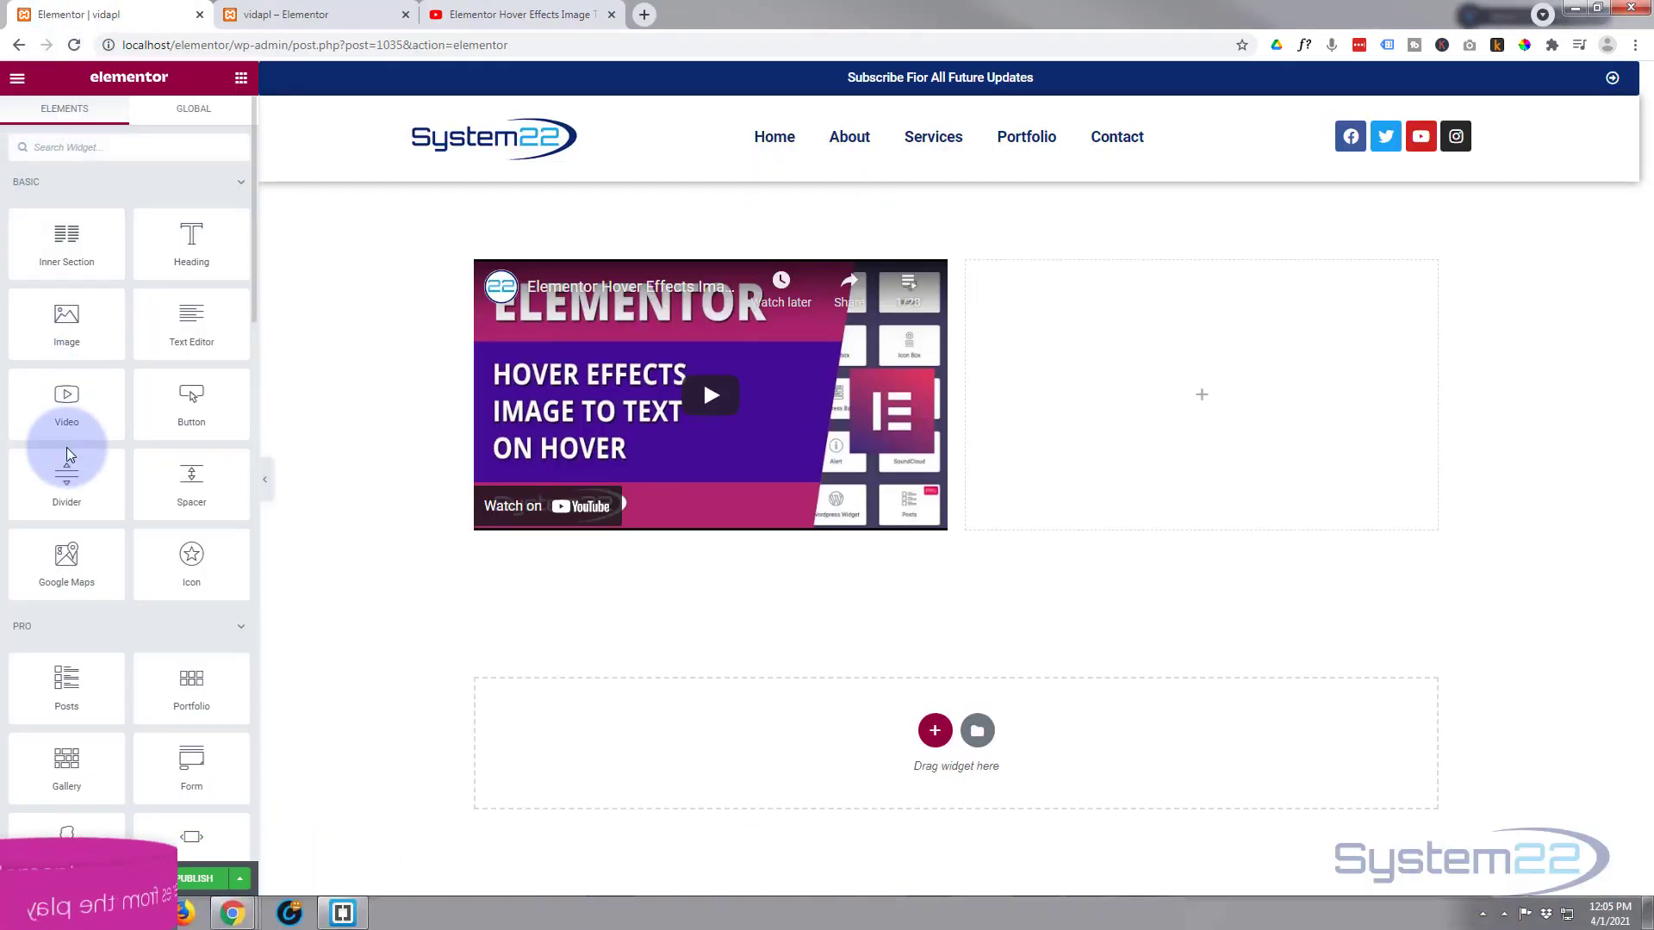
pyautogui.moveTo(191, 324)
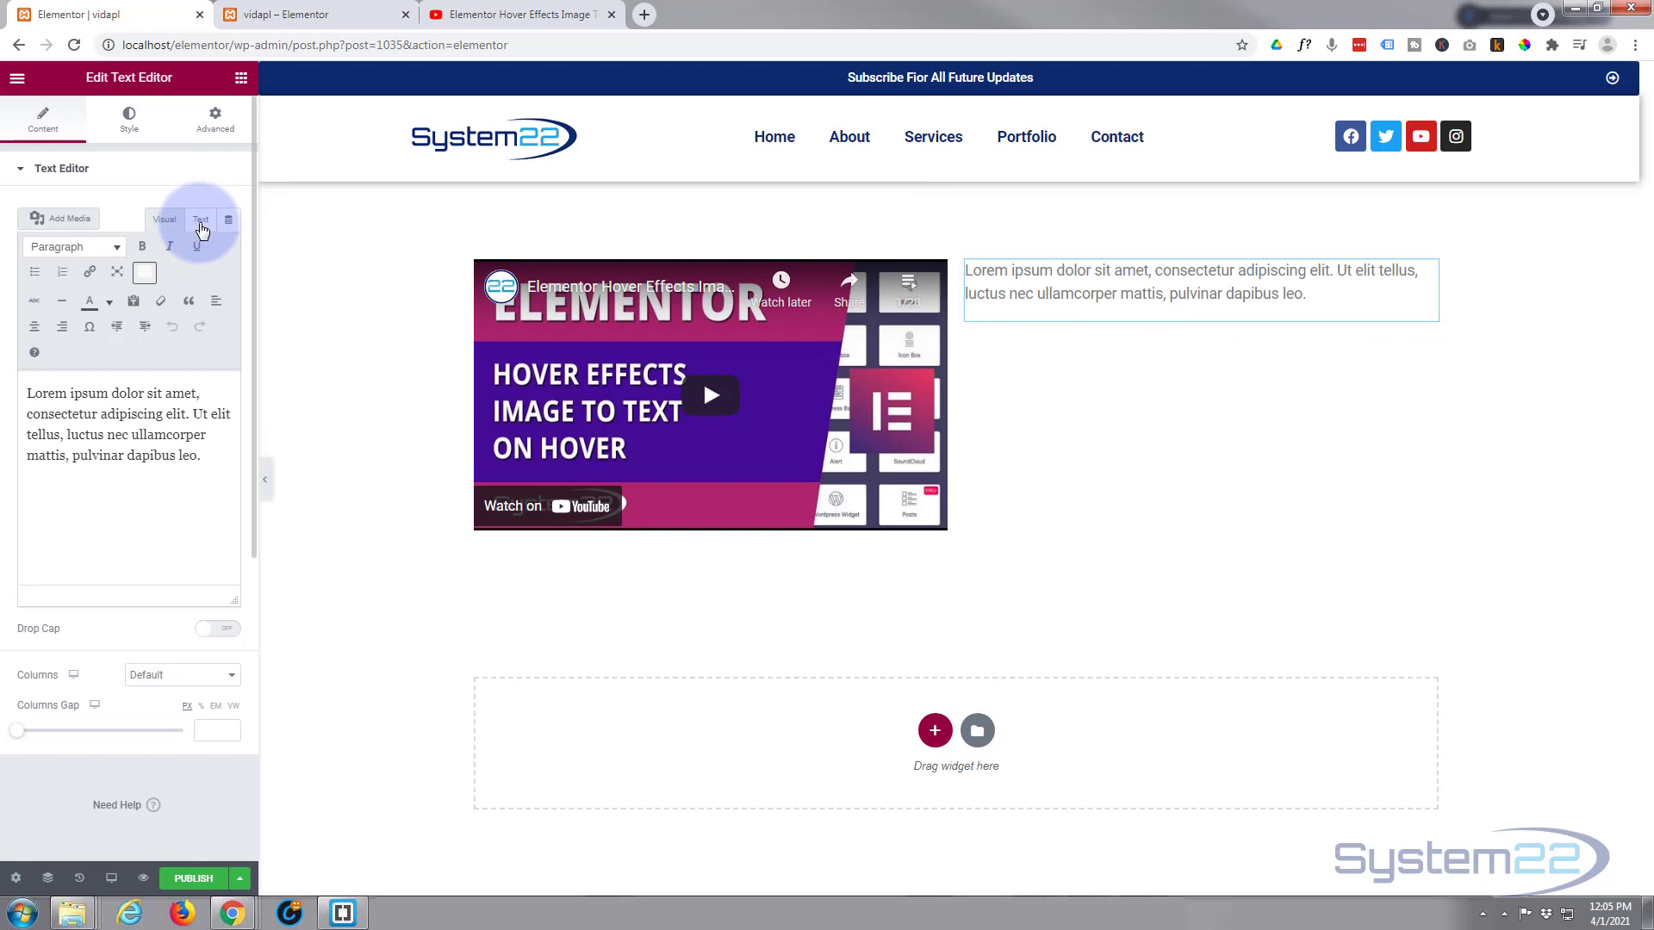
# - Paste the playlist iframe code in the Text Editor's Text mode, then switch back to Visual
pyautogui.click(201, 220)
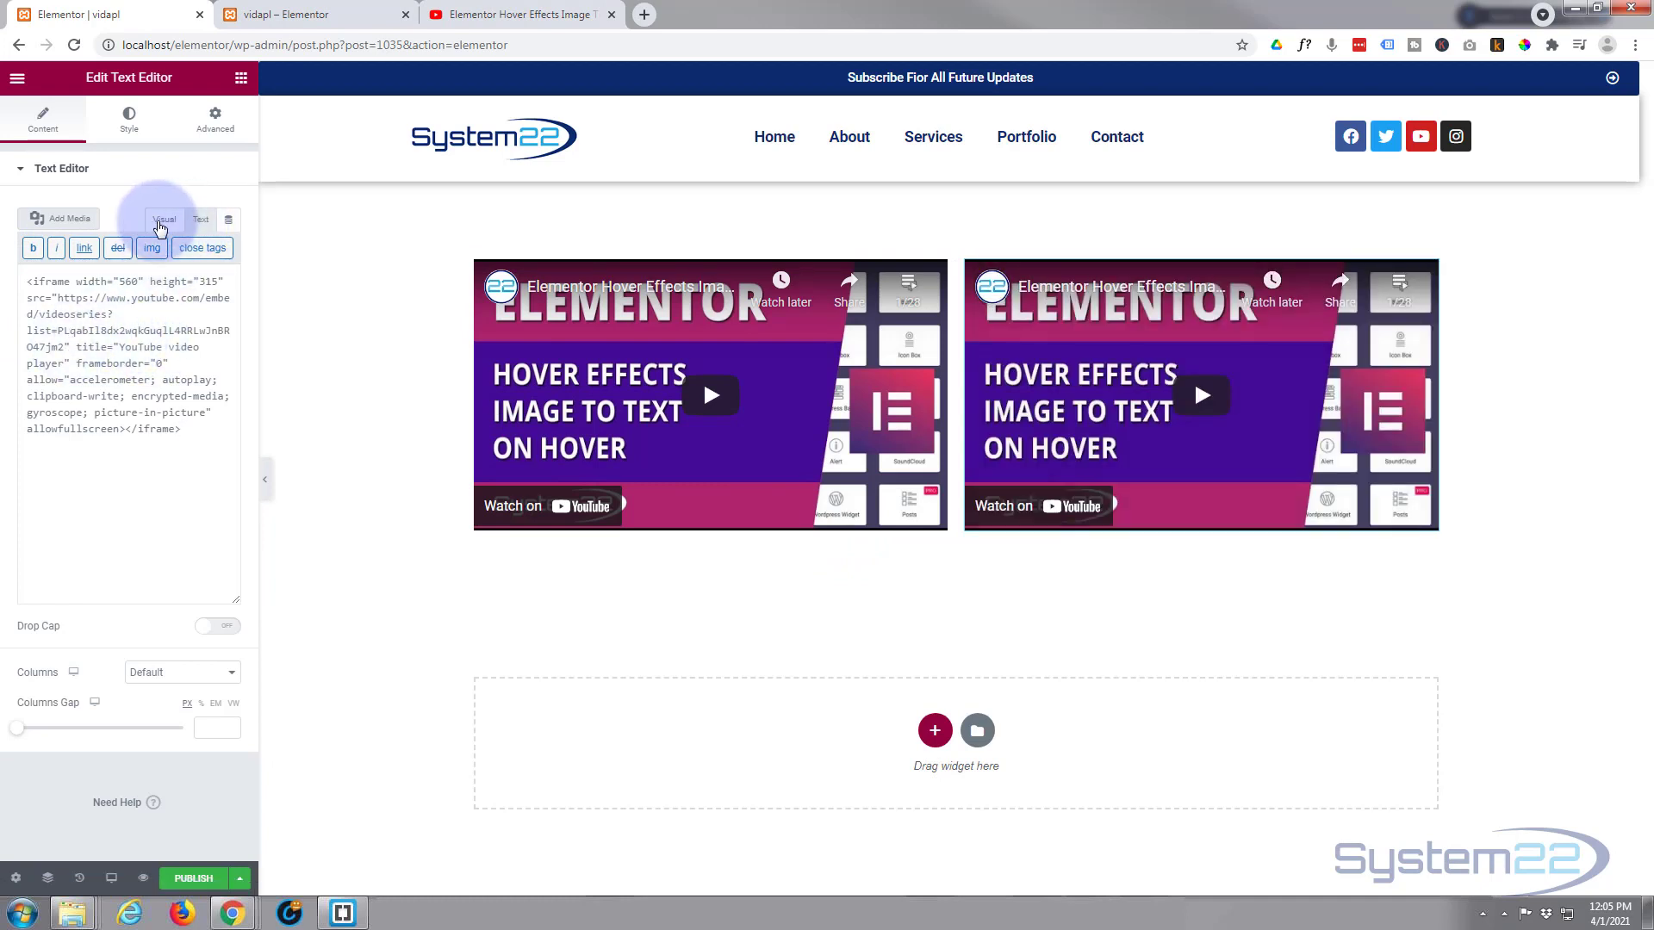
pyautogui.click(1200, 395)
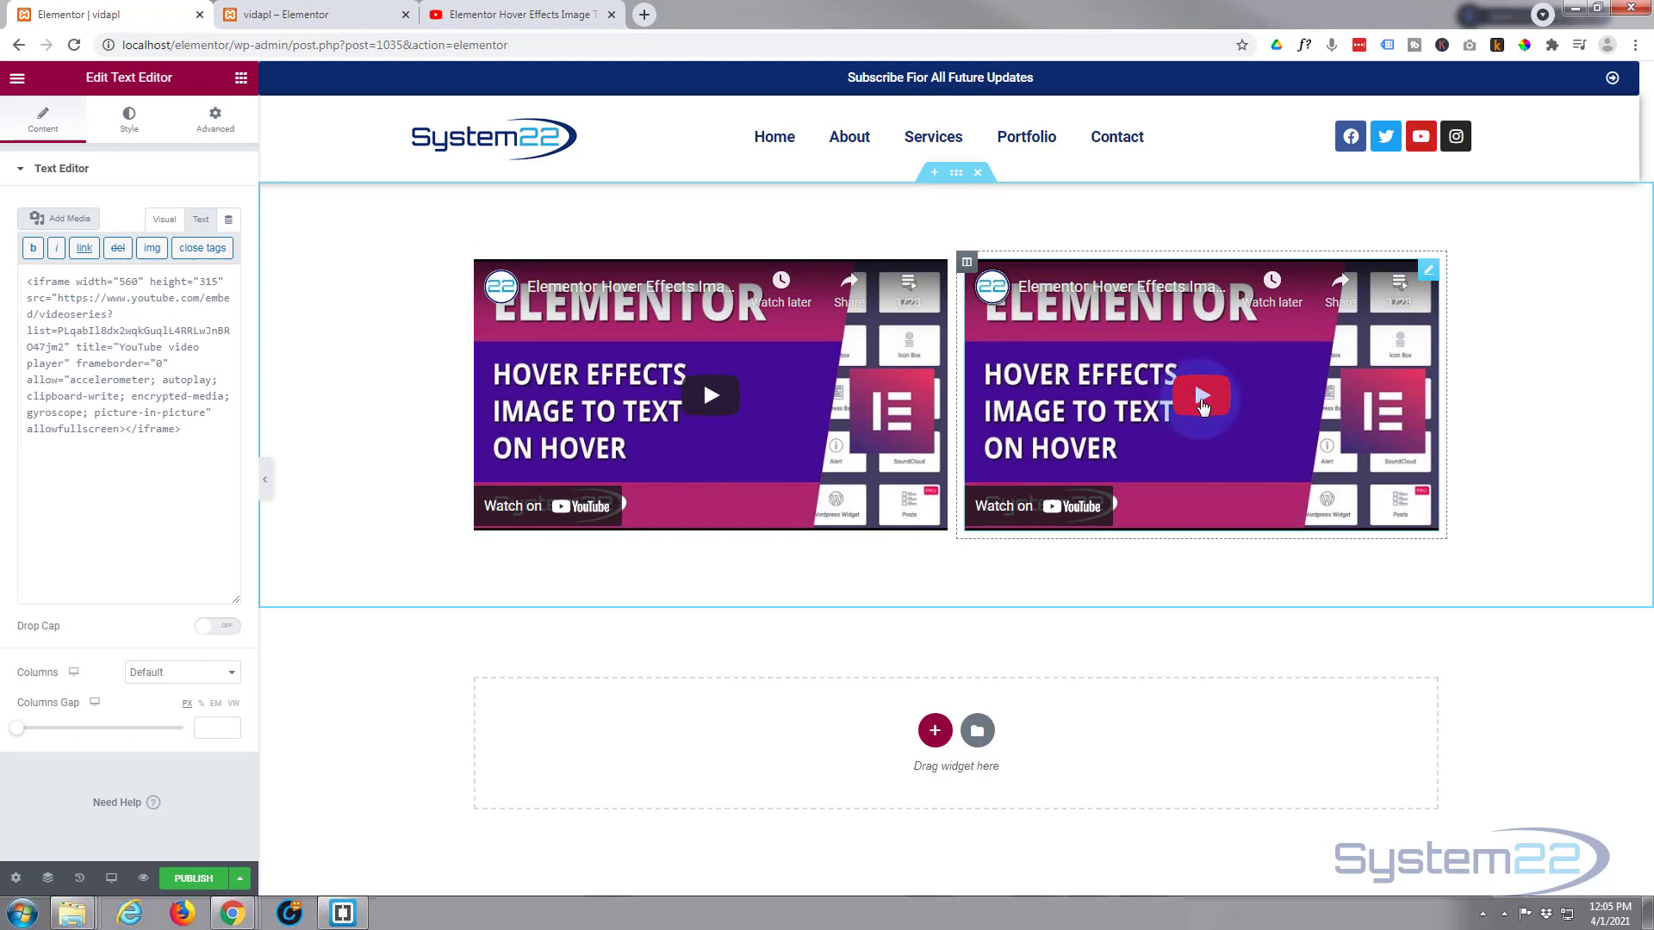
pyautogui.moveTo(1450, 291)
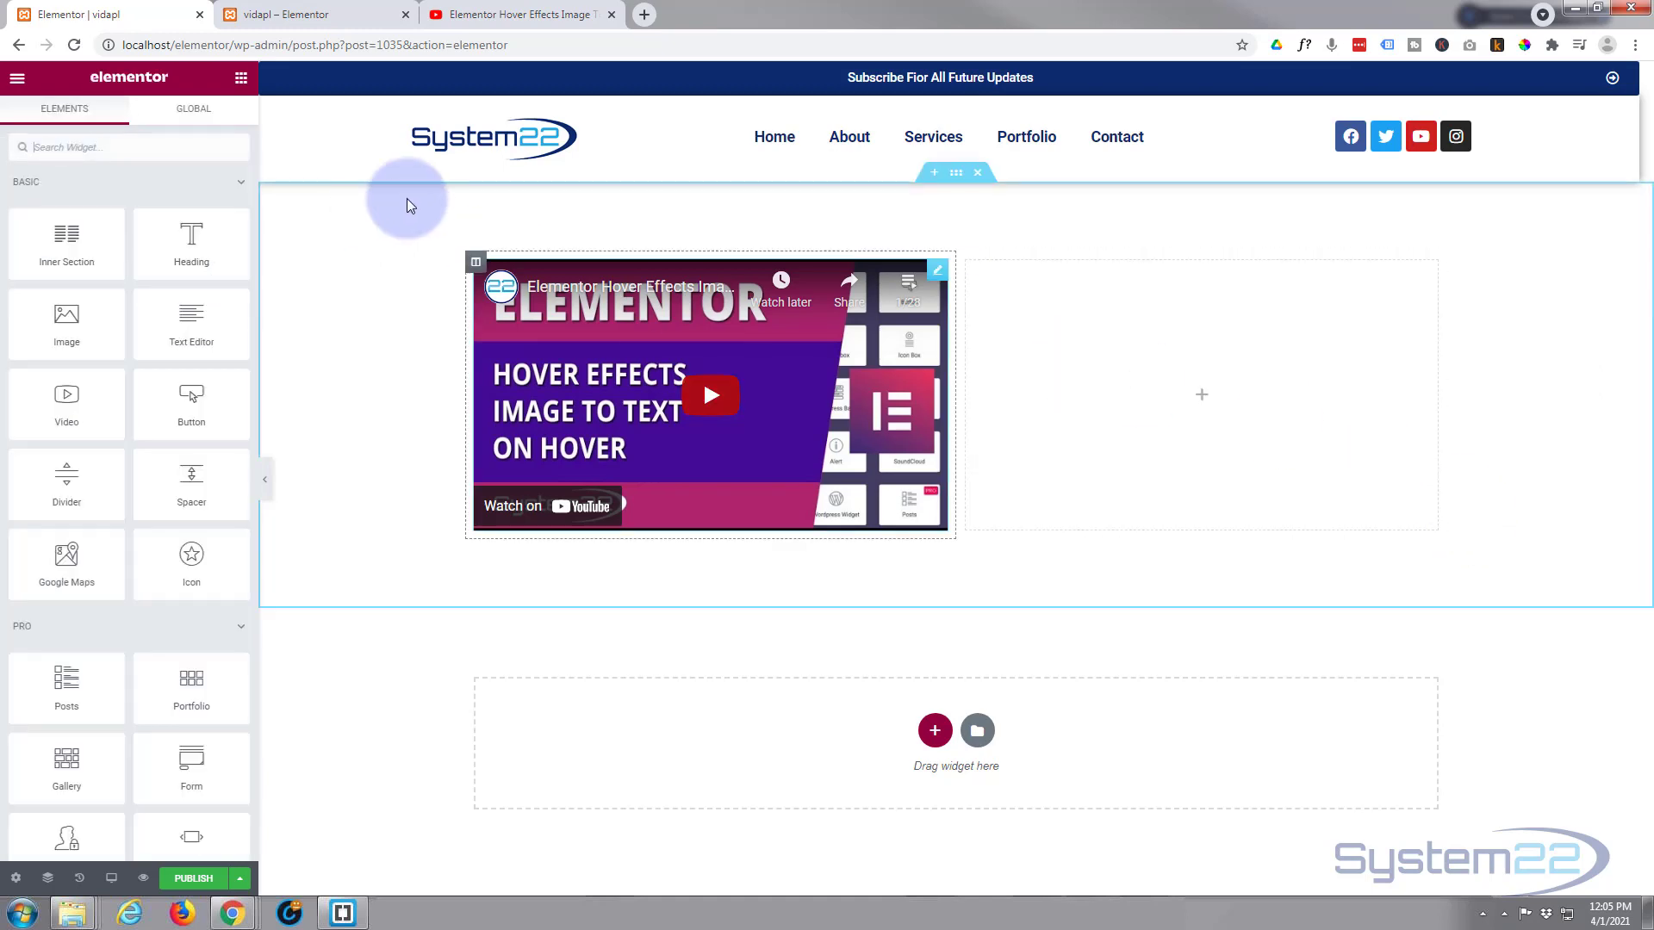
# - With the Text Editor widget deleted, scroll the widget panel down toward the HTML widget
pyautogui.scroll(-3)
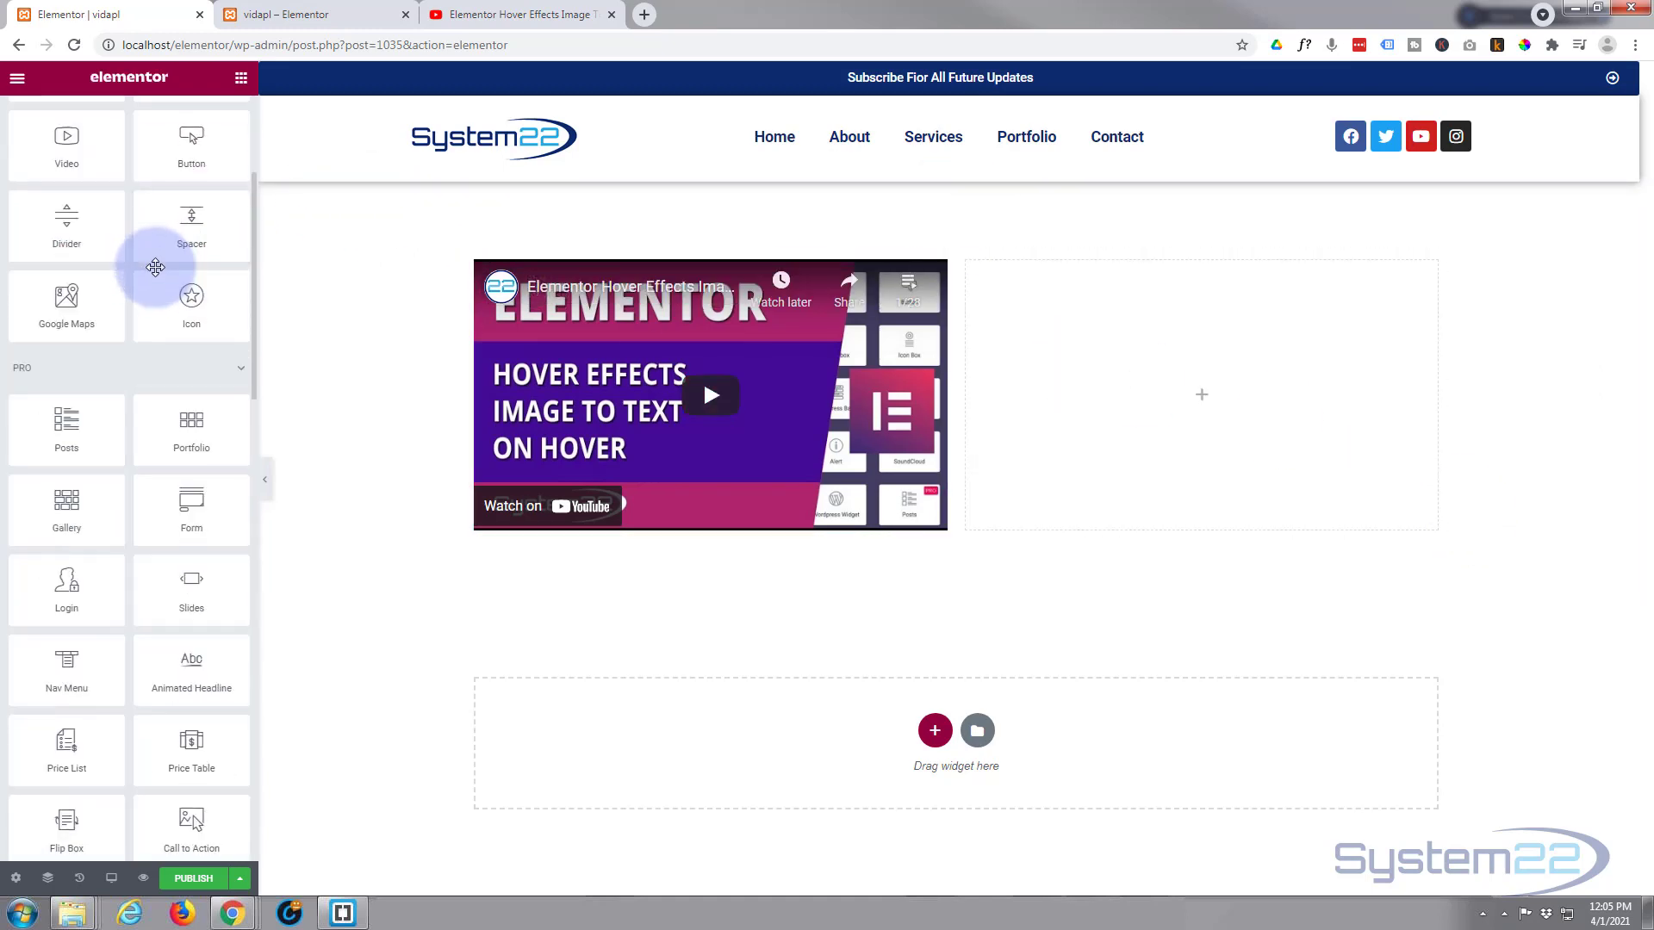
pyautogui.scroll(-3)
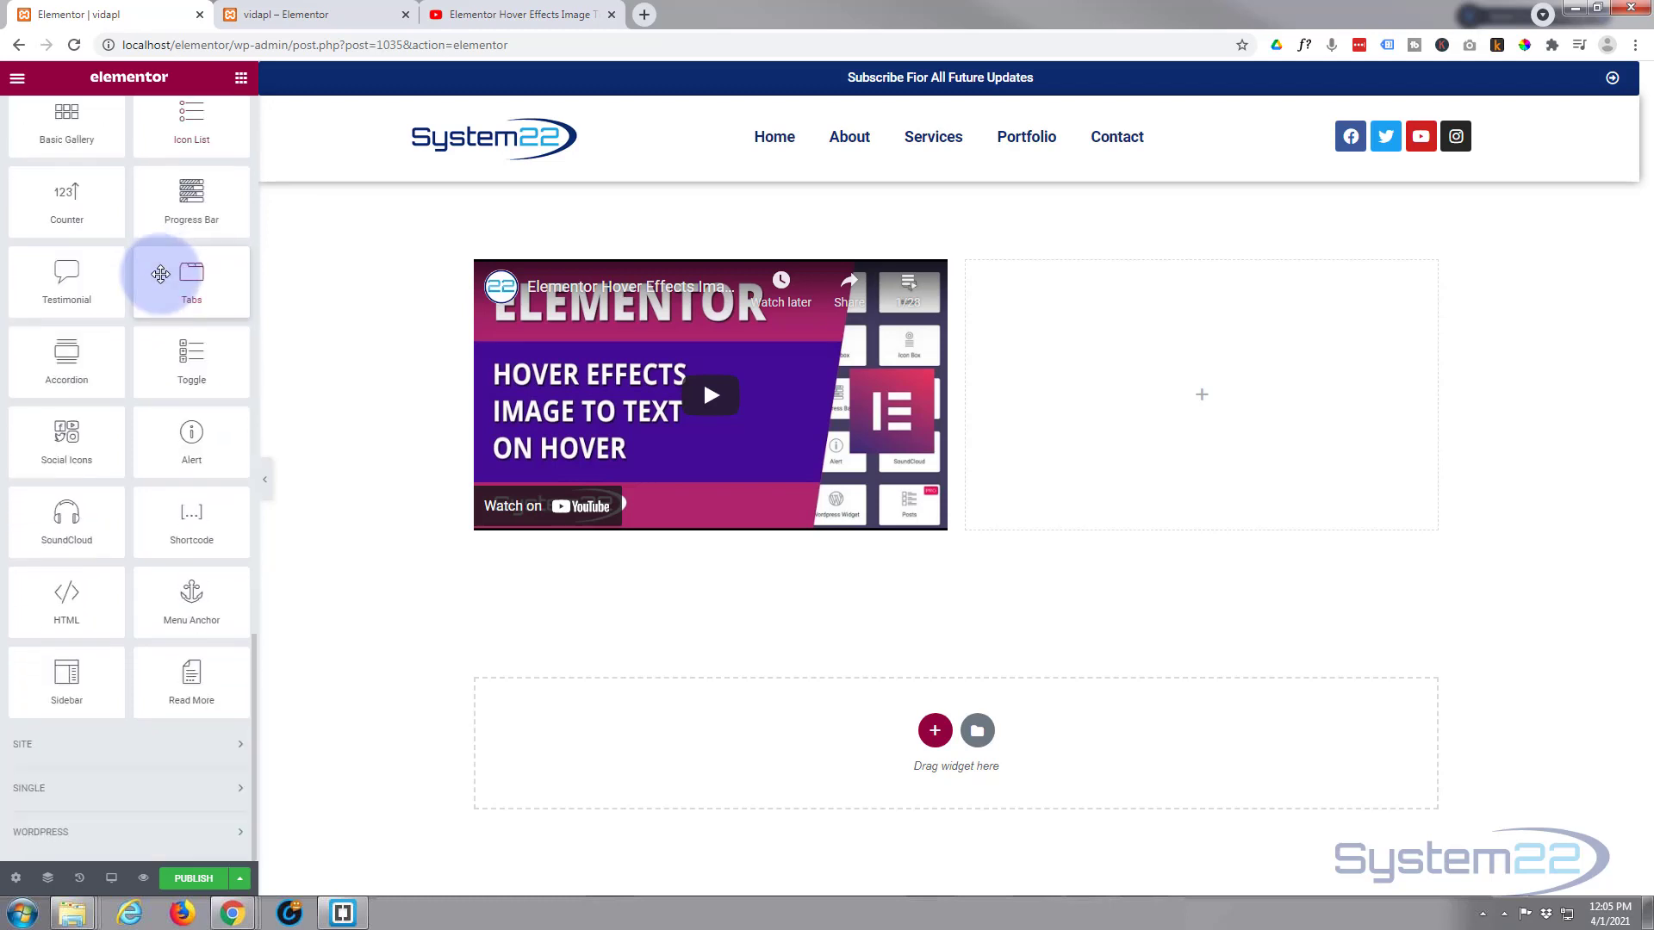
pyautogui.moveTo(65, 601)
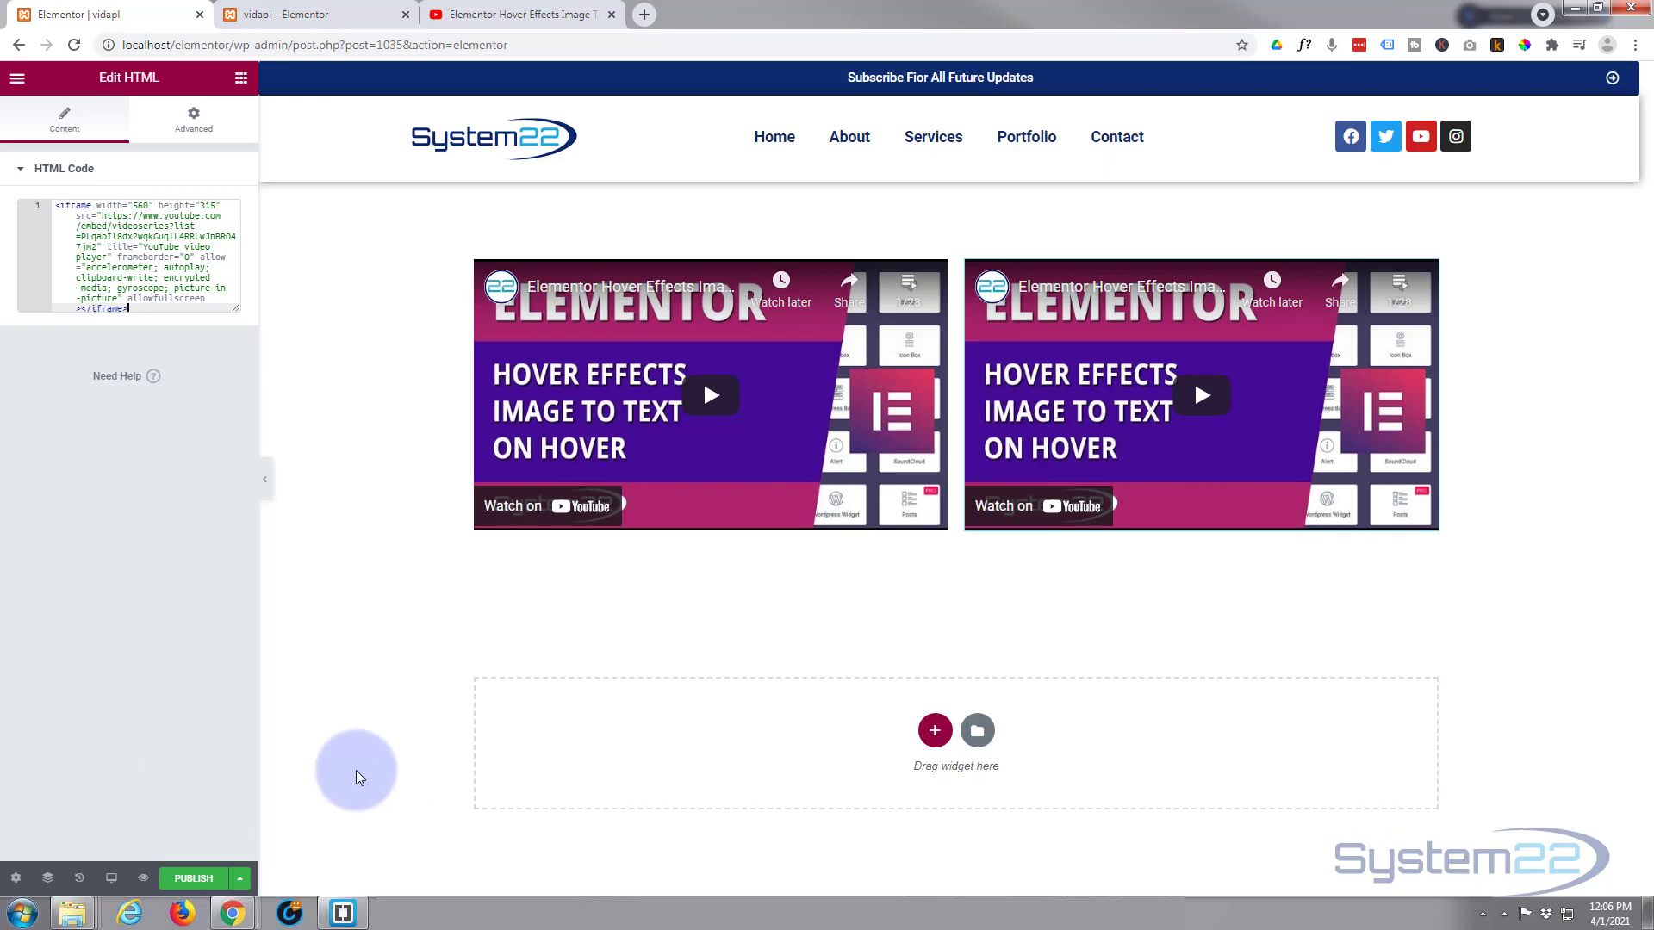
pyautogui.moveTo(141, 878)
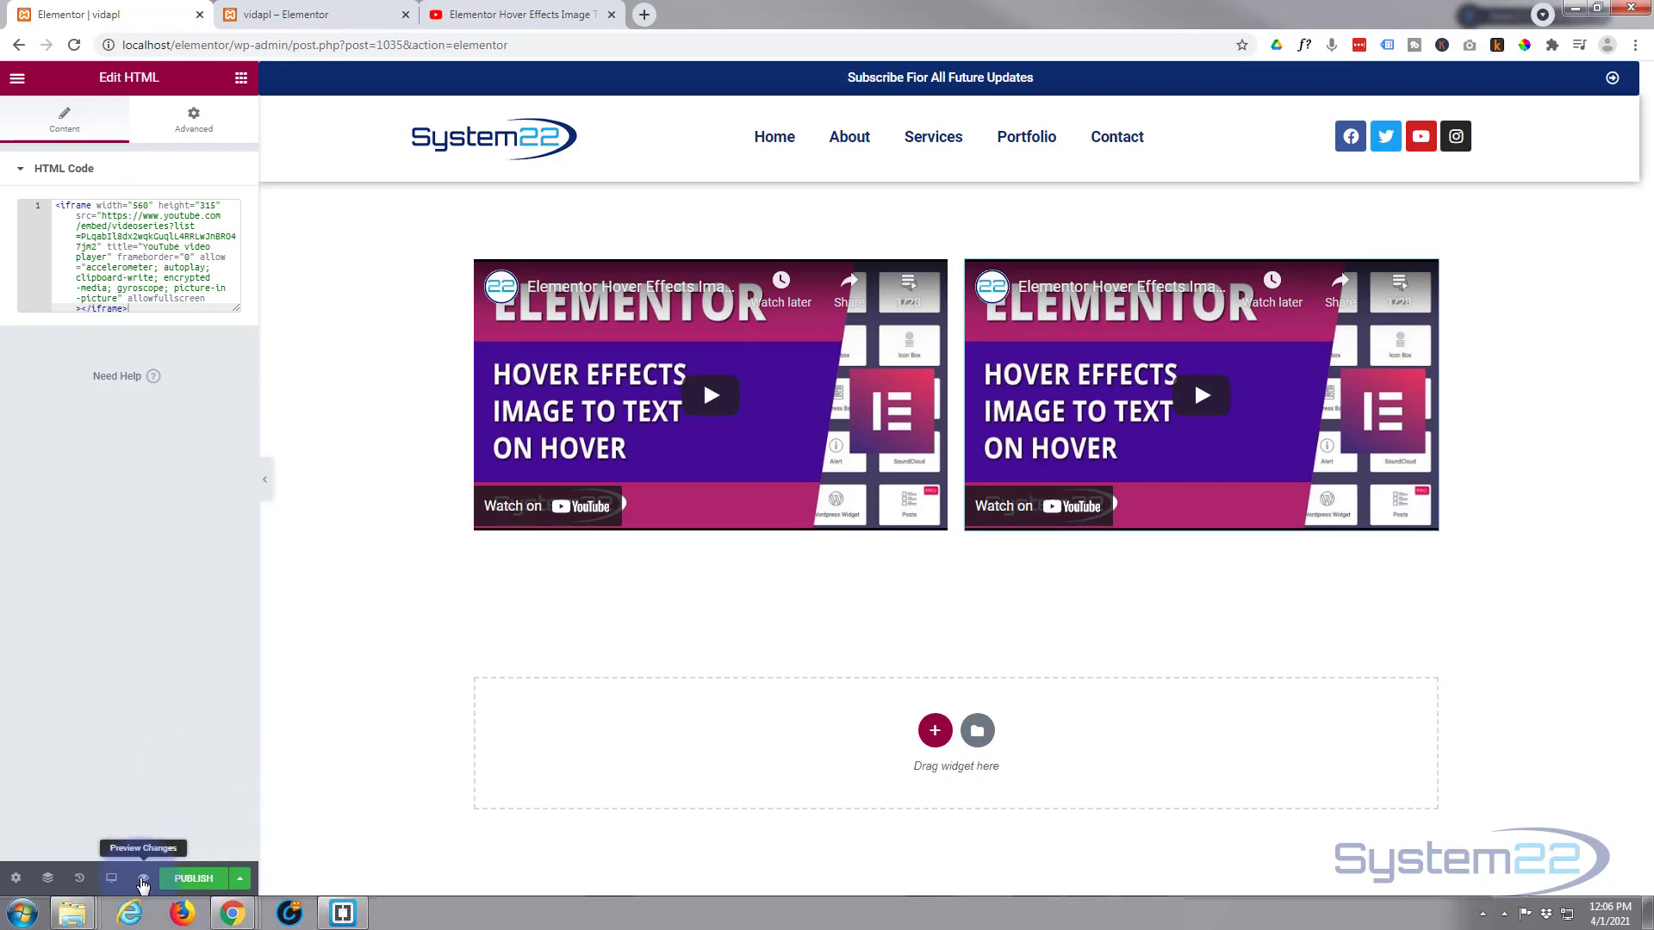
pyautogui.click(142, 878)
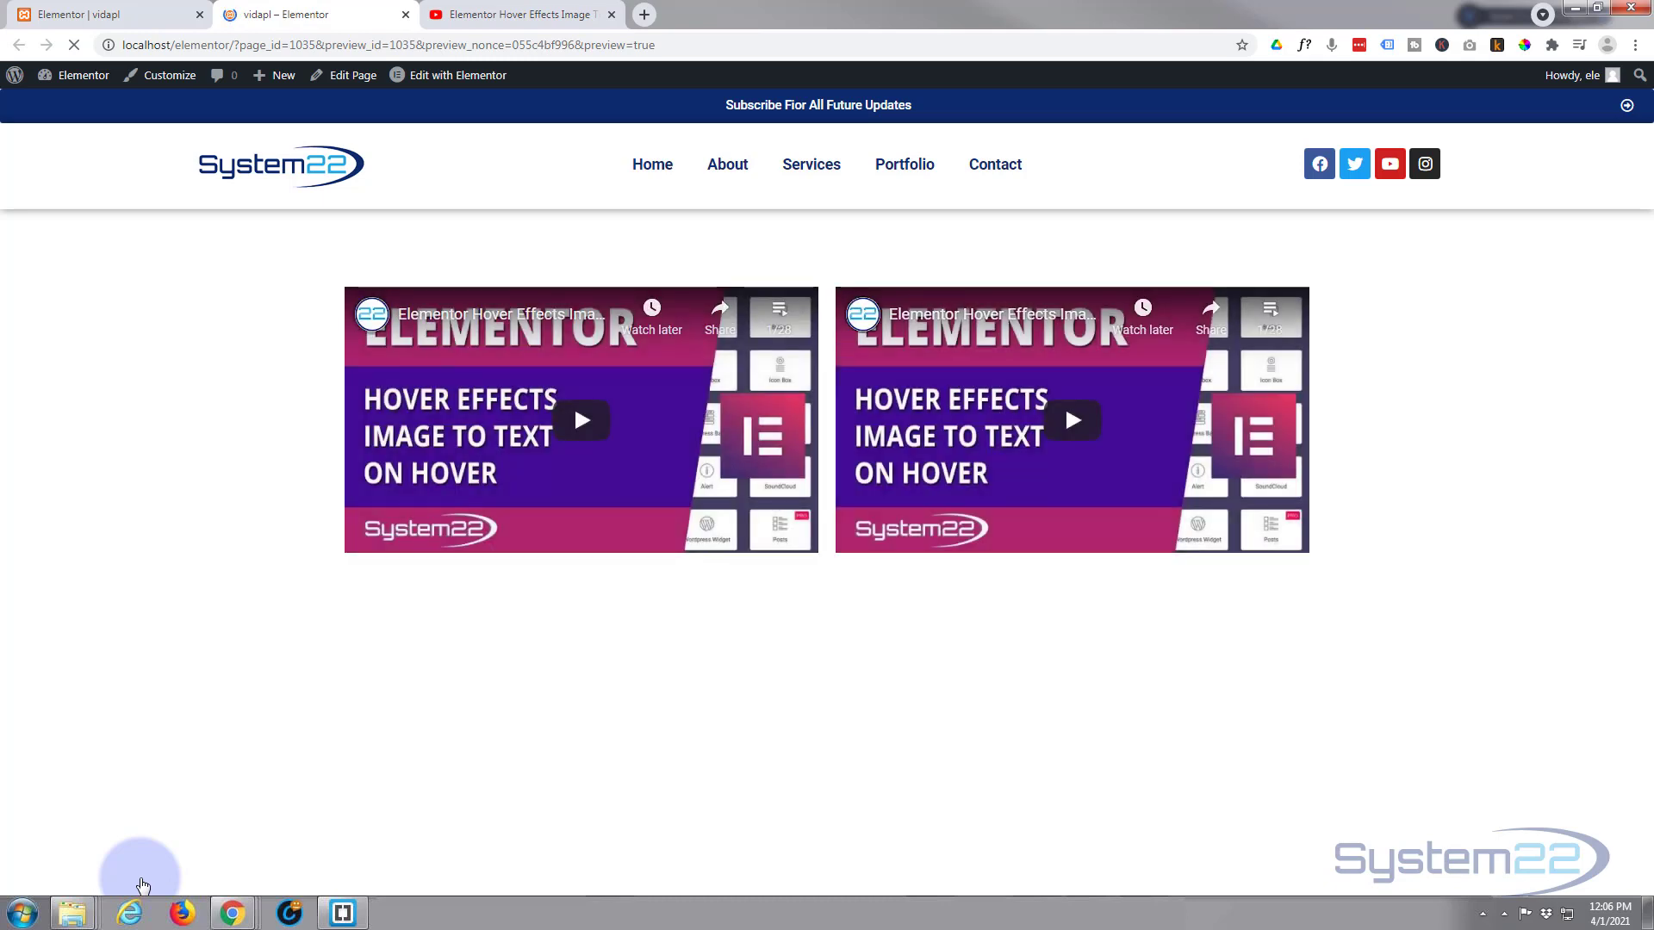
pyautogui.moveTo(1071, 419)
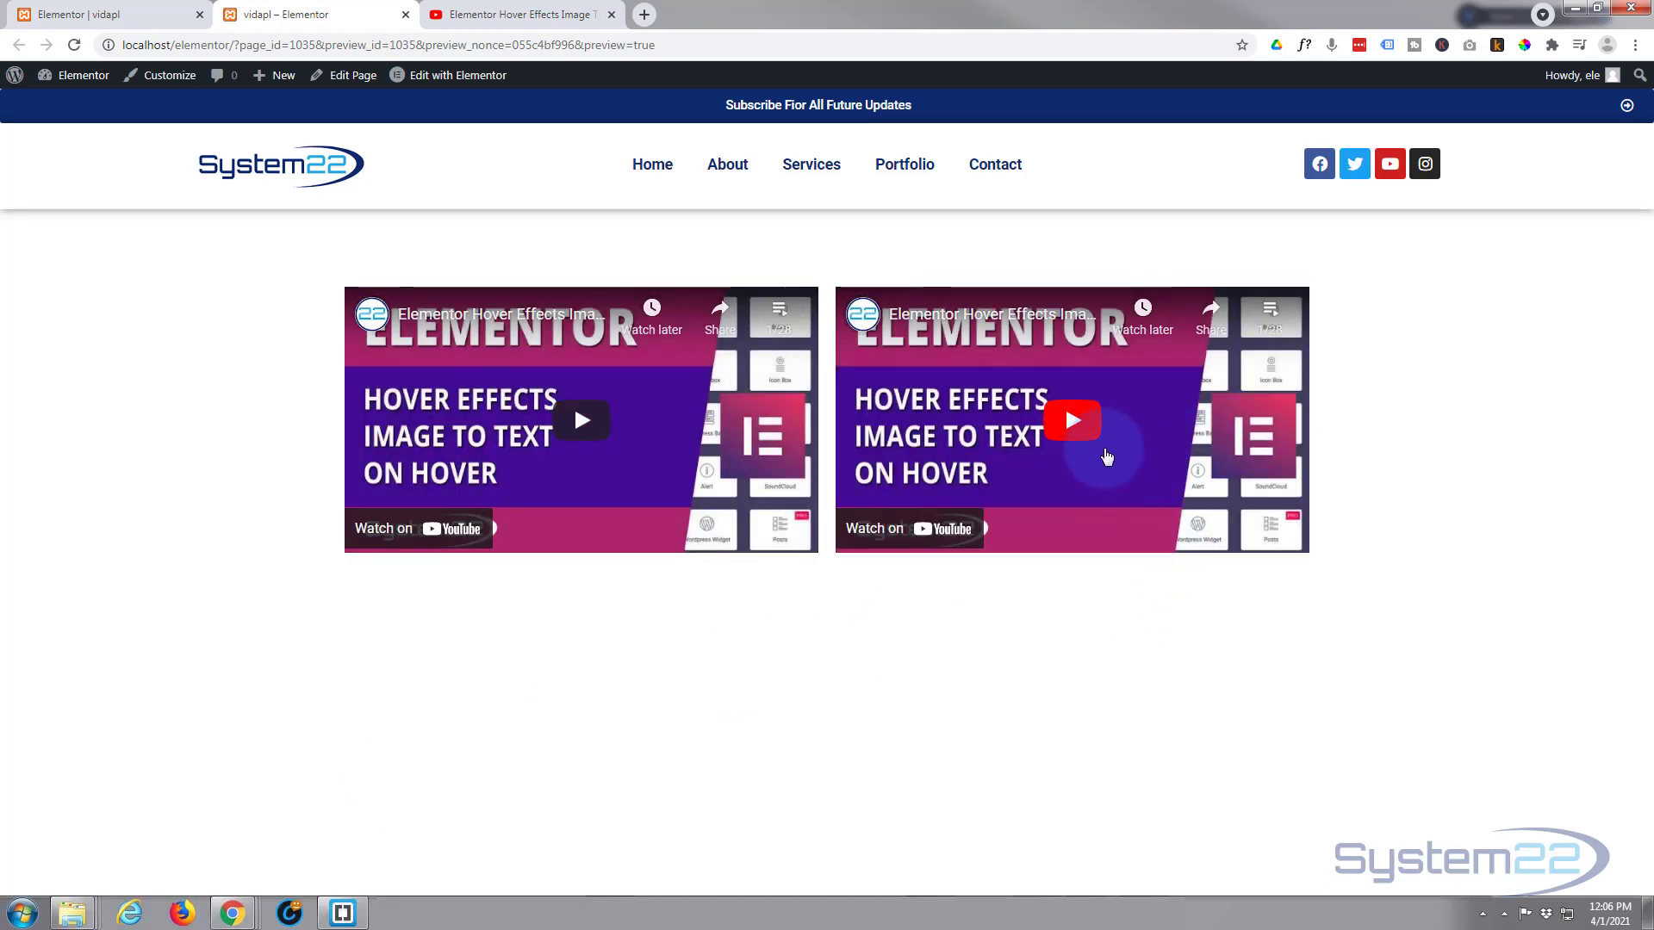
pyautogui.click(1071, 421)
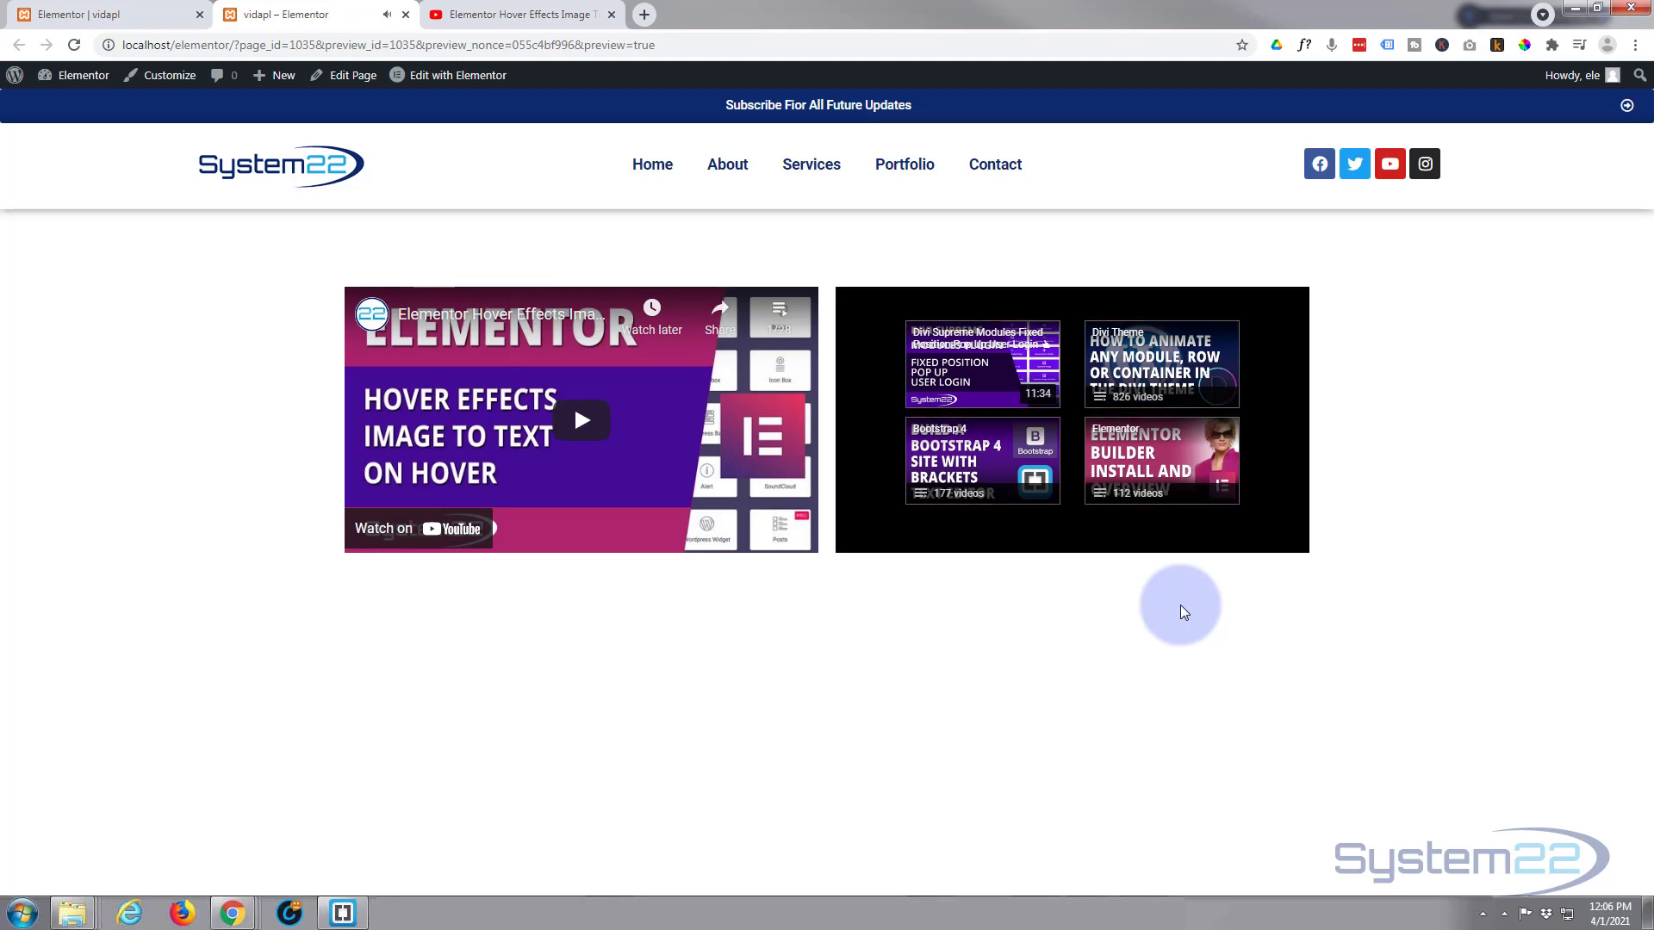
pyautogui.click(1071, 419)
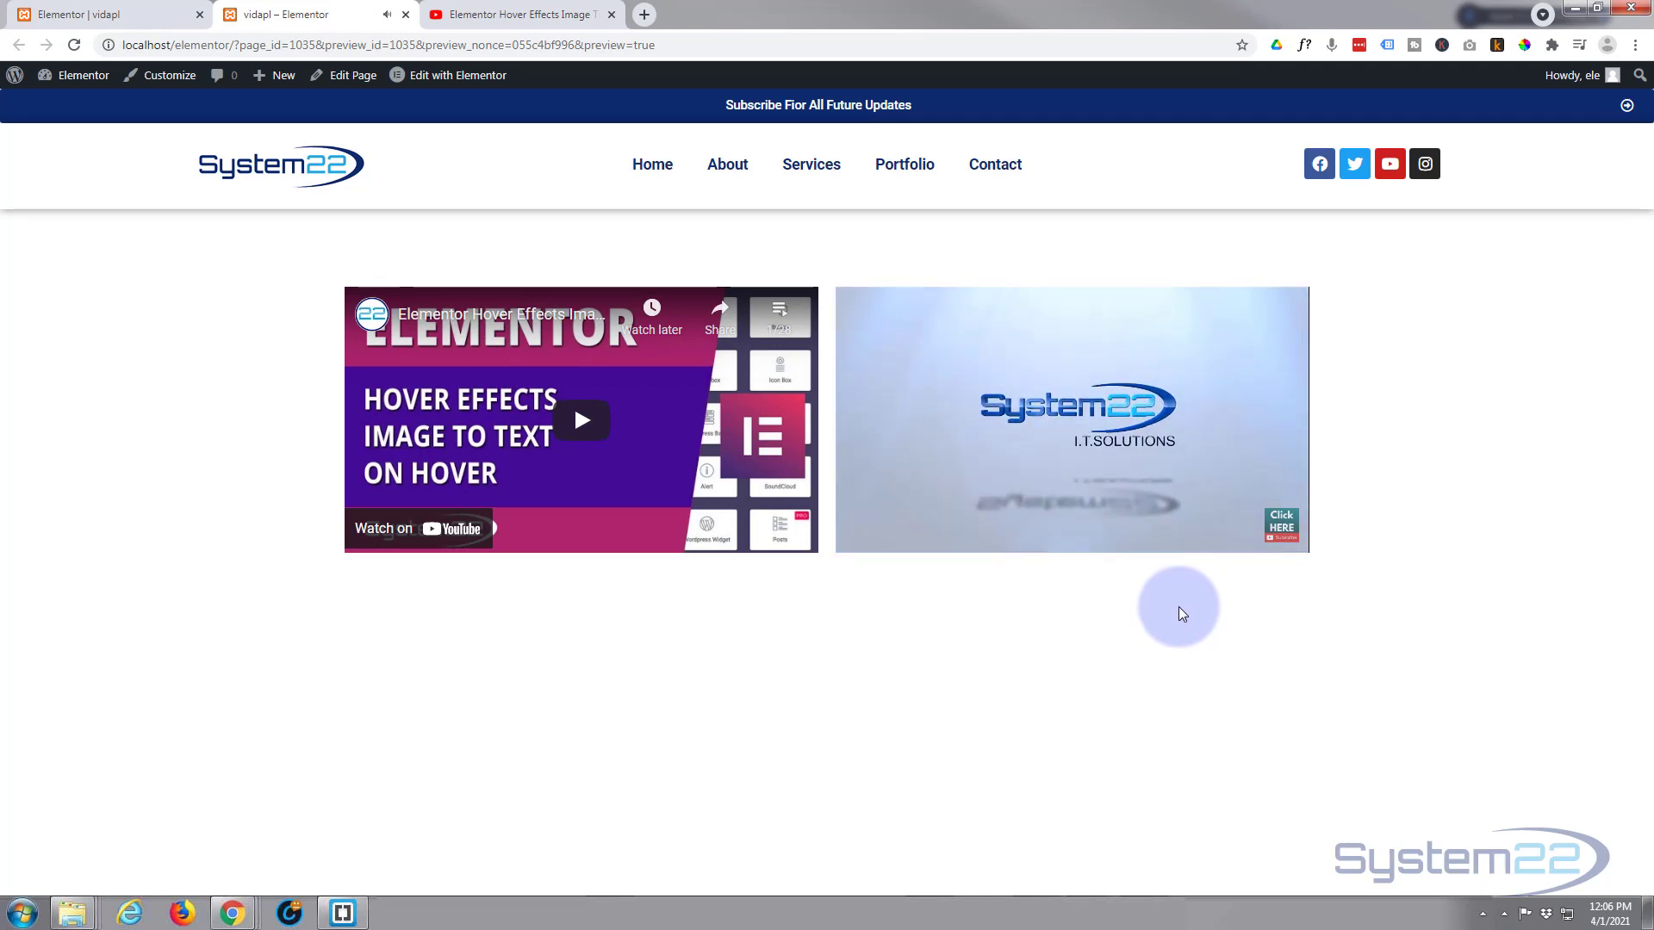
pyautogui.click(1071, 418)
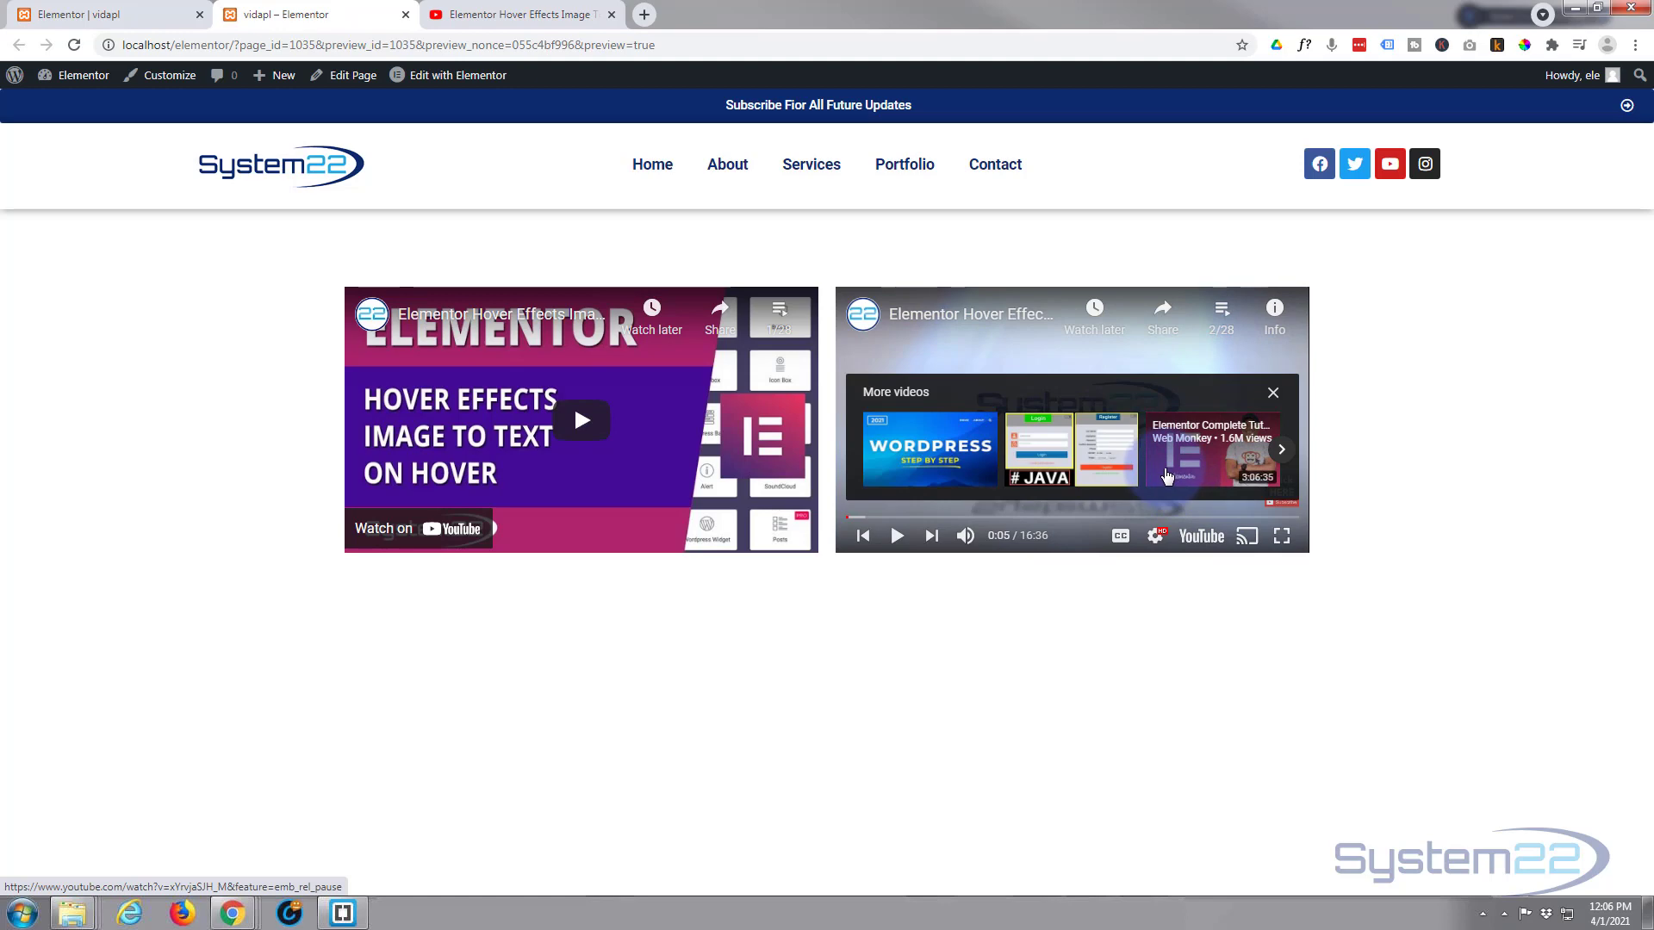
pyautogui.moveTo(1165, 471)
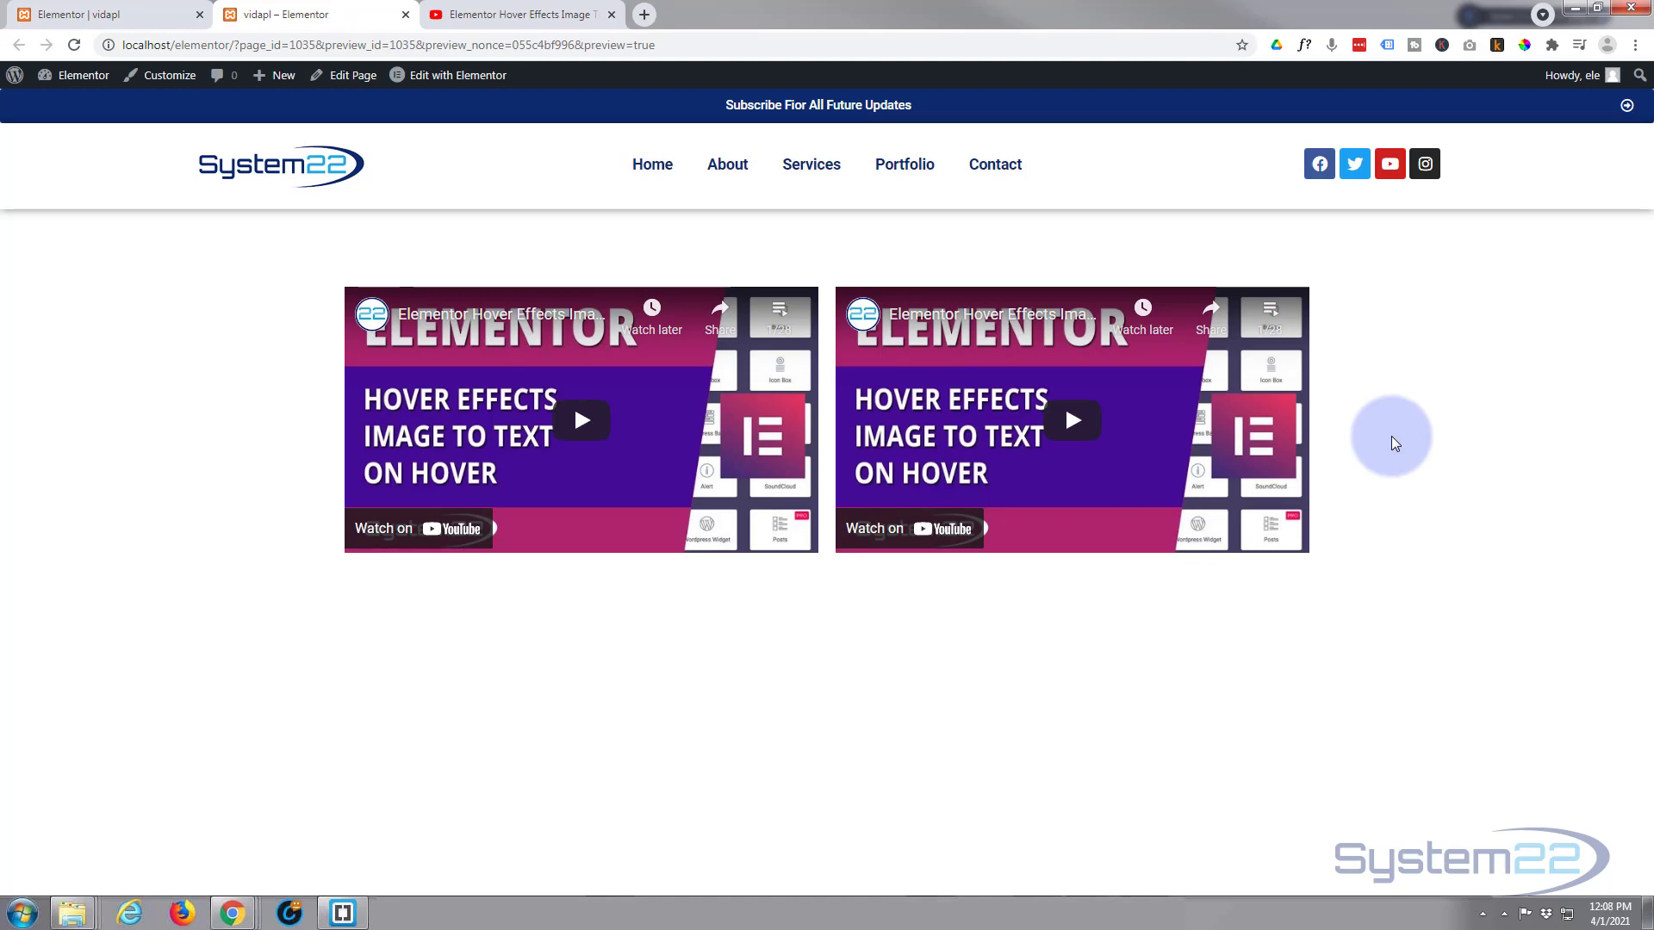
pyautogui.moveTo(1101, 477)
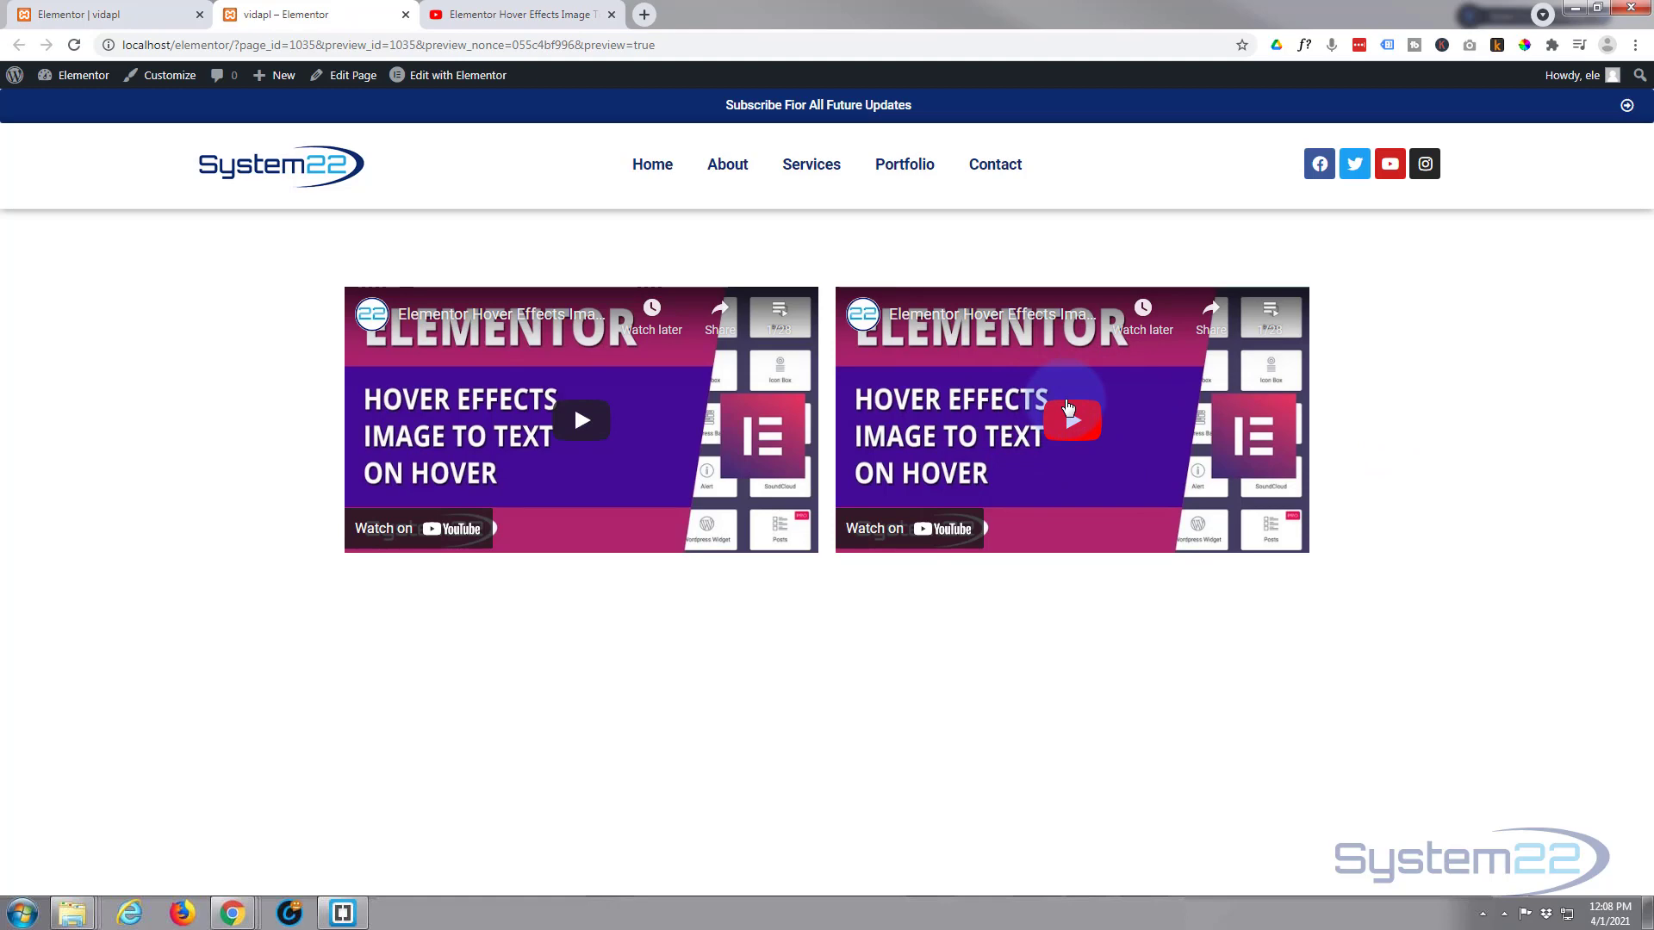
pyautogui.moveTo(1137, 413)
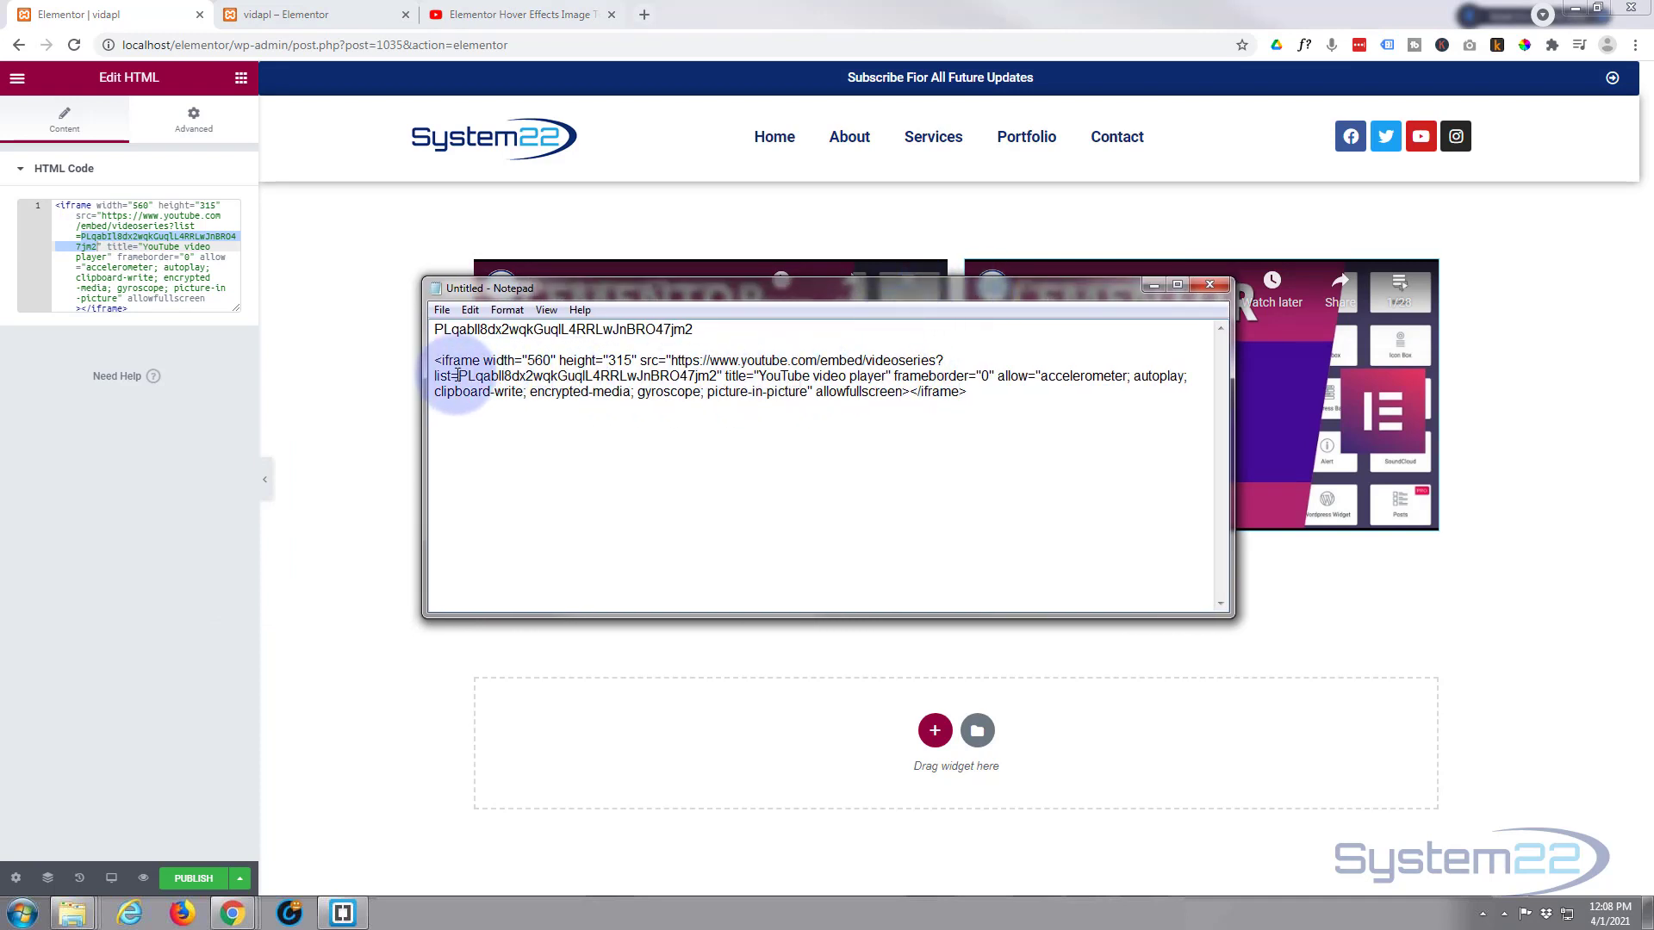
# - Add '&autoplay=1' after the list= playlist ID in Notepad and select it
pyautogui.doubleClick(586, 377)
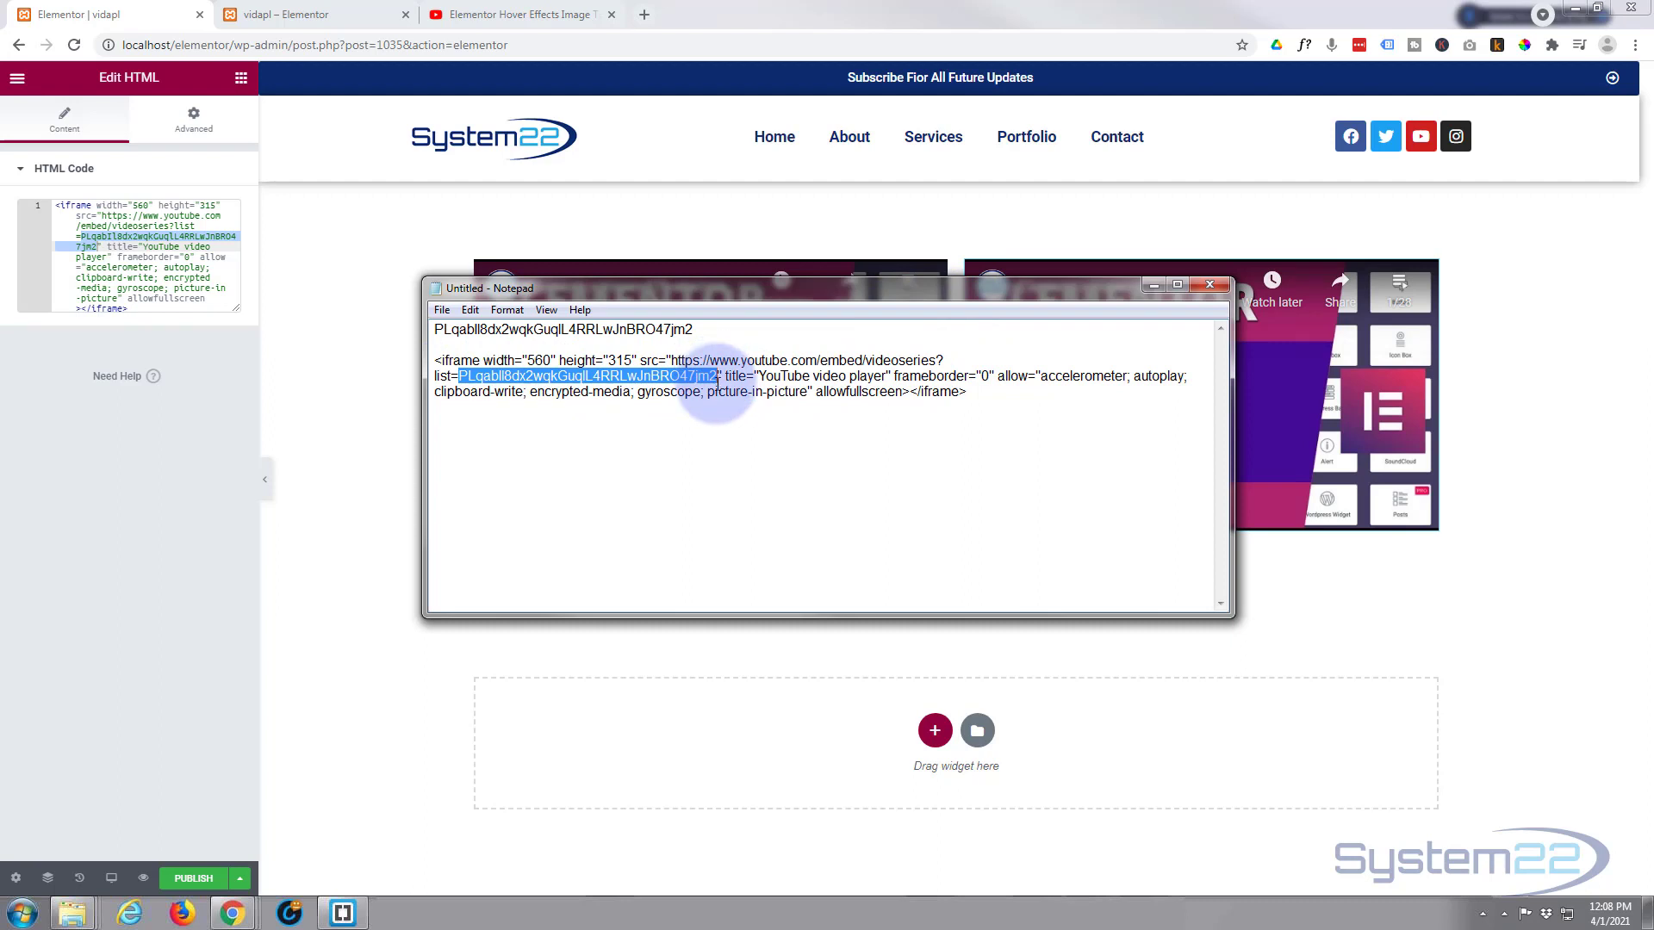
pyautogui.click(718, 375)
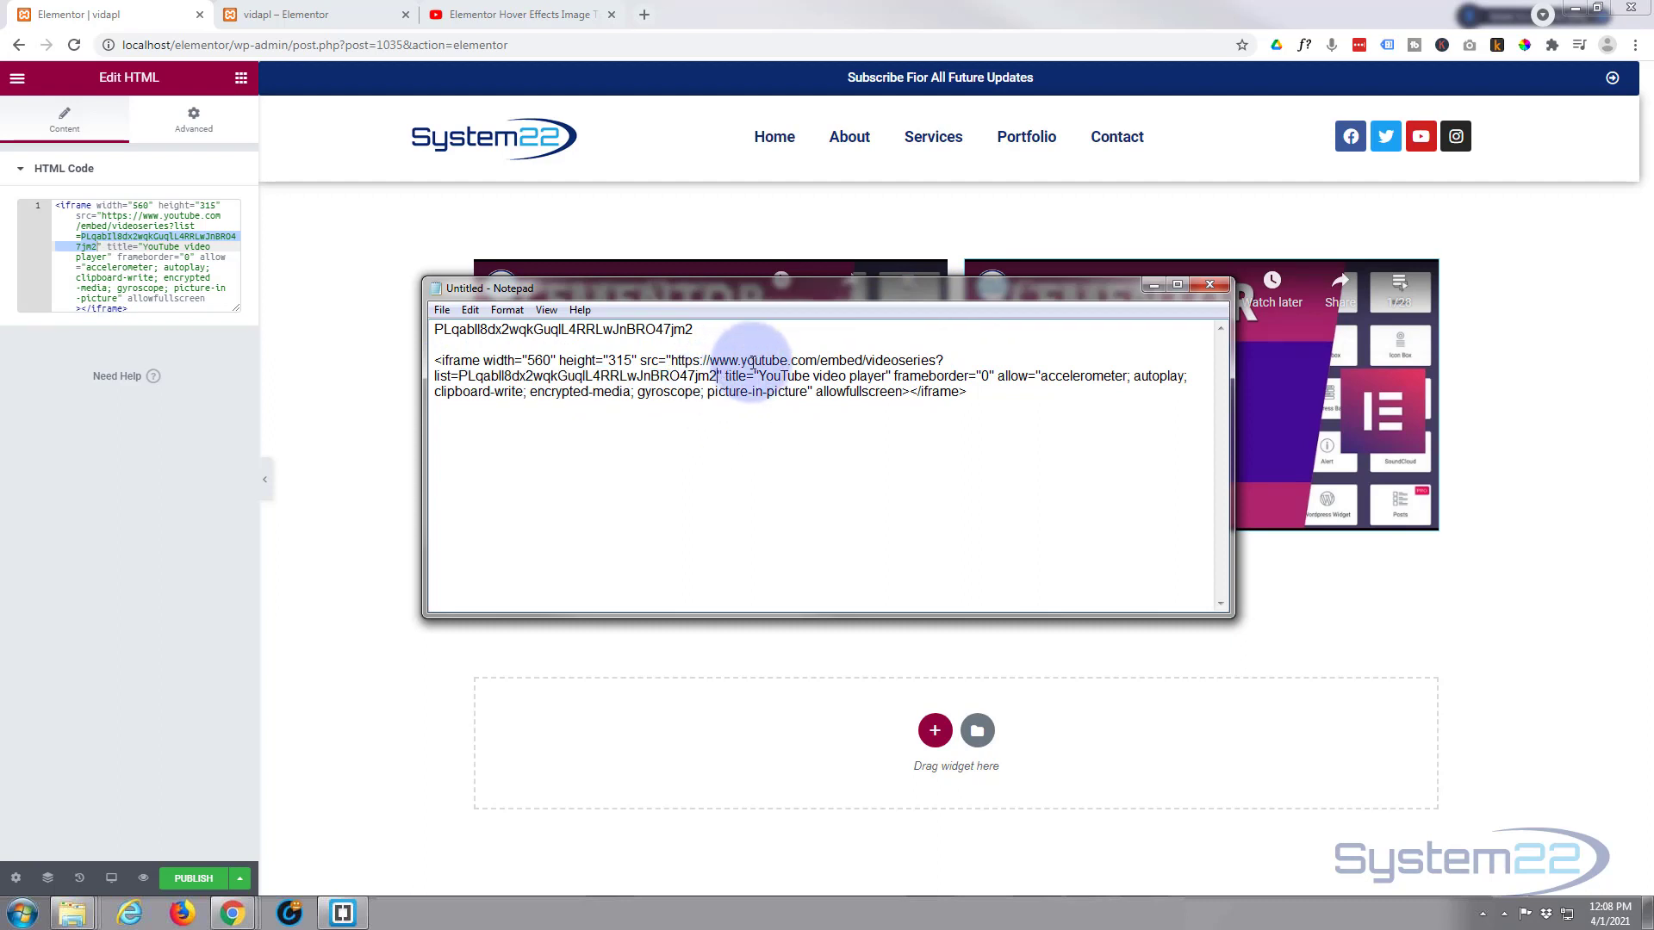
pyautogui.write('&autoplay')
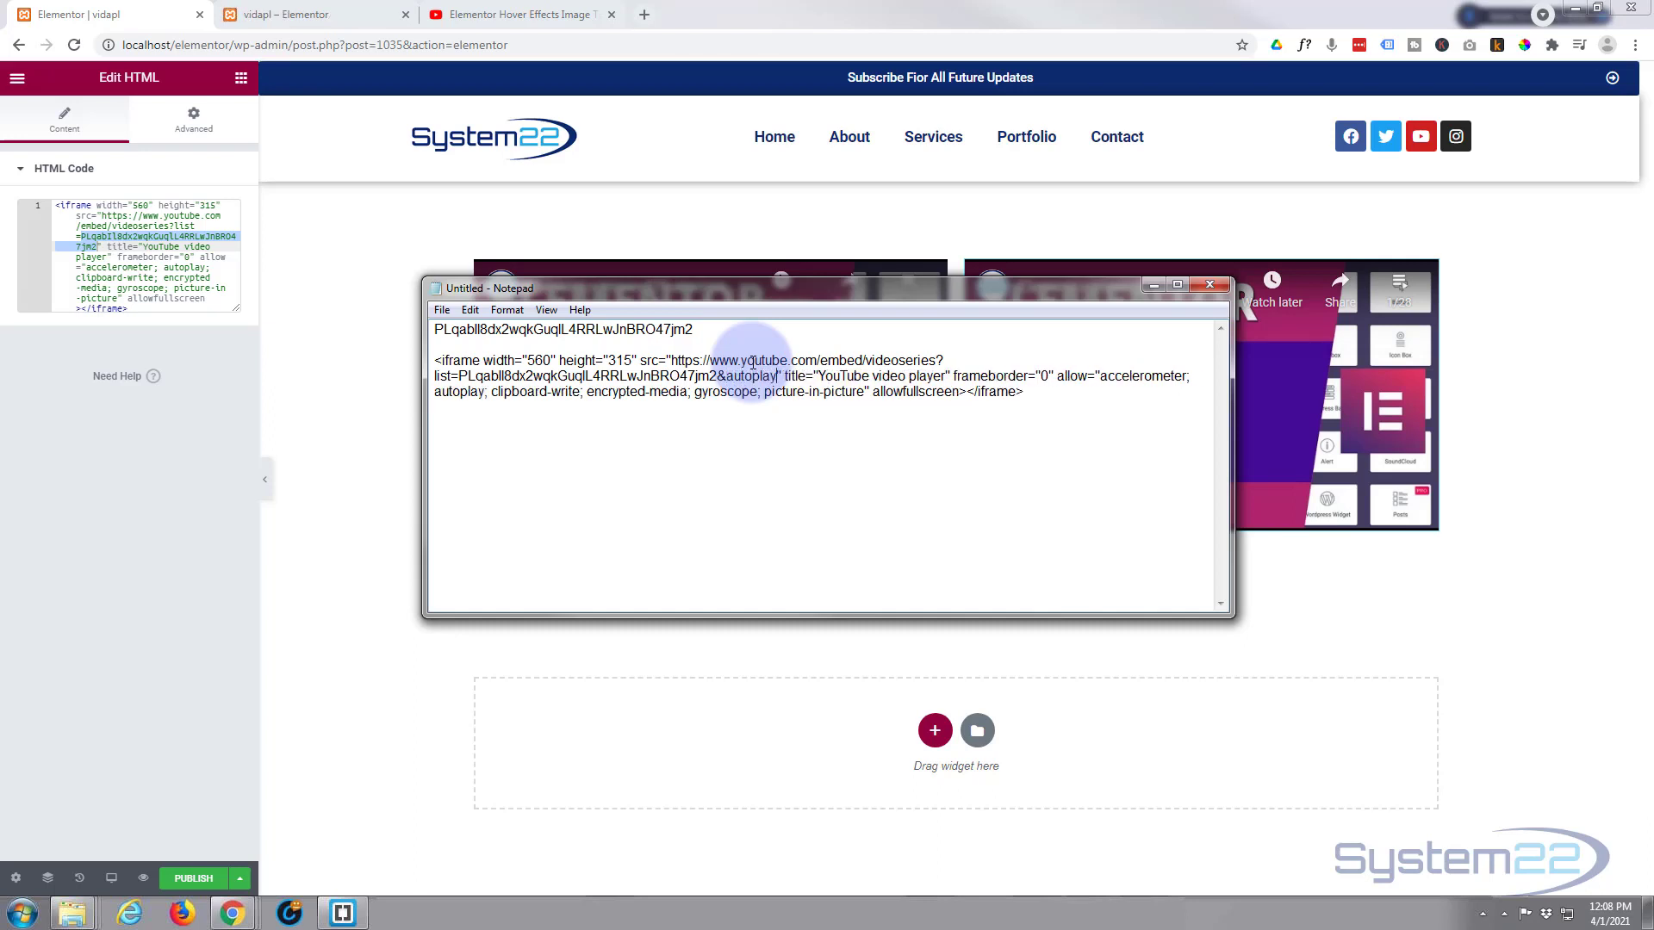
pyautogui.write('=1')
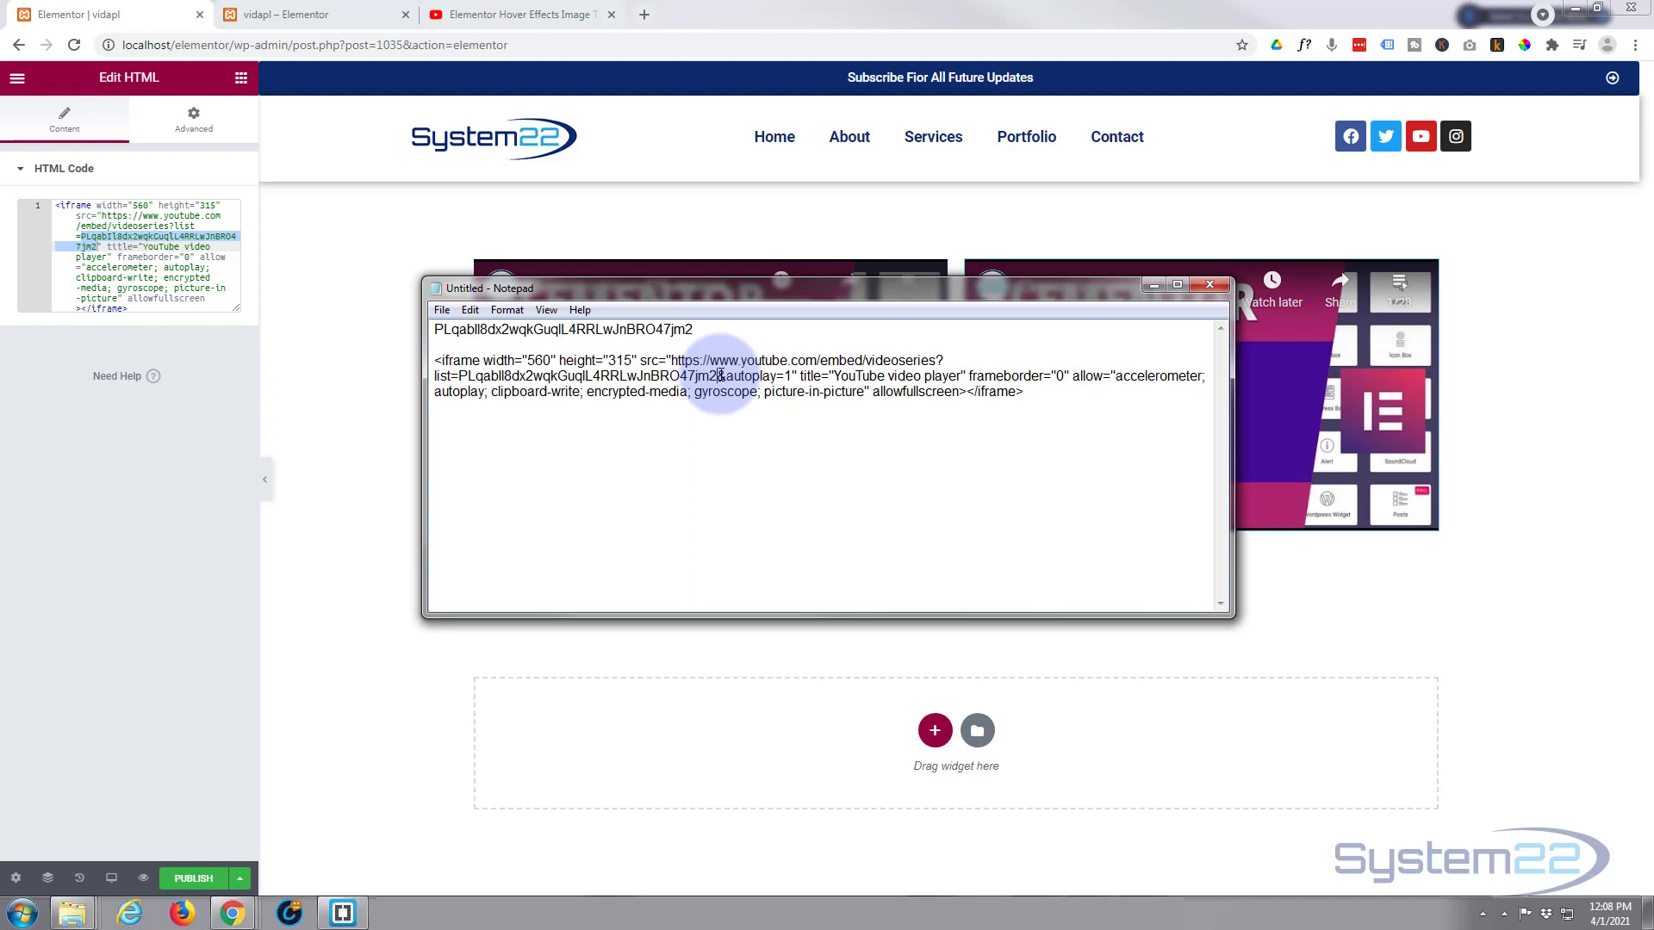
pyautogui.doubleClick(747, 376)
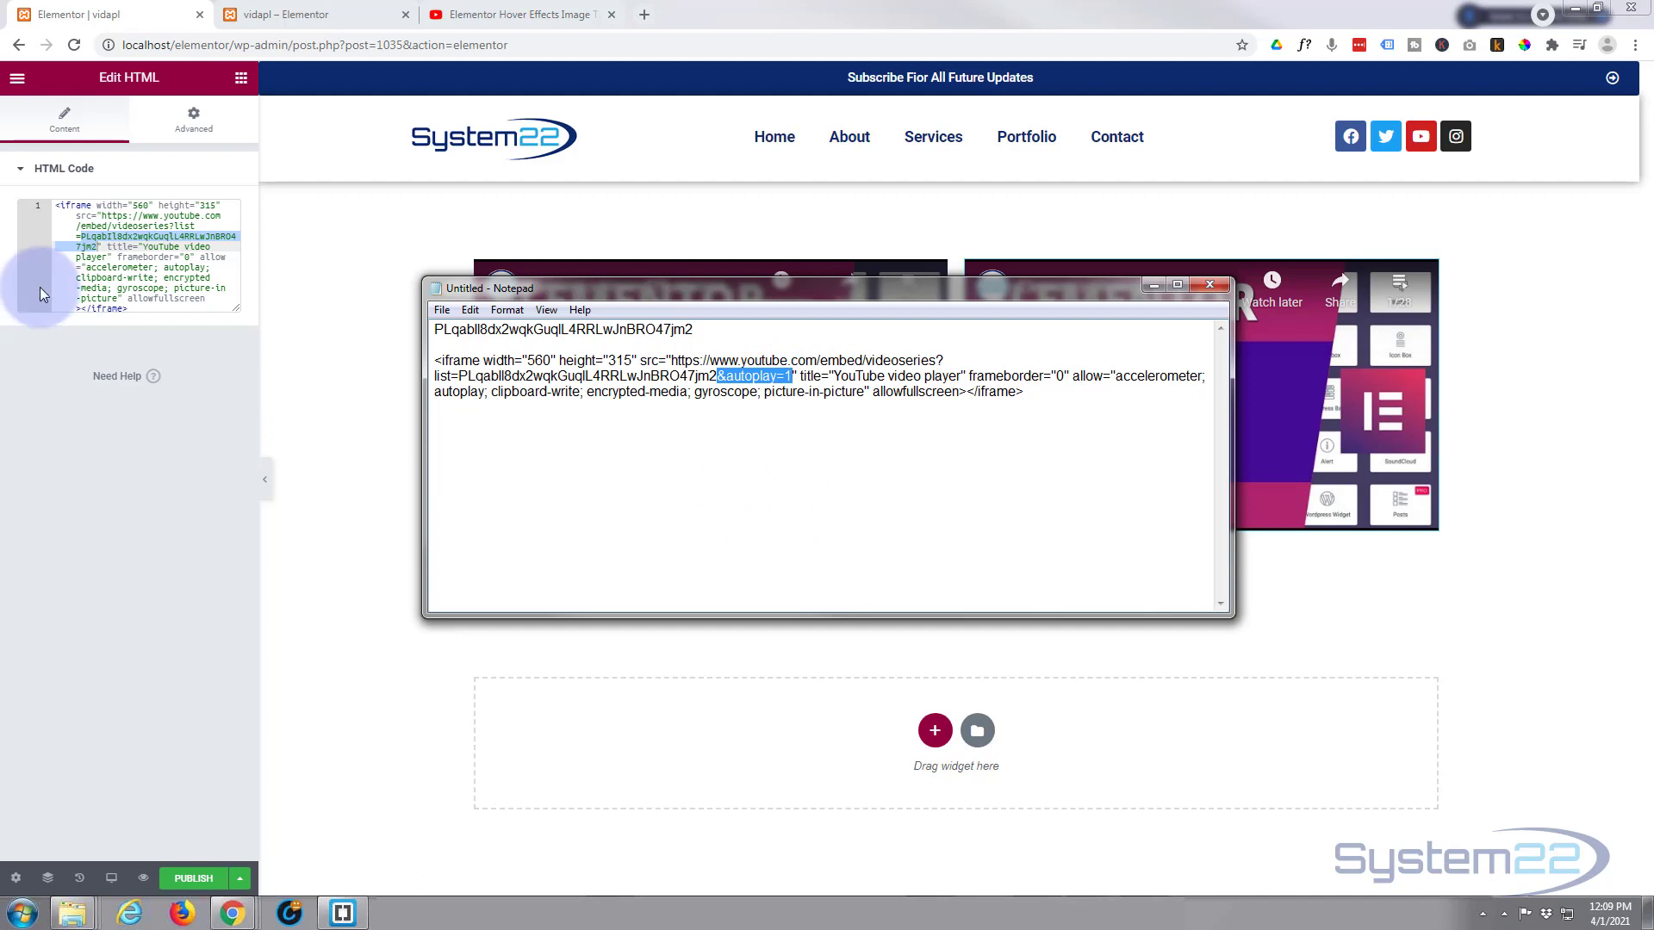
pyautogui.click(1209, 286)
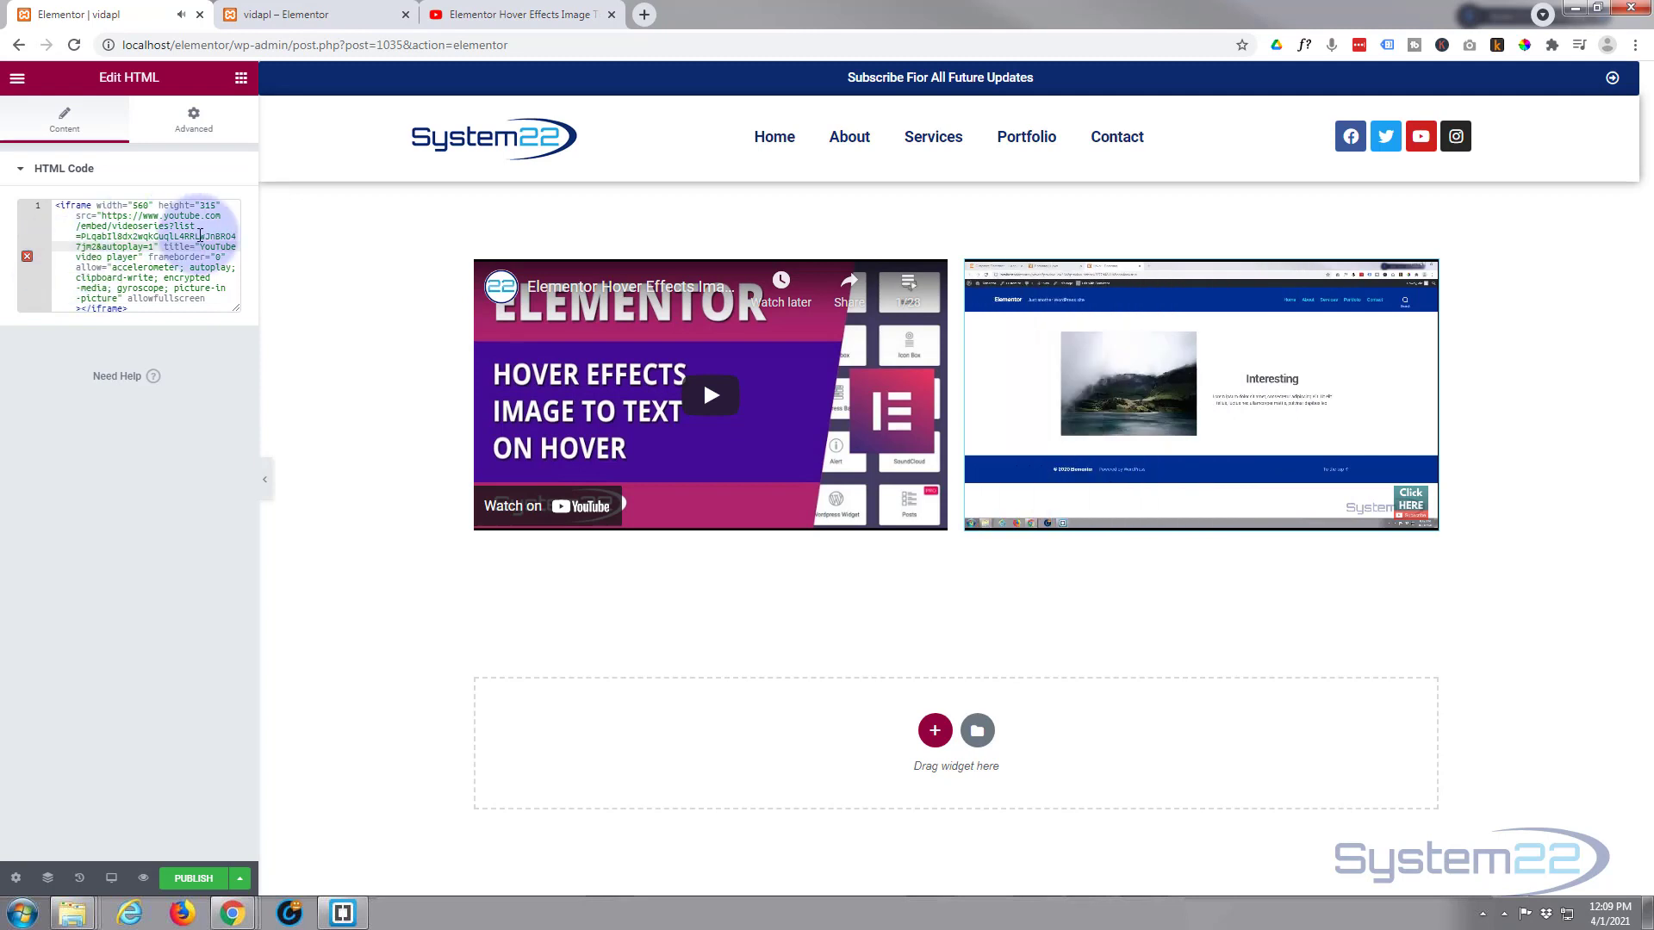
# - Paste '&autoplay=1' into the HTML widget's code so the right-column playlist starts playing
pyautogui.click(1198, 395)
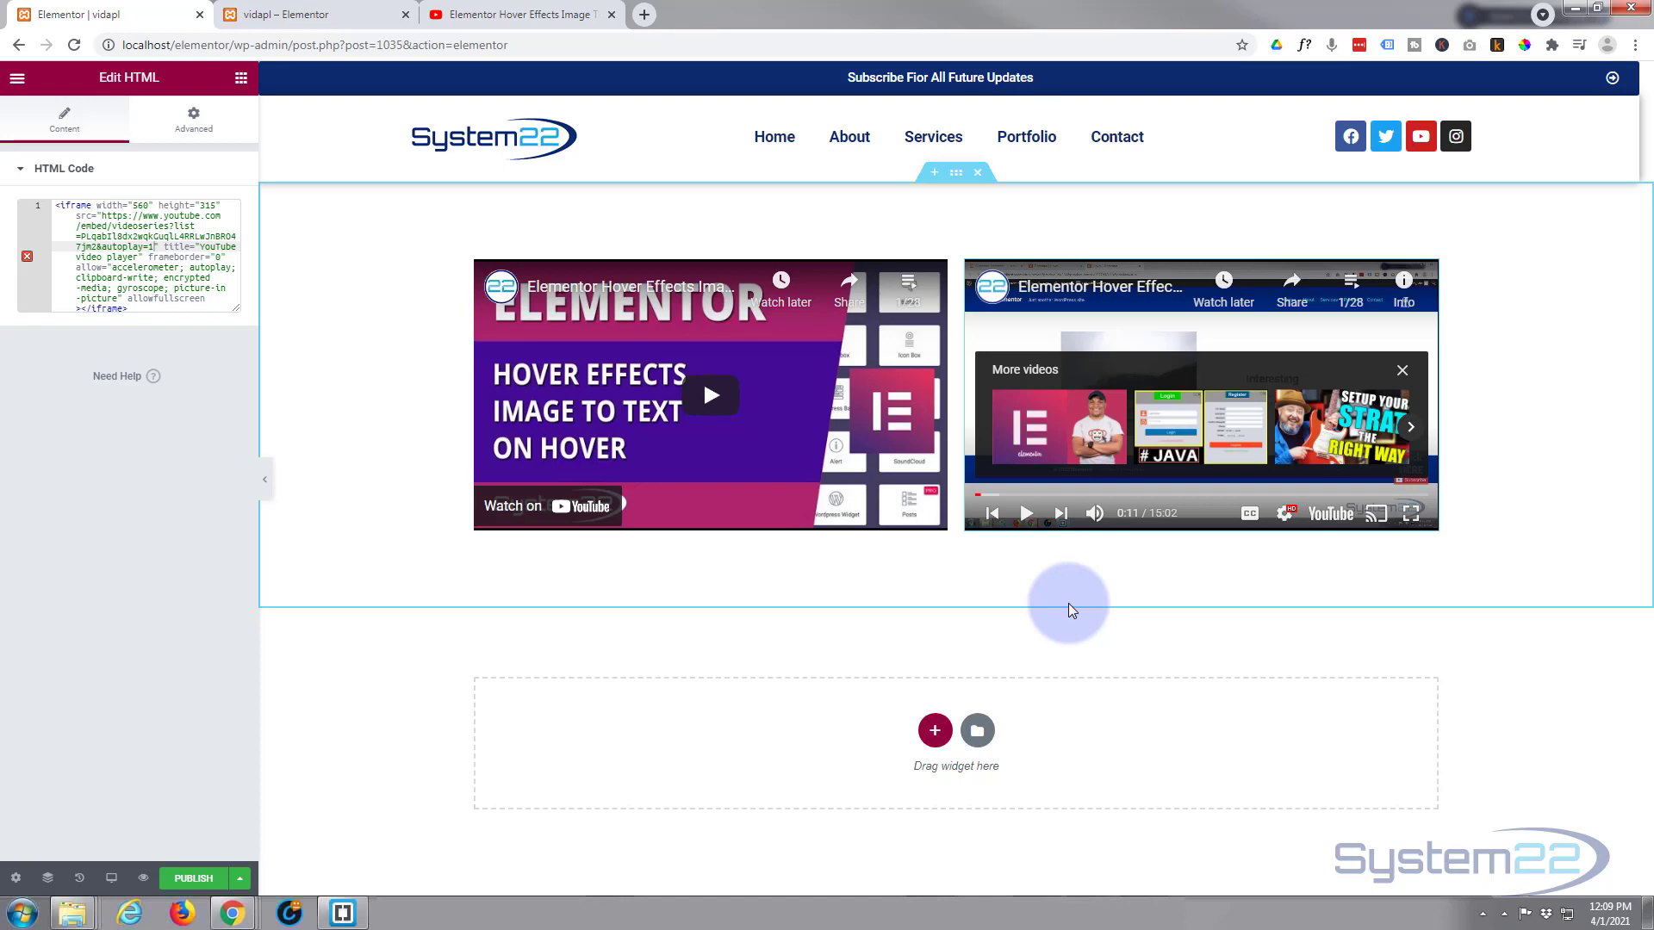
pyautogui.moveTo(1068, 606)
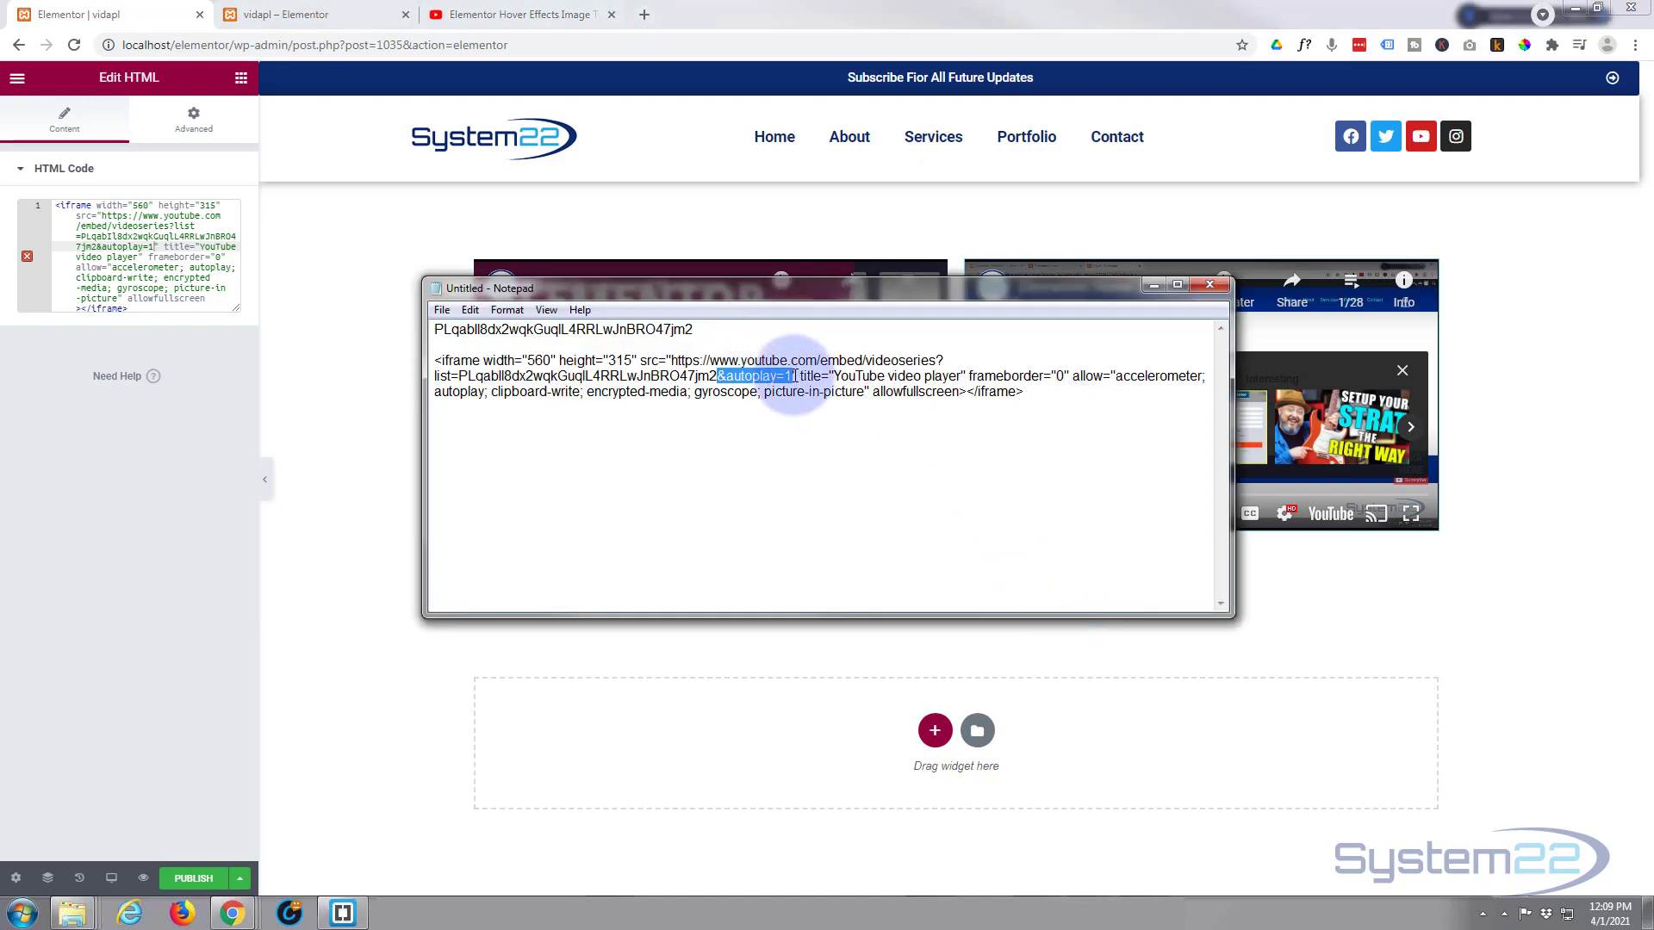
# - Place the cursor after autoplay=1 in Notepad to add &mute=1
pyautogui.click(845, 527)
pyautogui.write('&mute=1')
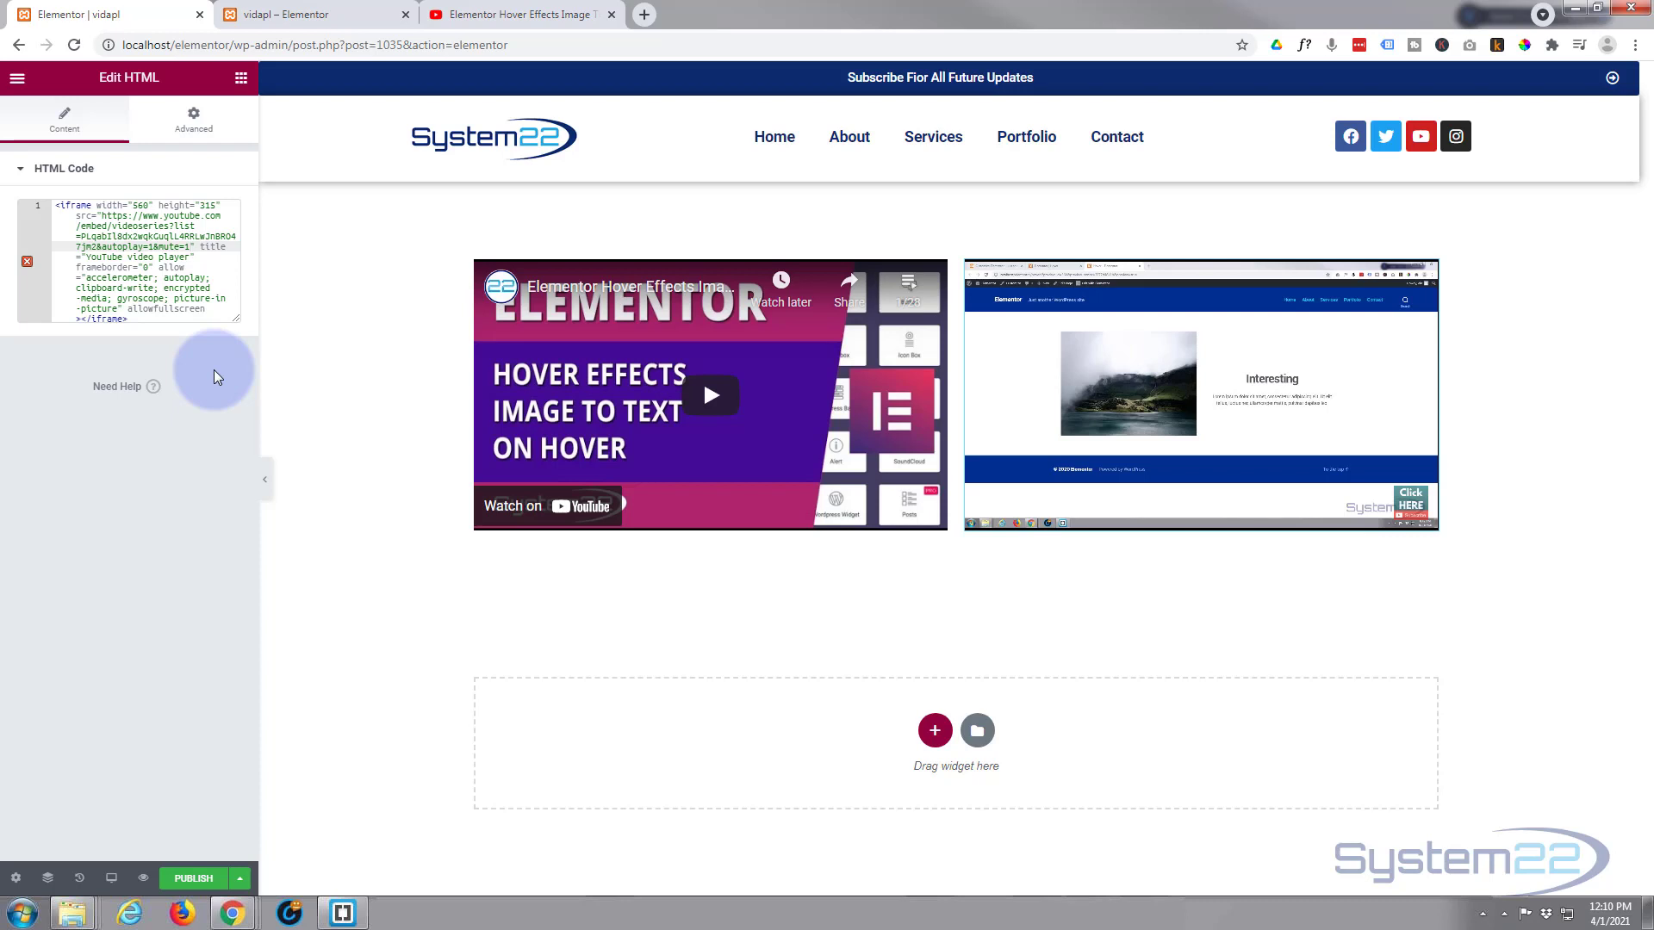
pyautogui.moveTo(195, 466)
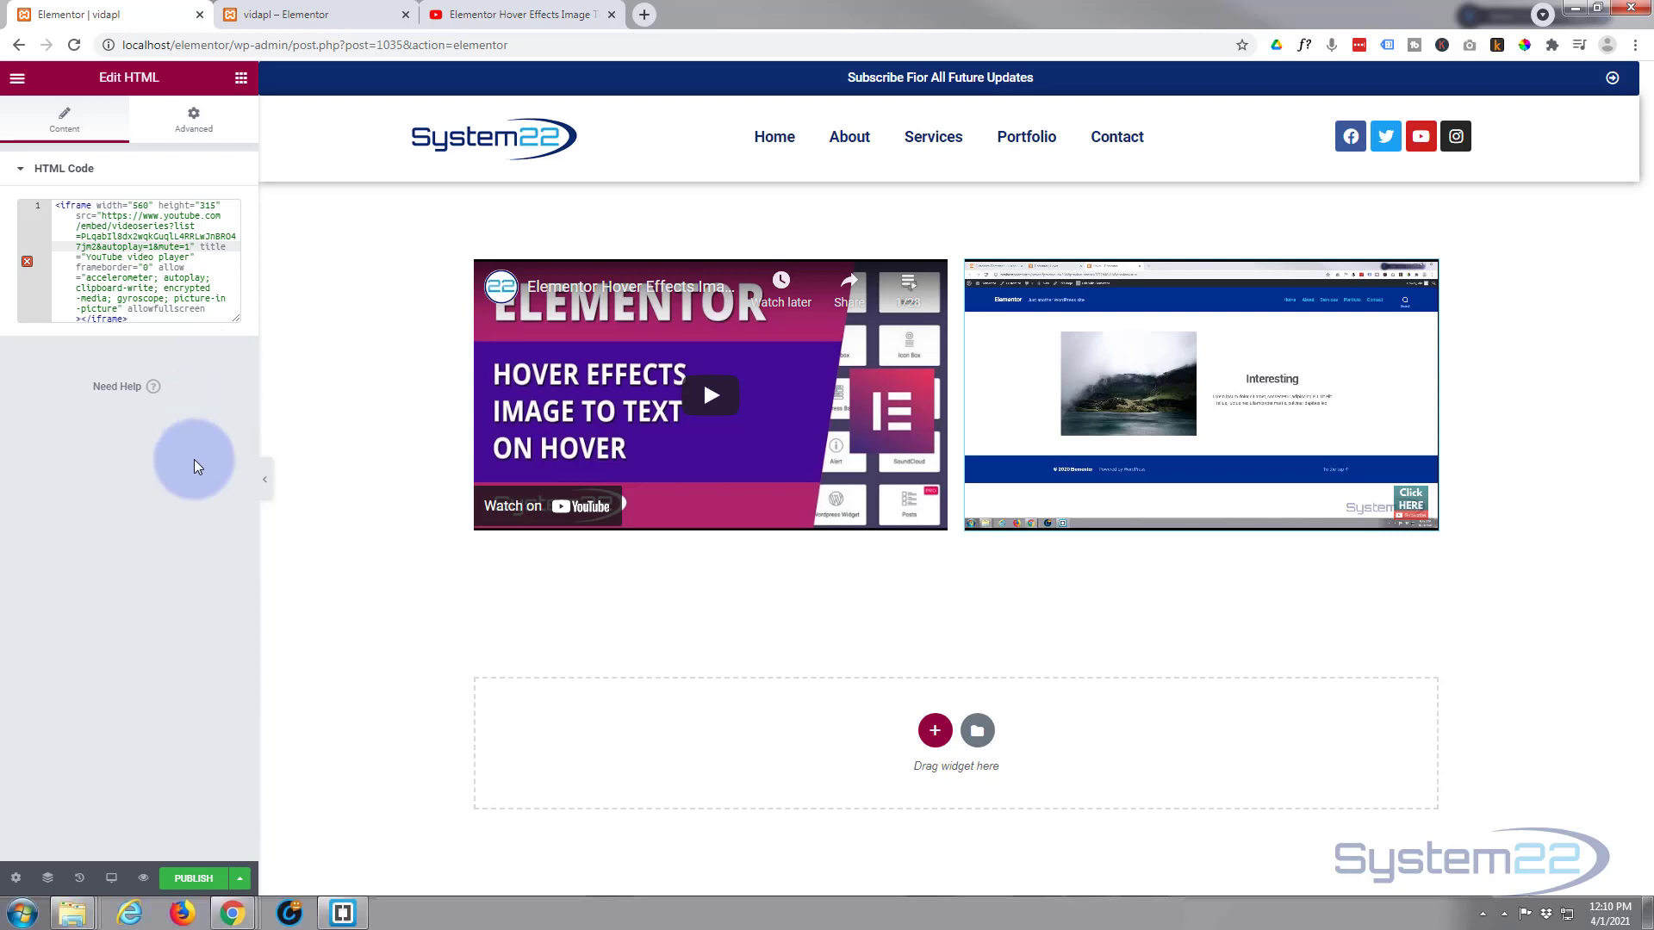
pyautogui.moveTo(109, 878)
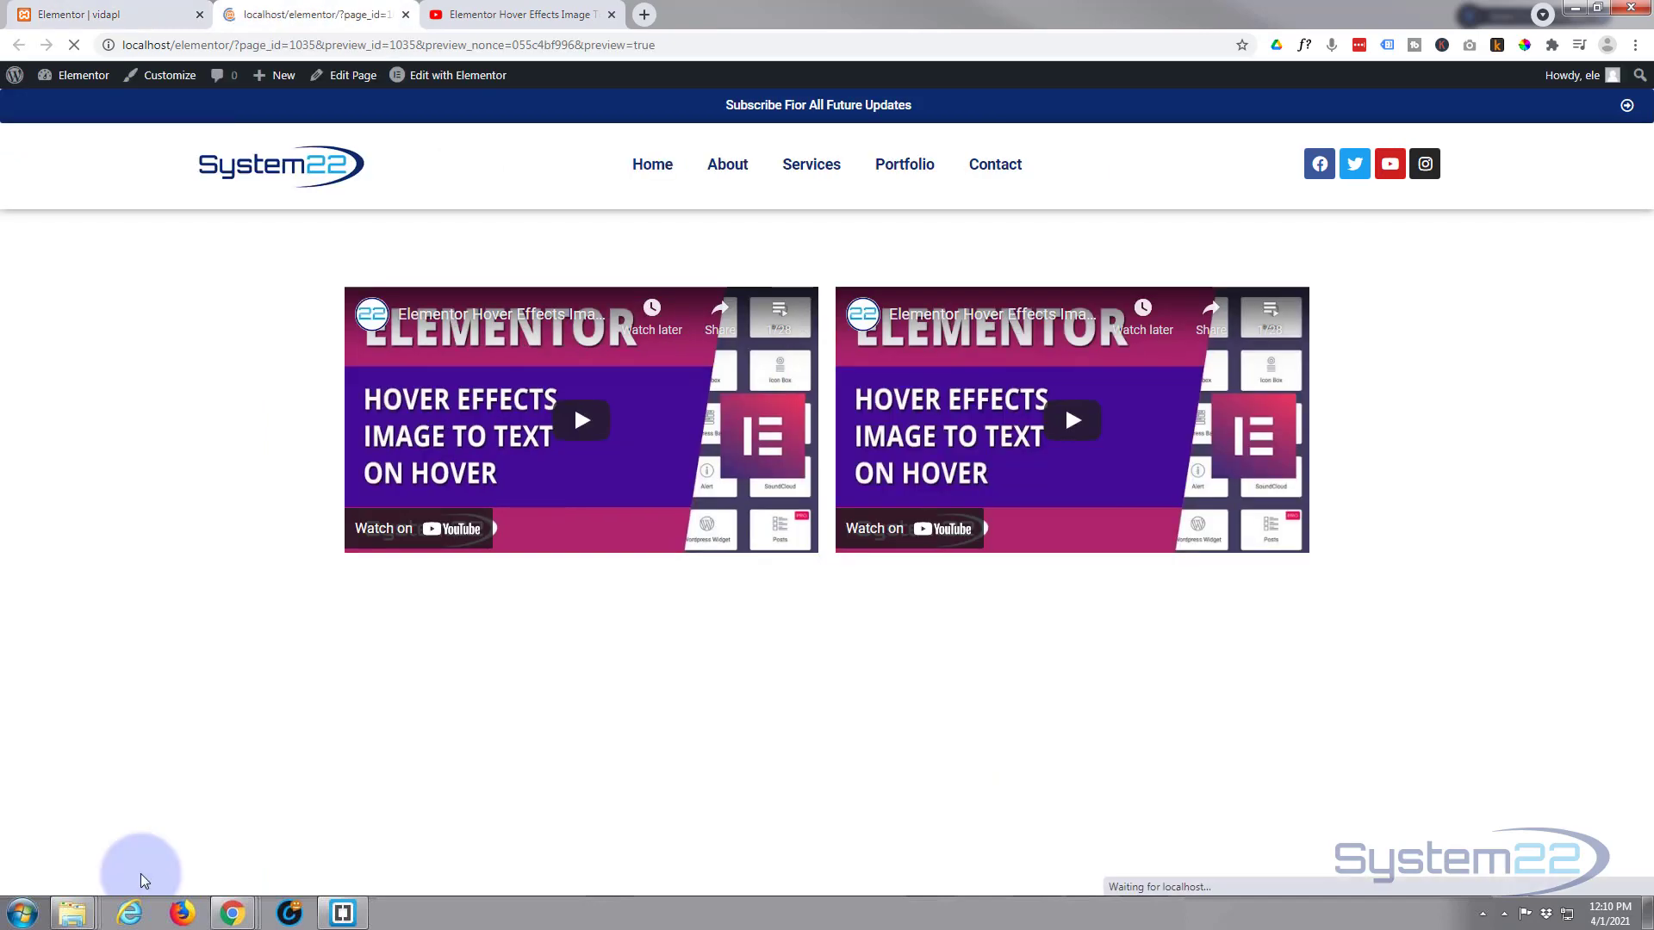
# - Open and reload the page preview to confirm the playlist autoplays muted
pyautogui.click(1071, 420)
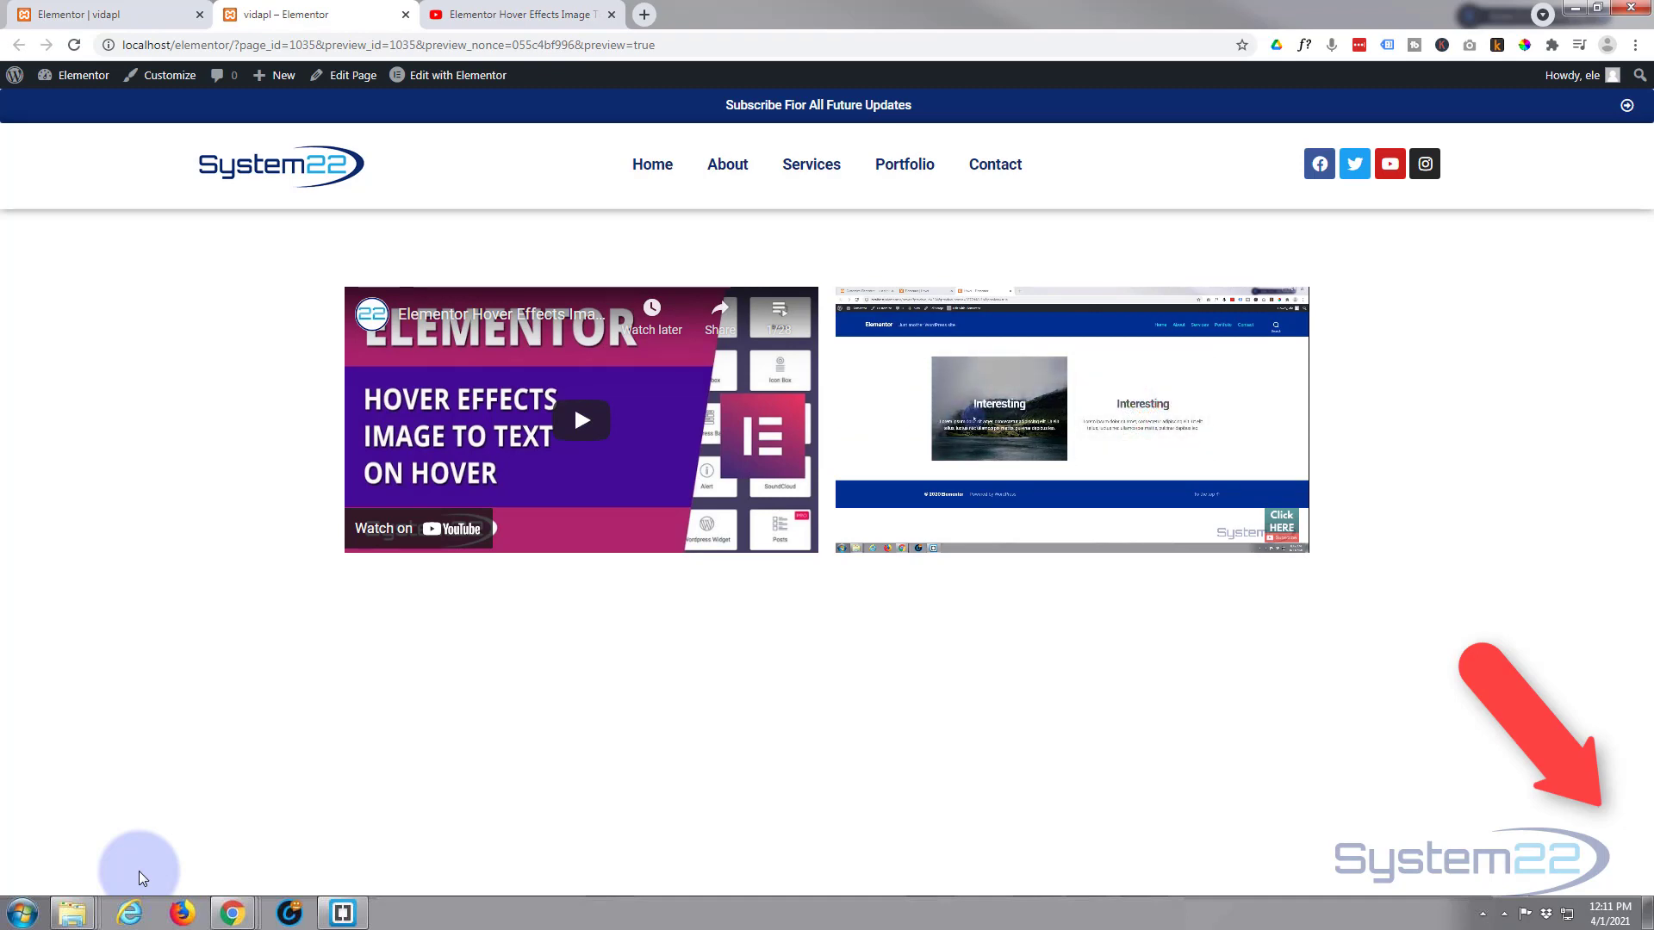
pyautogui.moveTo(886, 417)
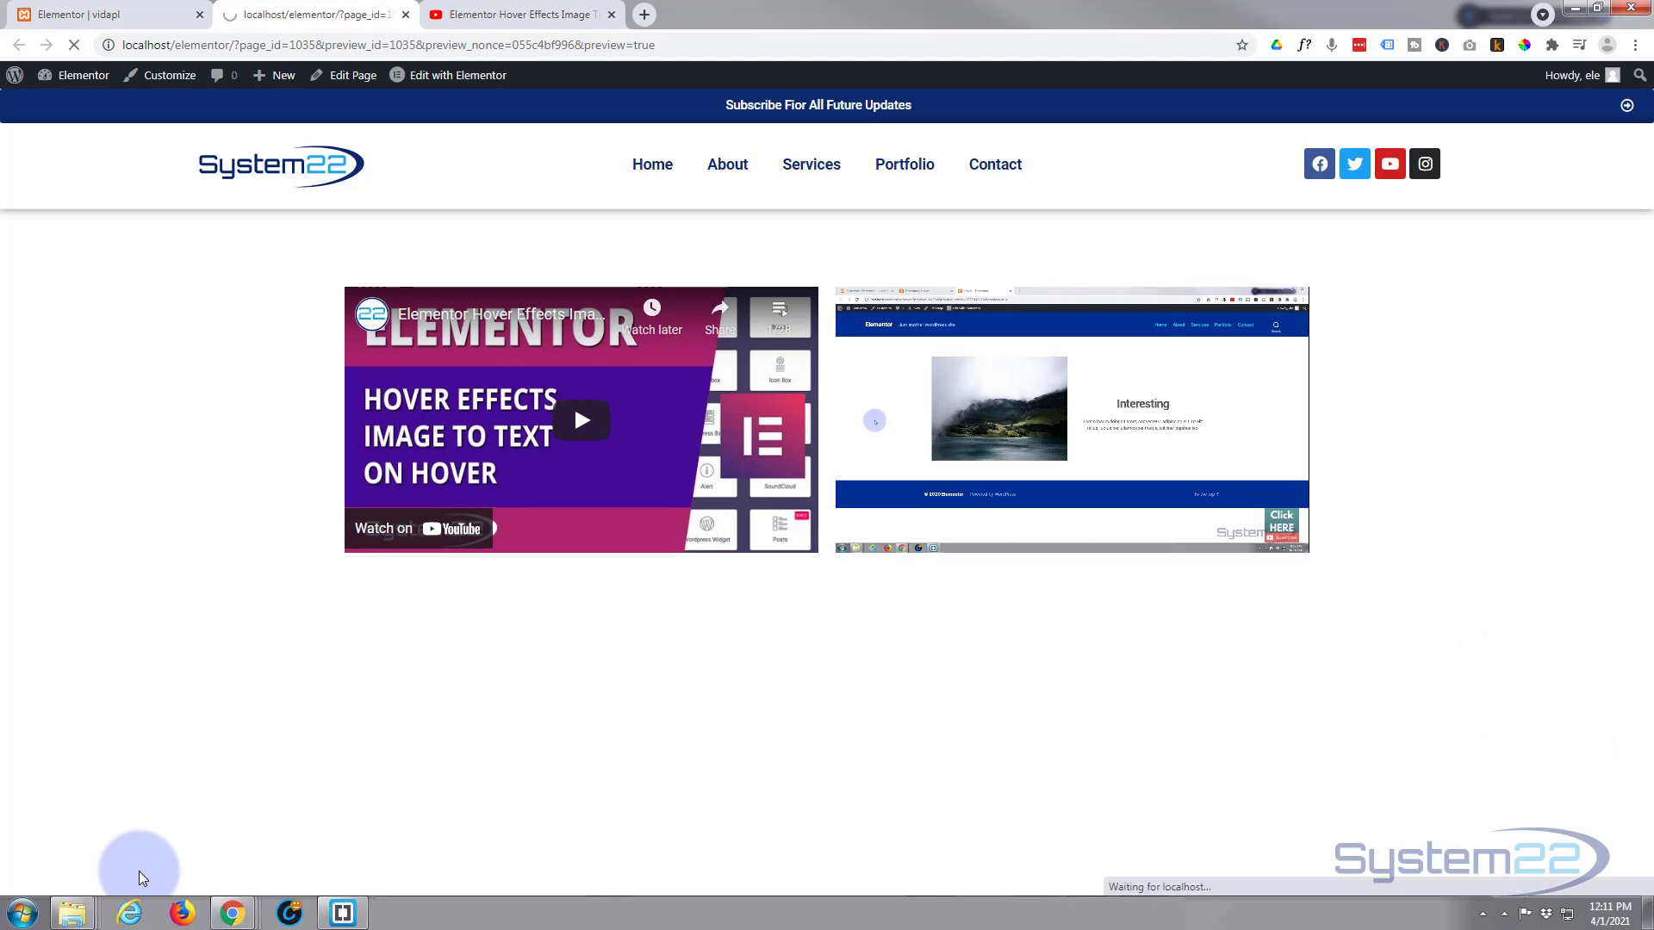
pyautogui.click(1069, 420)
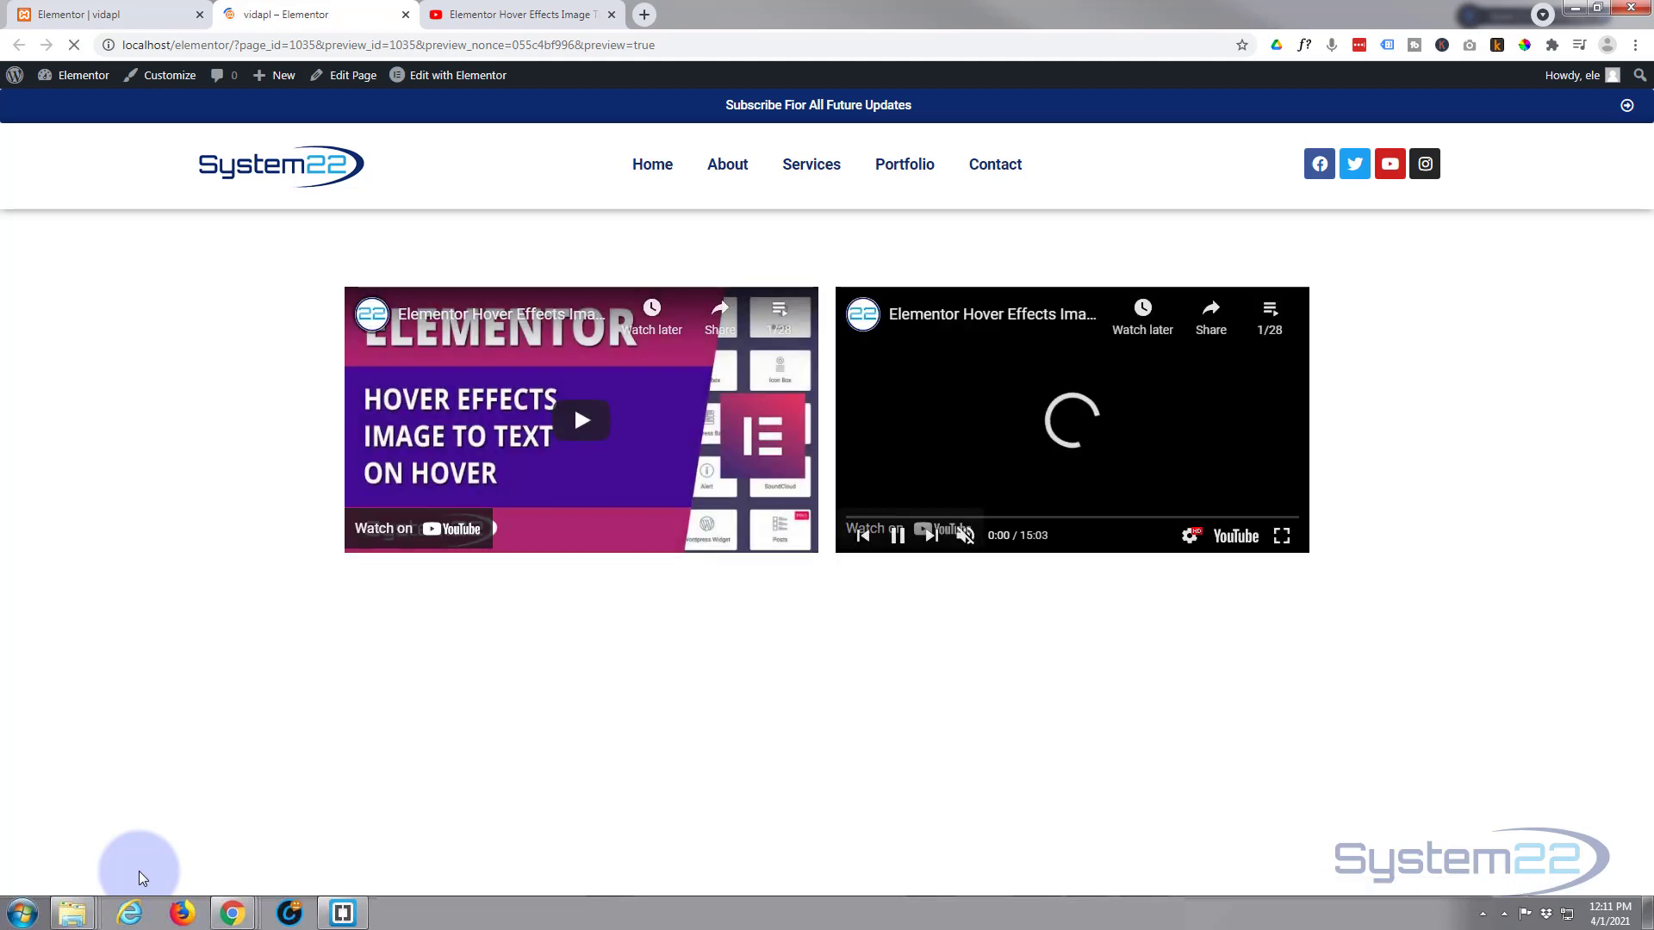